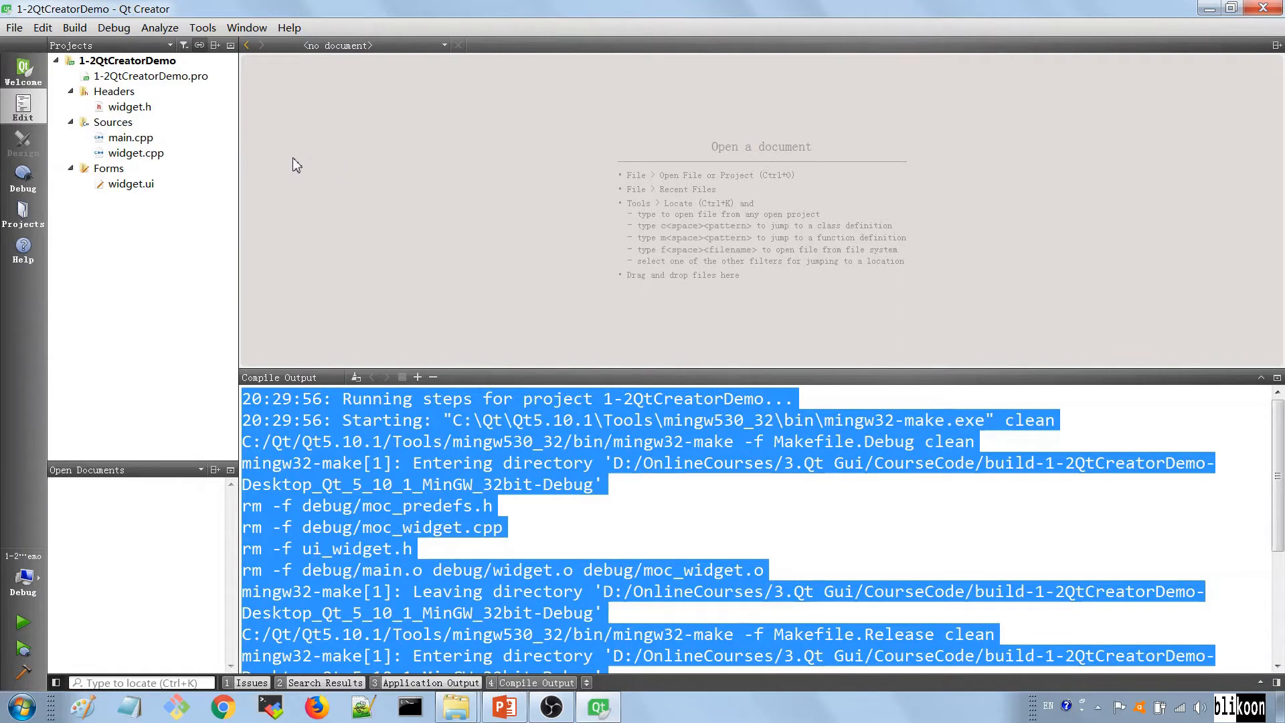
Close the Compile Output pane so only the project tree and empty editor remain
{"action": "left_click", "coordinate": [128, 106]}
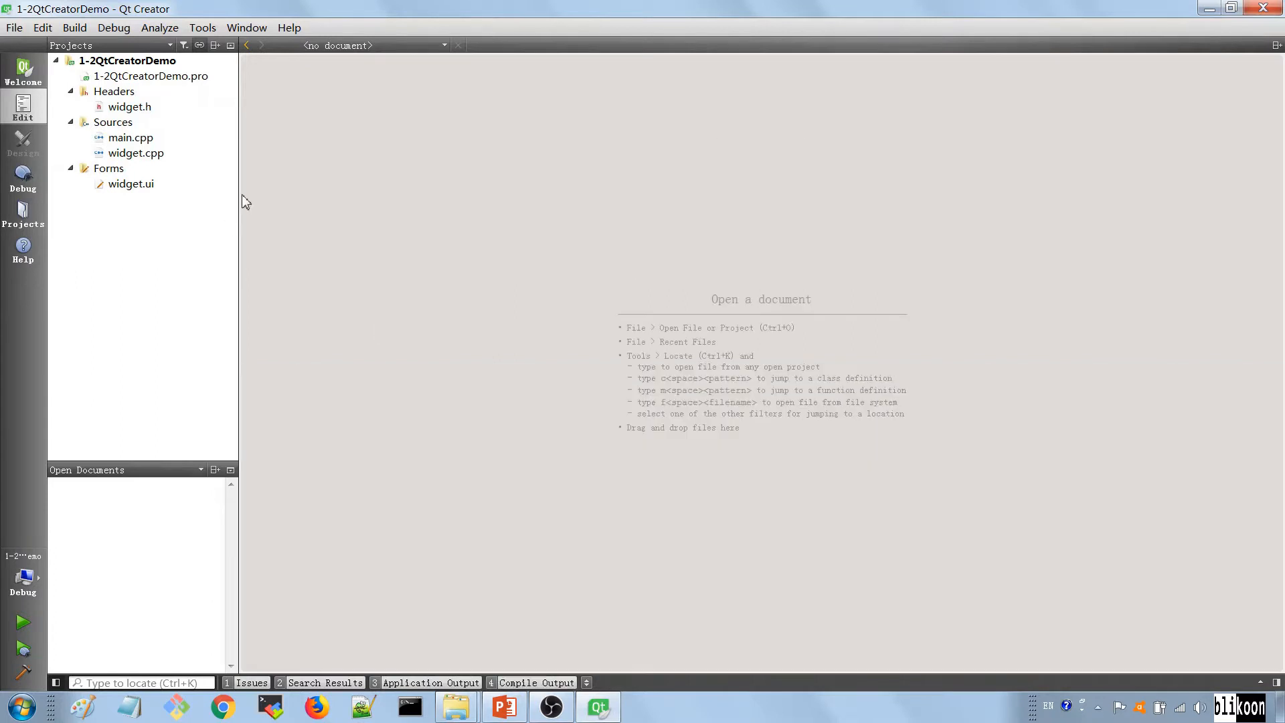
{"action": "mouse_move", "coordinate": [196, 400]}
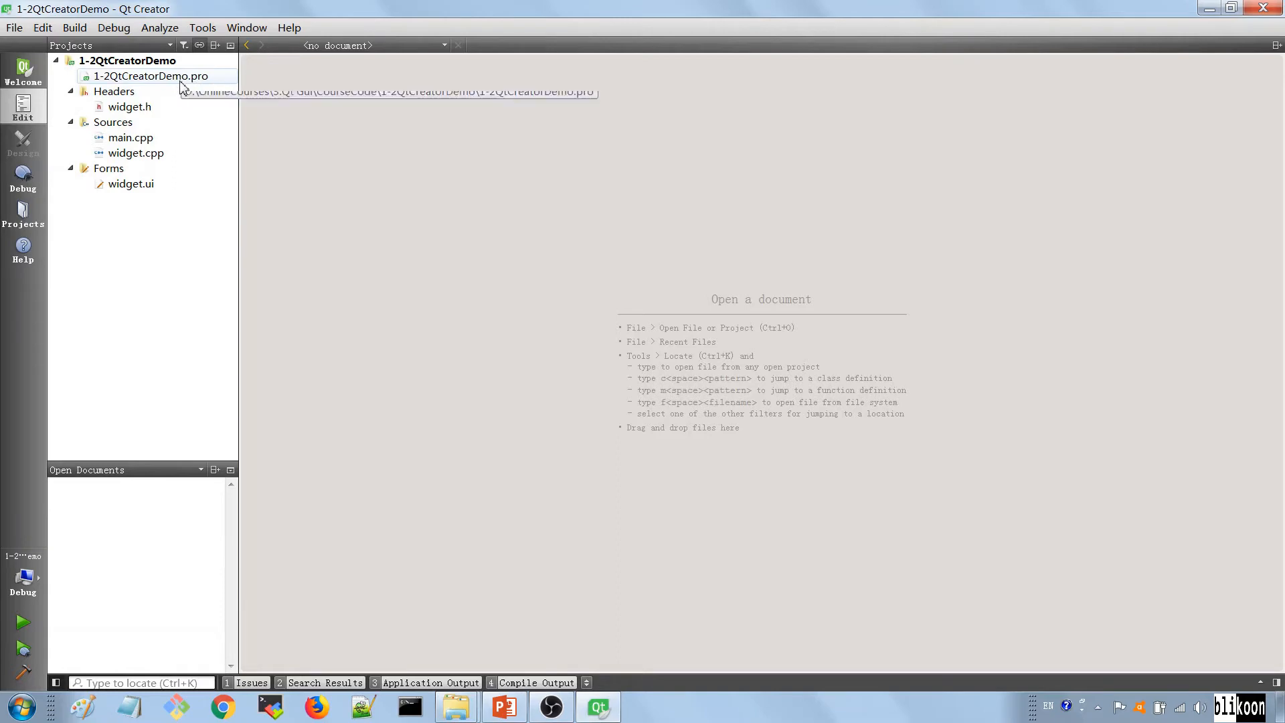
Open 1-2QtCreatorDemo.pro and highlight the application TARGET name
{"action": "double_click", "coordinate": [152, 75]}
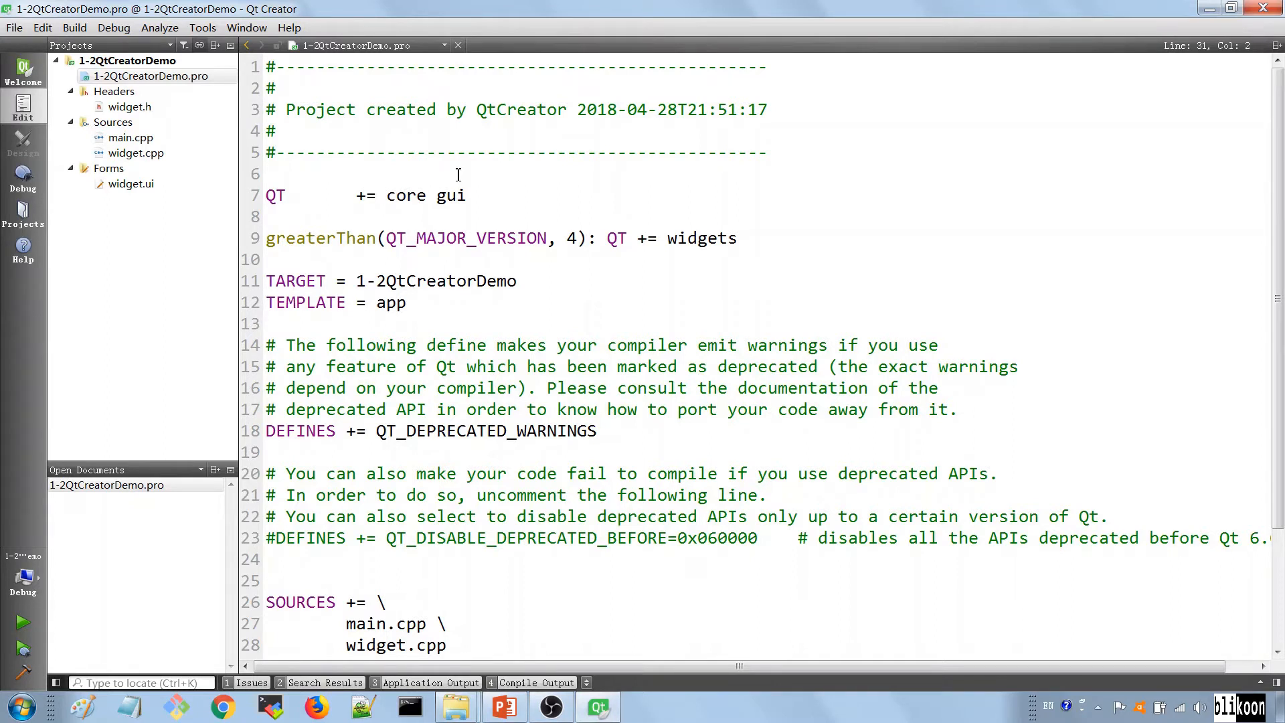
{"action": "mouse_move", "coordinate": [549, 318]}
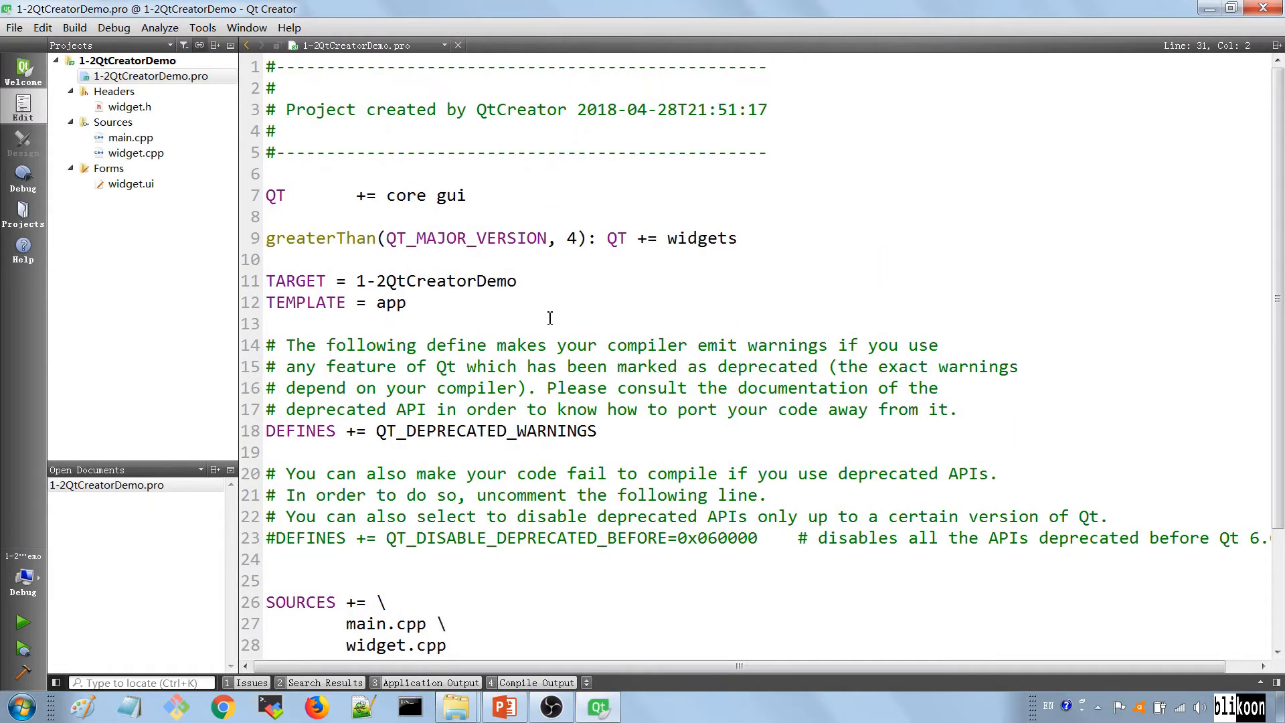
{"action": "left_click_drag", "start_coordinate": [265, 194], "coordinate": [420, 195]}
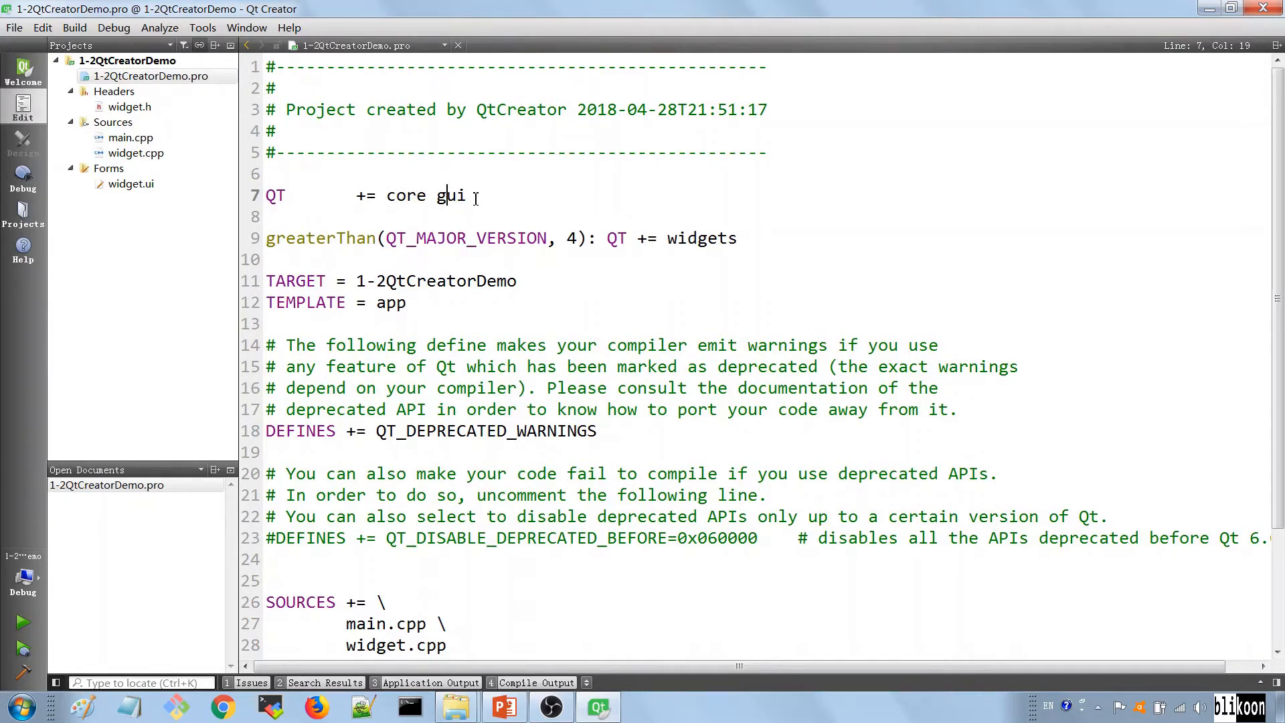
{"action": "scroll", "scroll_direction": "down", "scroll_amount": 3}
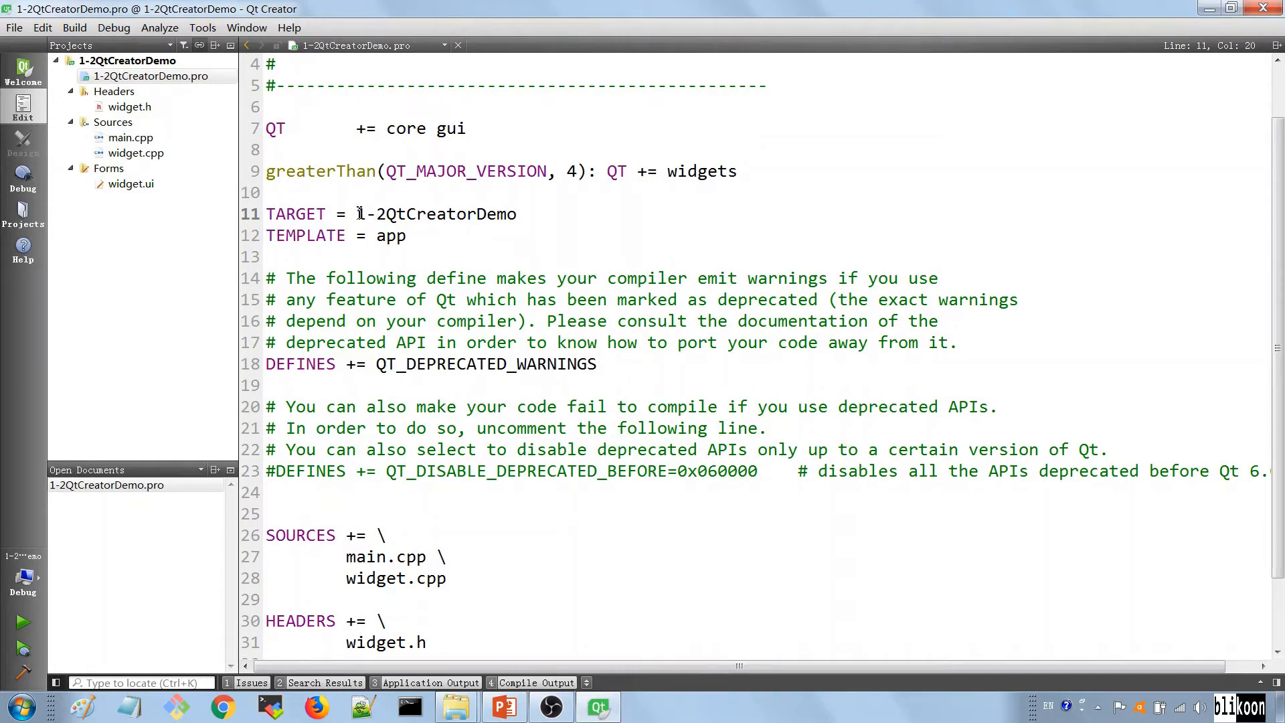
{"action": "left_click", "coordinate": [355, 215]}
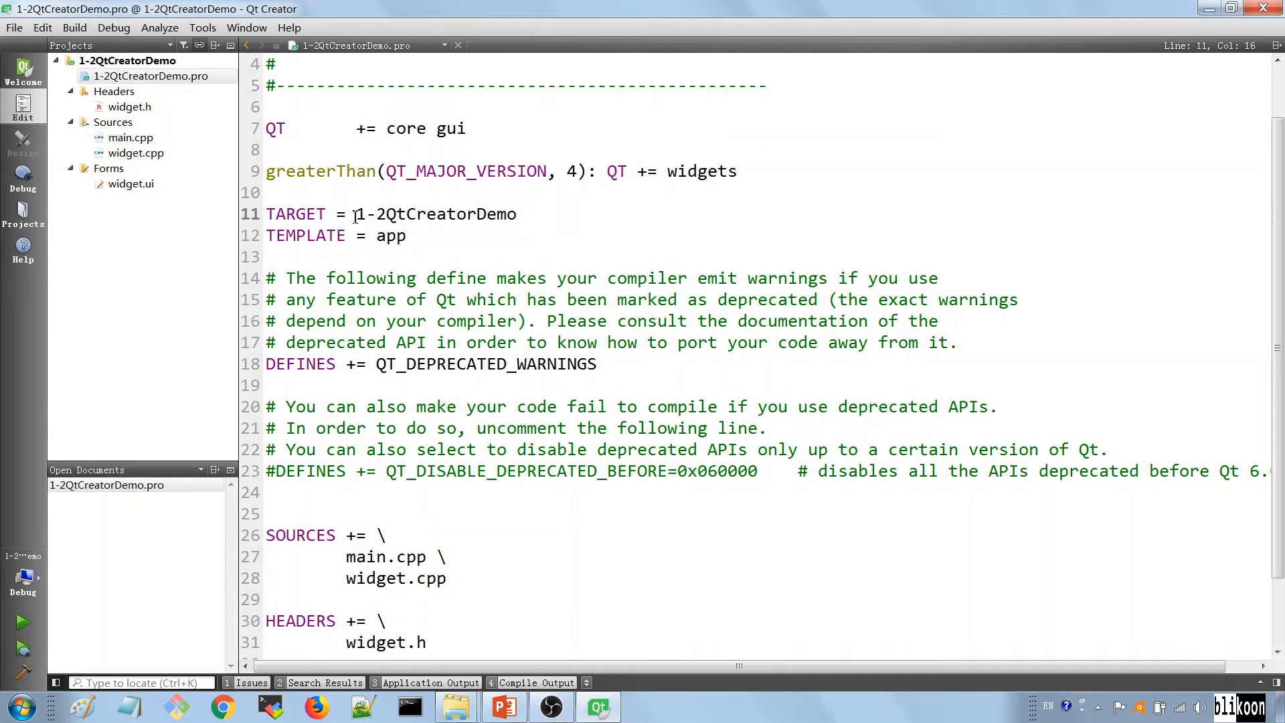
{"action": "double_click", "coordinate": [361, 214]}
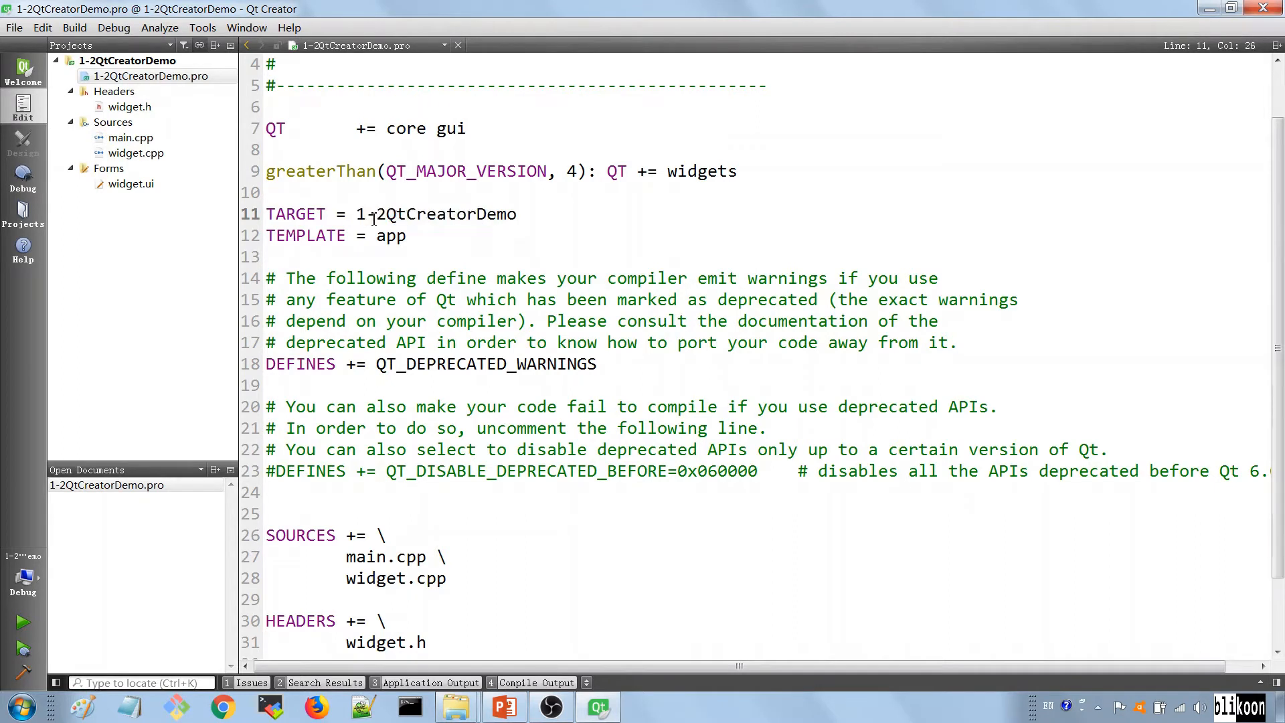
{"action": "left_click", "coordinate": [515, 214]}
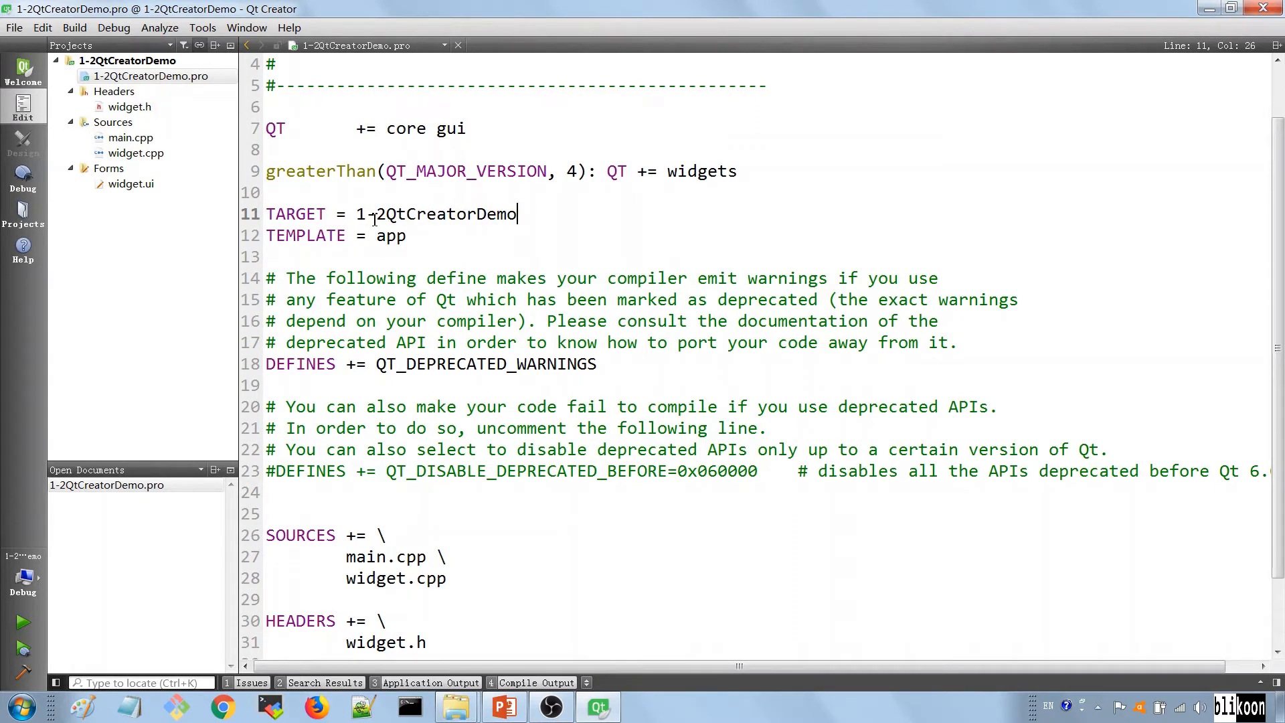
{"action": "double_click", "coordinate": [287, 236]}
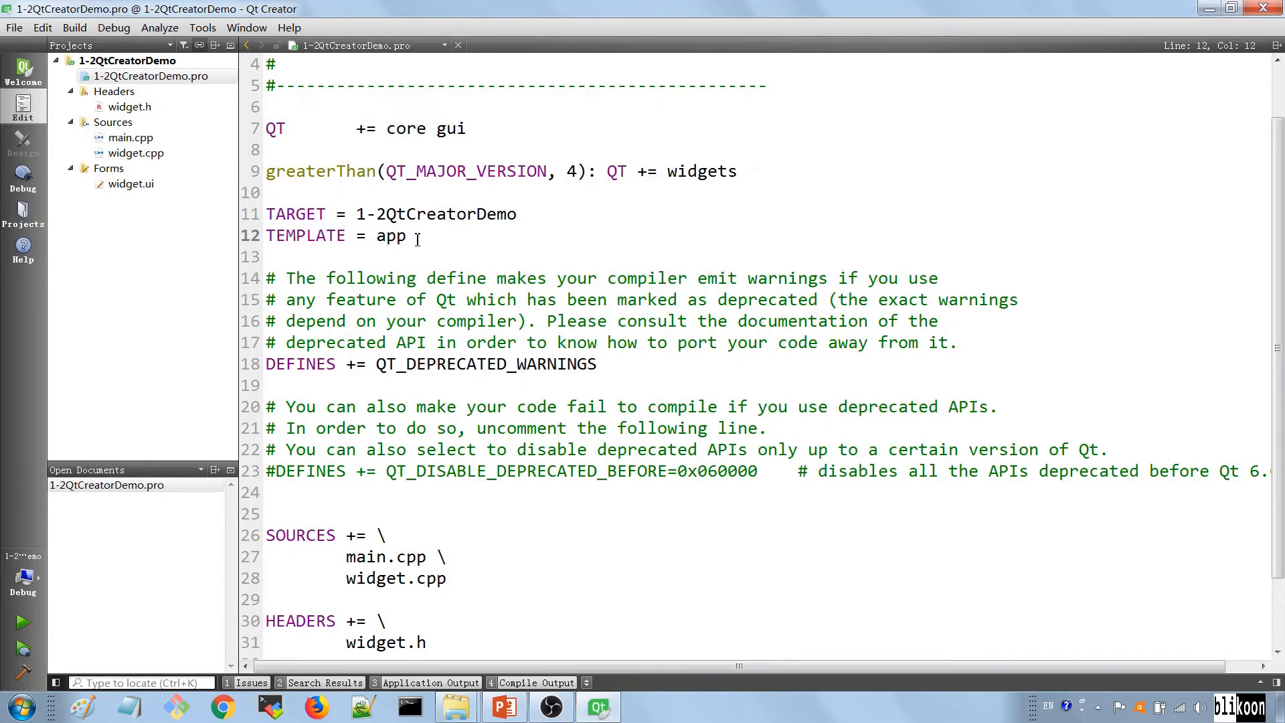
Point out the SOURCES section's listed source files, including main.cpp
{"action": "scroll", "scroll_direction": "down", "scroll_amount": 3}
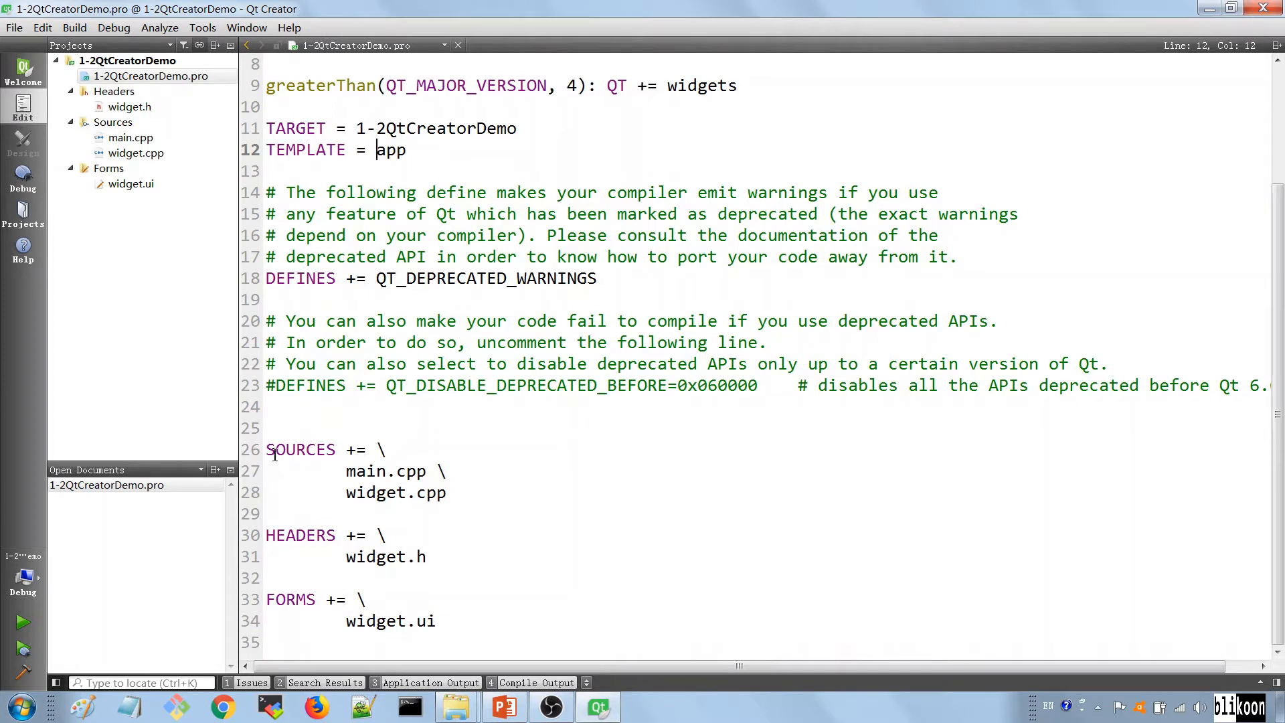
{"action": "left_click_drag", "start_coordinate": [266, 449], "coordinate": [435, 492]}
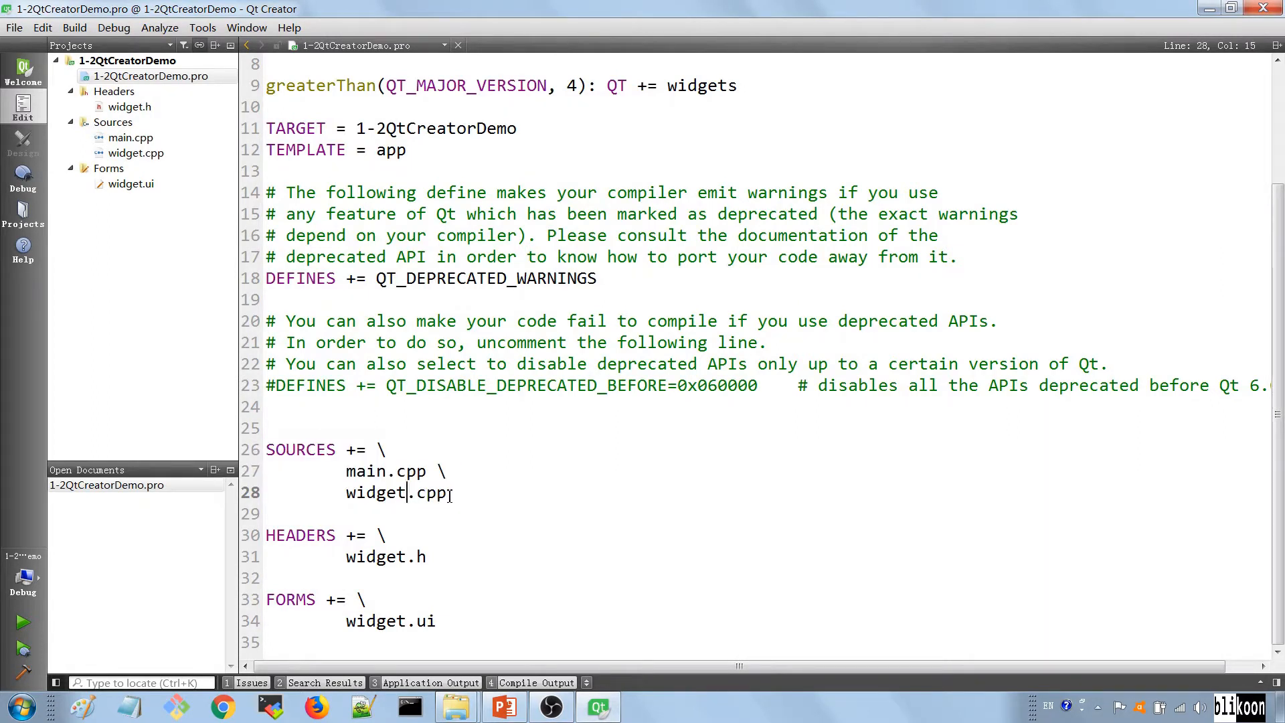
{"action": "left_click_drag", "start_coordinate": [291, 449], "coordinate": [447, 493]}
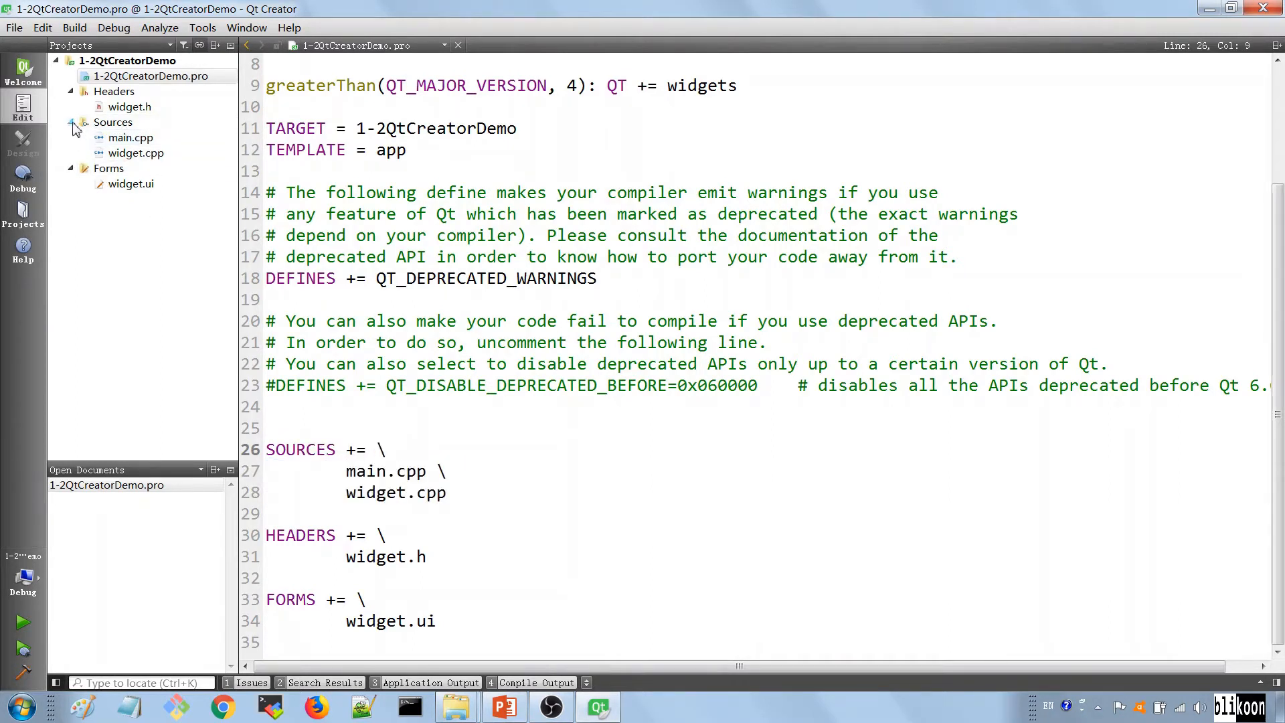
{"action": "left_click", "coordinate": [151, 76]}
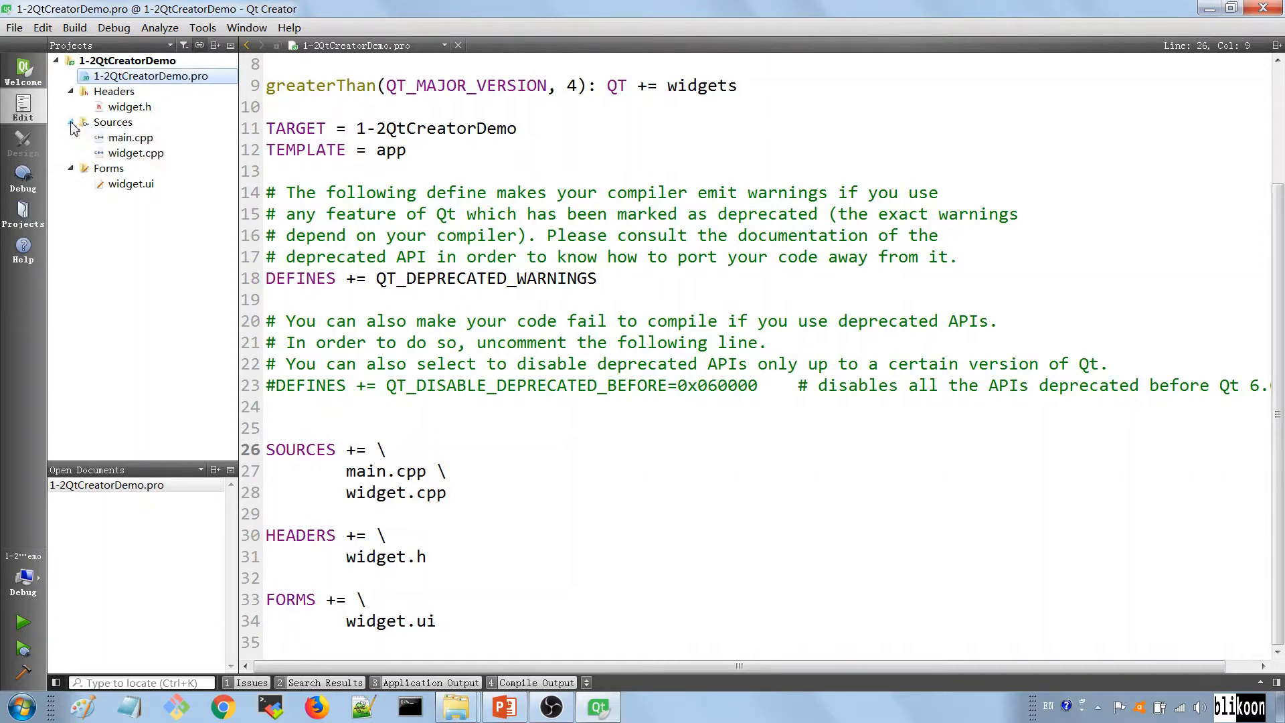
{"action": "left_click", "coordinate": [131, 136]}
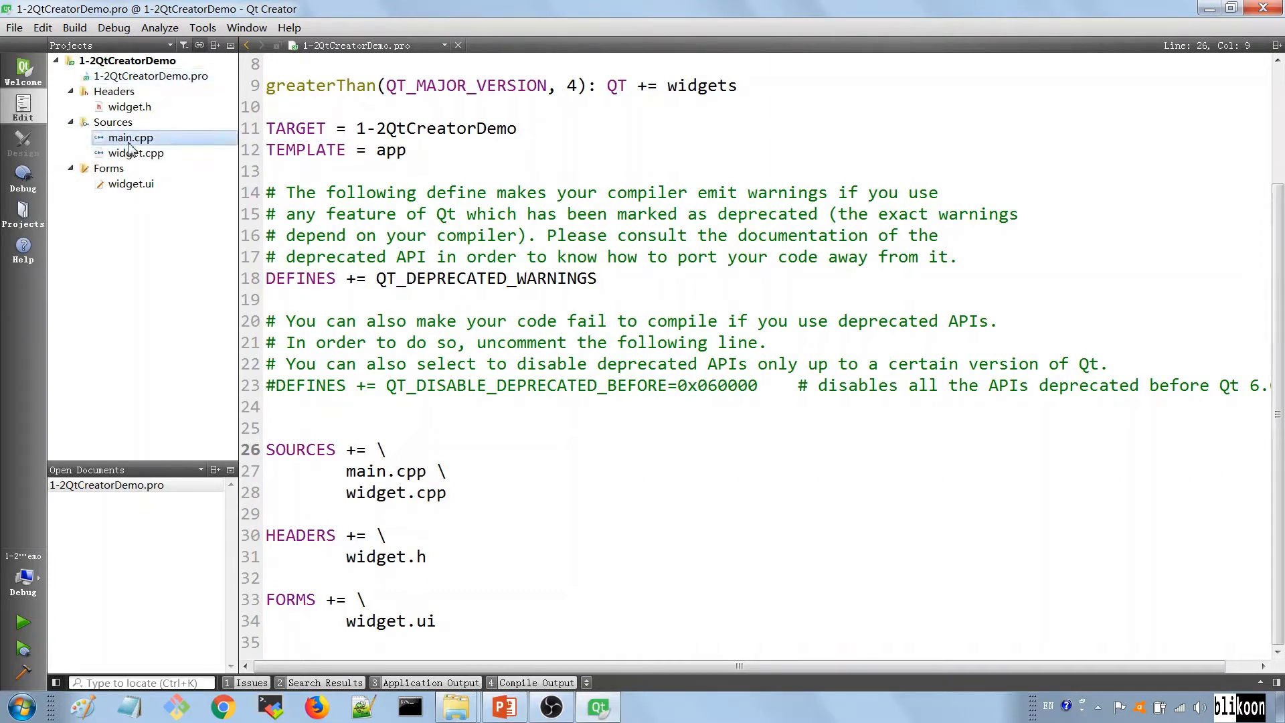
Open main.cpp and widget.cpp, then return to the .pro file's widget.ui entry
{"action": "double_click", "coordinate": [129, 136]}
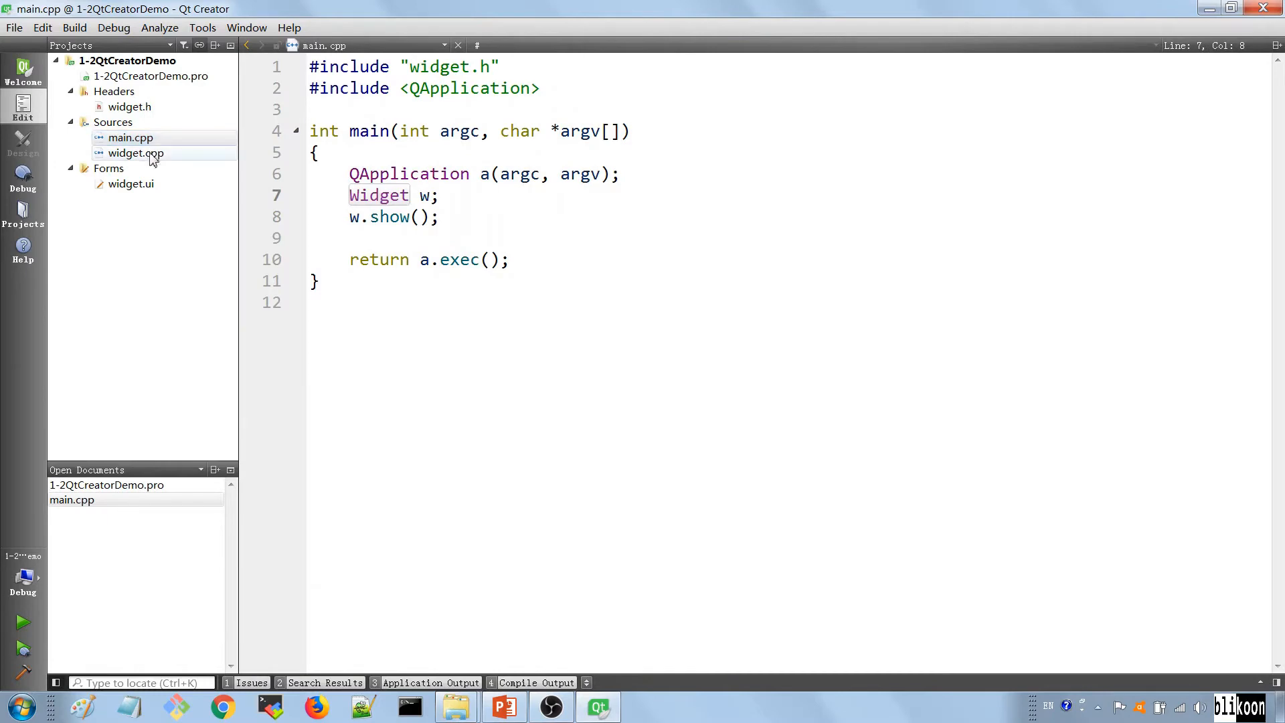
{"action": "double_click", "coordinate": [135, 153]}
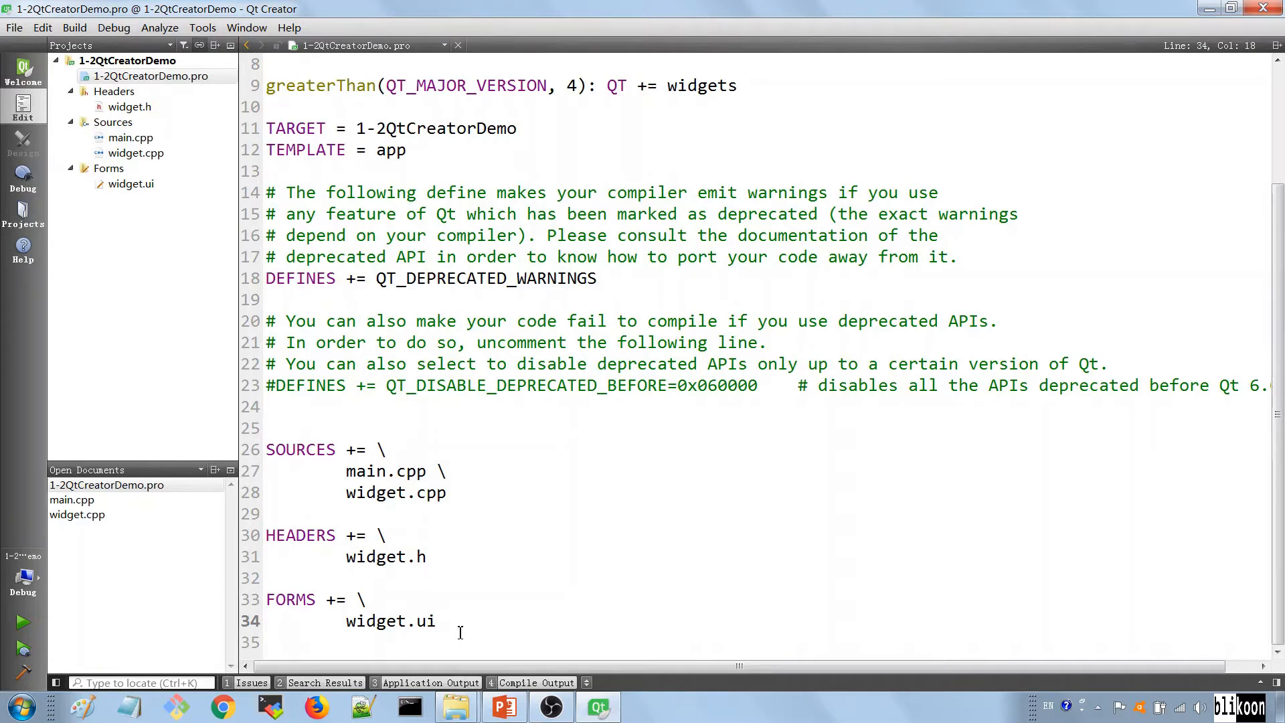
{"action": "left_click", "coordinate": [129, 184]}
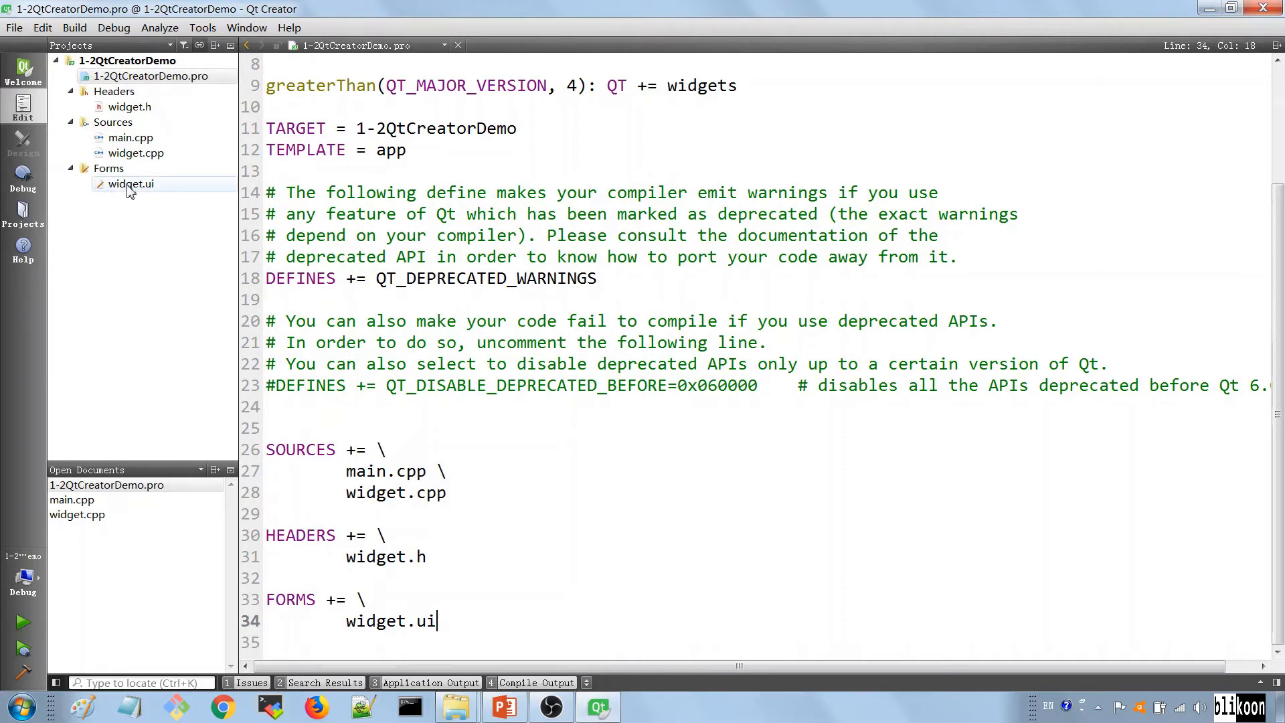
Open widget.ui in Design mode, showing the Widget with its push button
{"action": "double_click", "coordinate": [131, 184]}
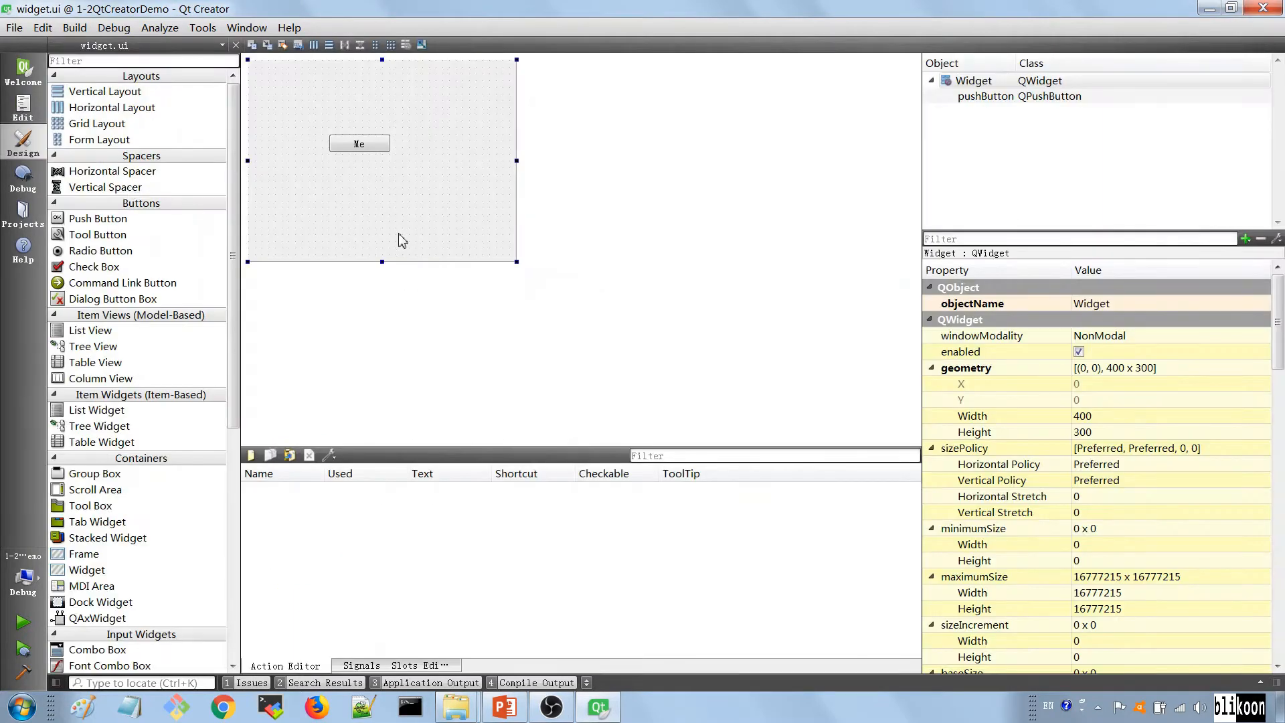
{"action": "mouse_move", "coordinate": [312, 261]}
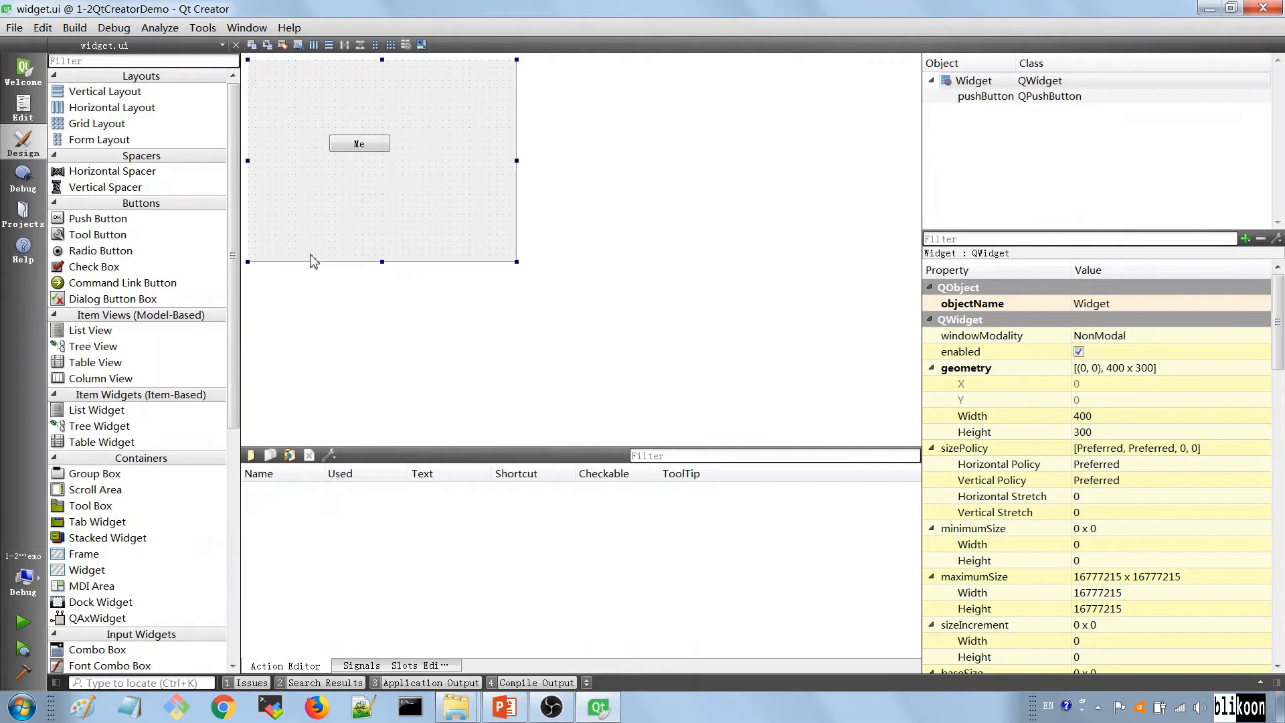
{"action": "mouse_move", "coordinate": [459, 403]}
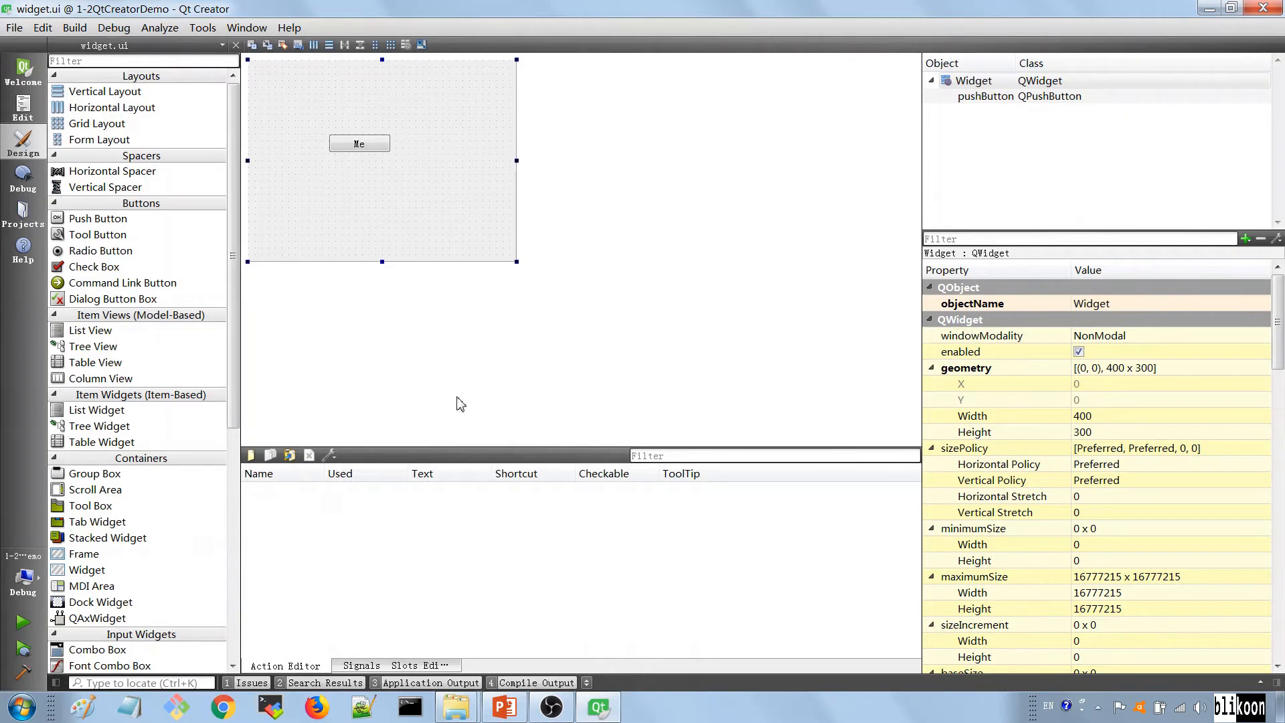
{"action": "mouse_move", "coordinate": [435, 375]}
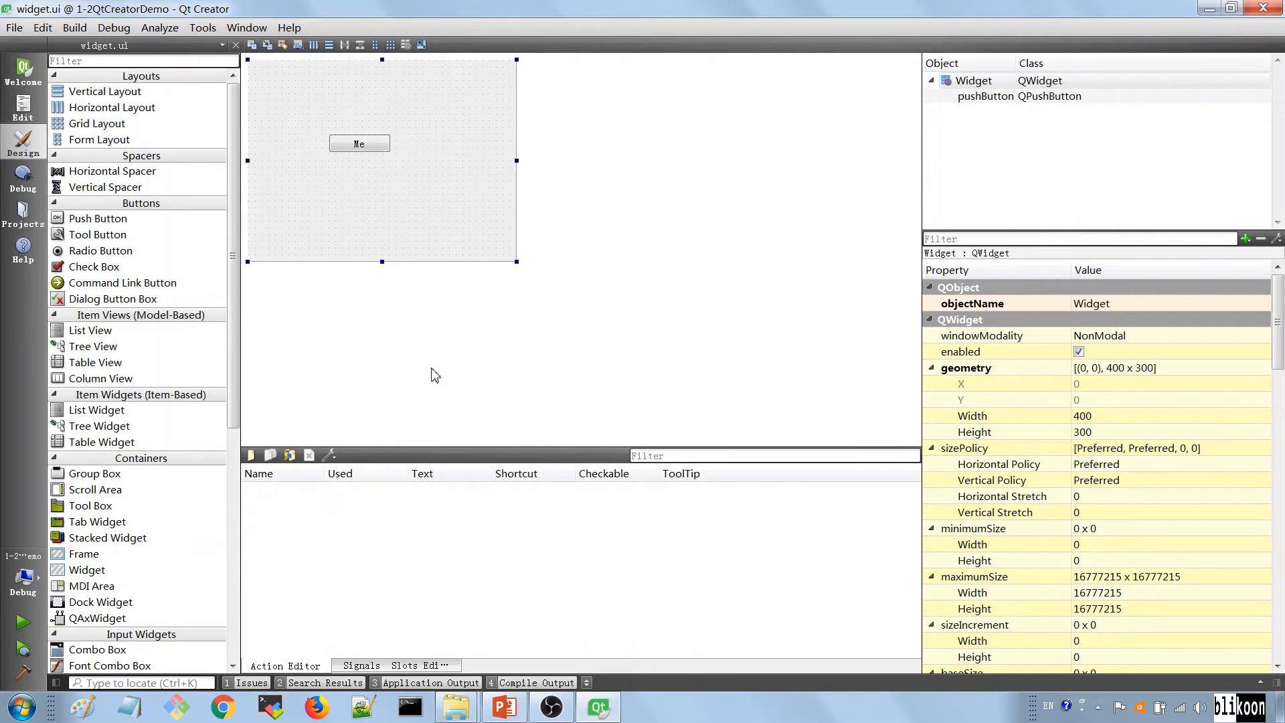
{"action": "mouse_move", "coordinate": [418, 204]}
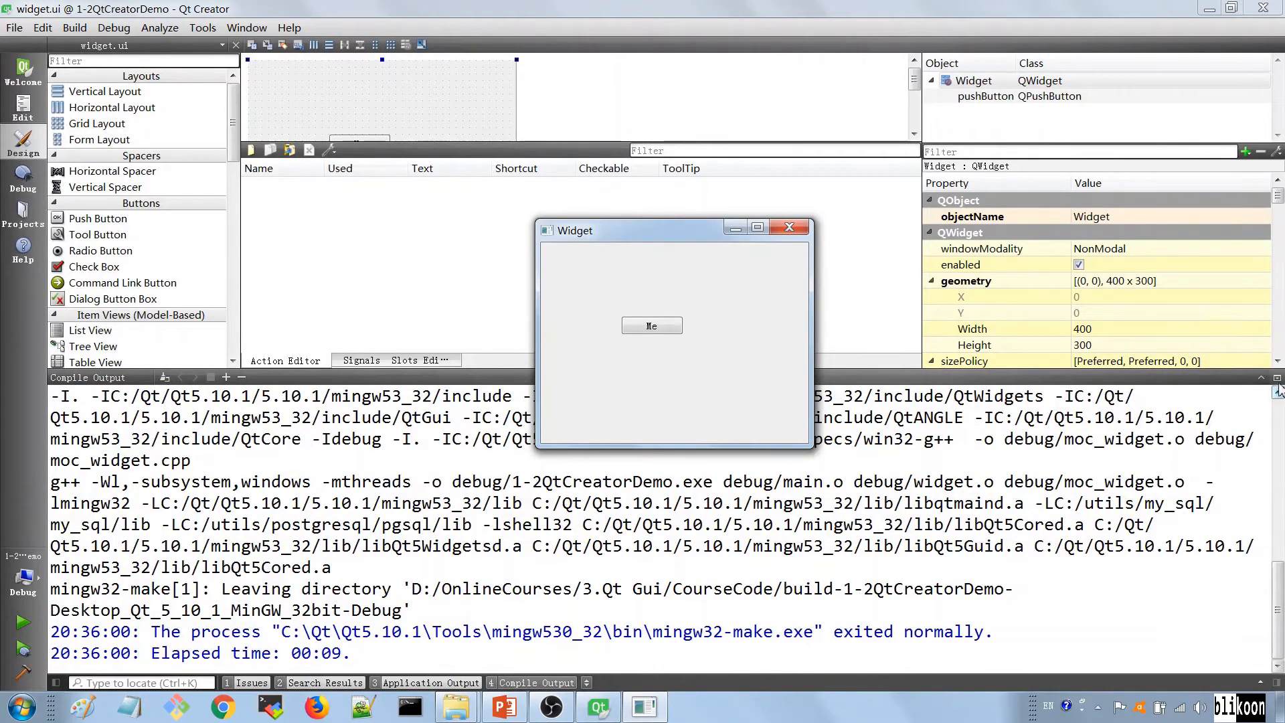
Build and launch the Widget application with the Run button
{"action": "left_click", "coordinate": [643, 705]}
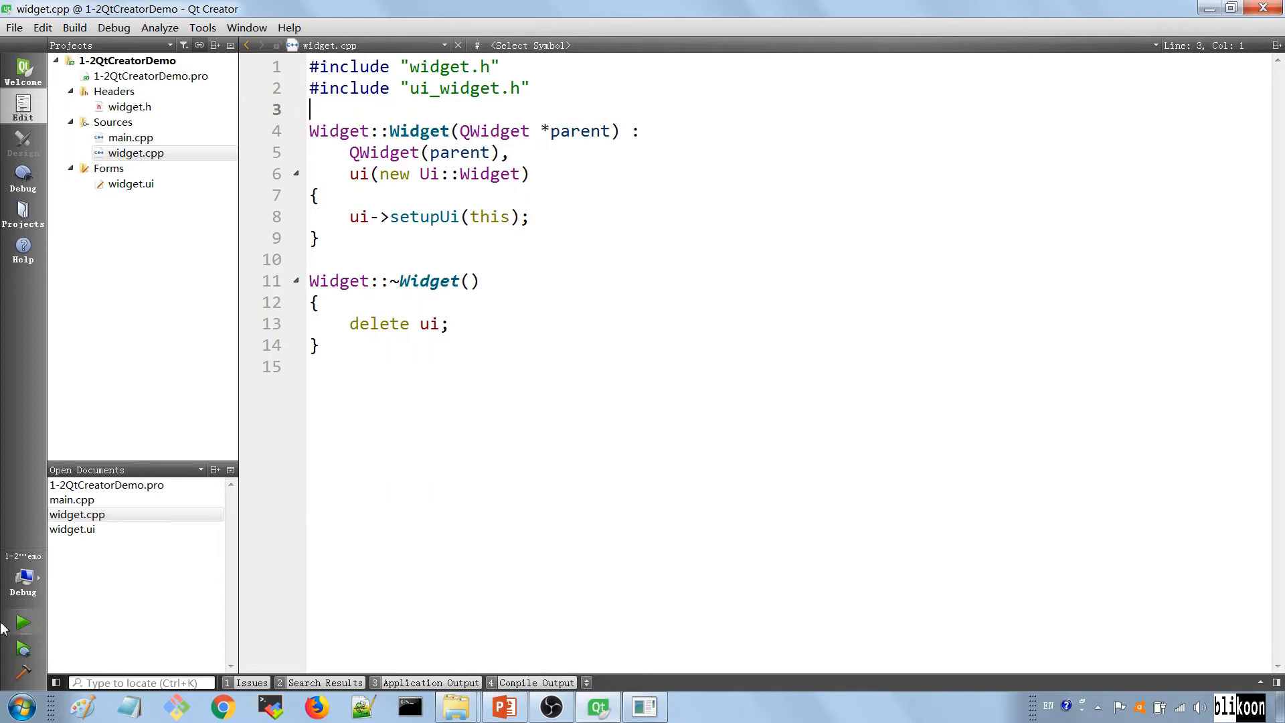
{"action": "mouse_move", "coordinate": [304, 599]}
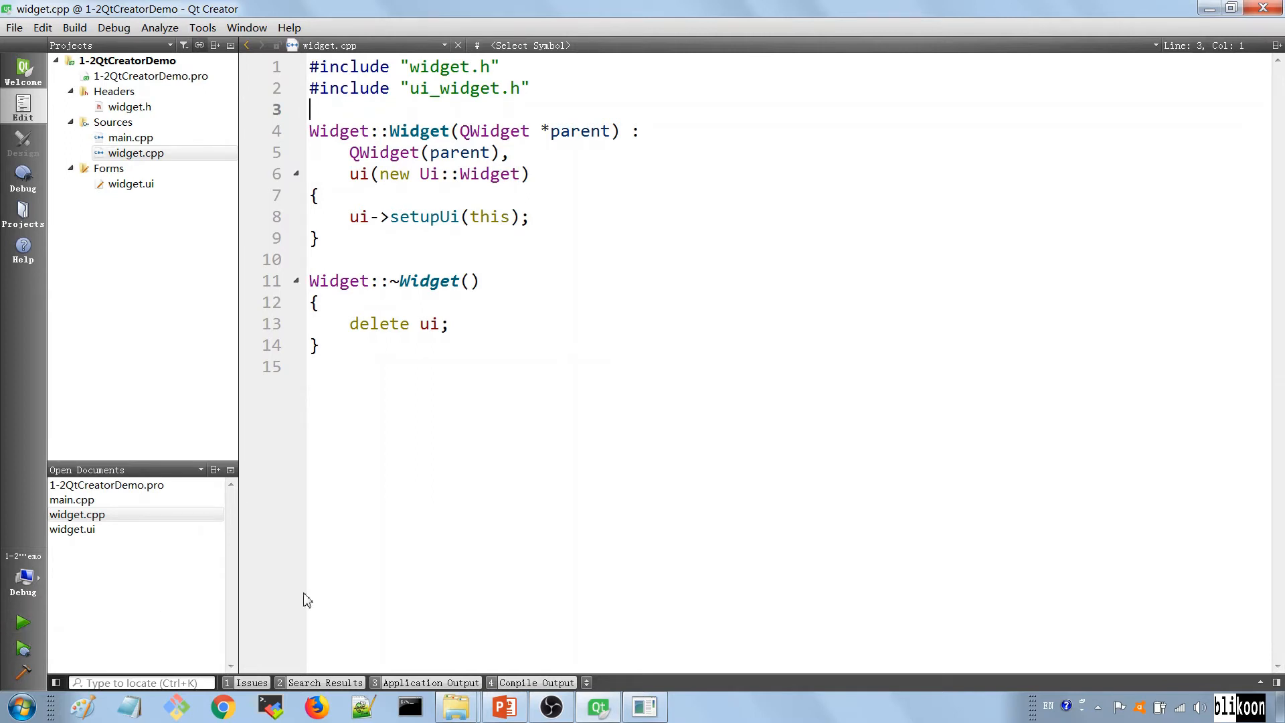
{"action": "mouse_move", "coordinate": [351, 622]}
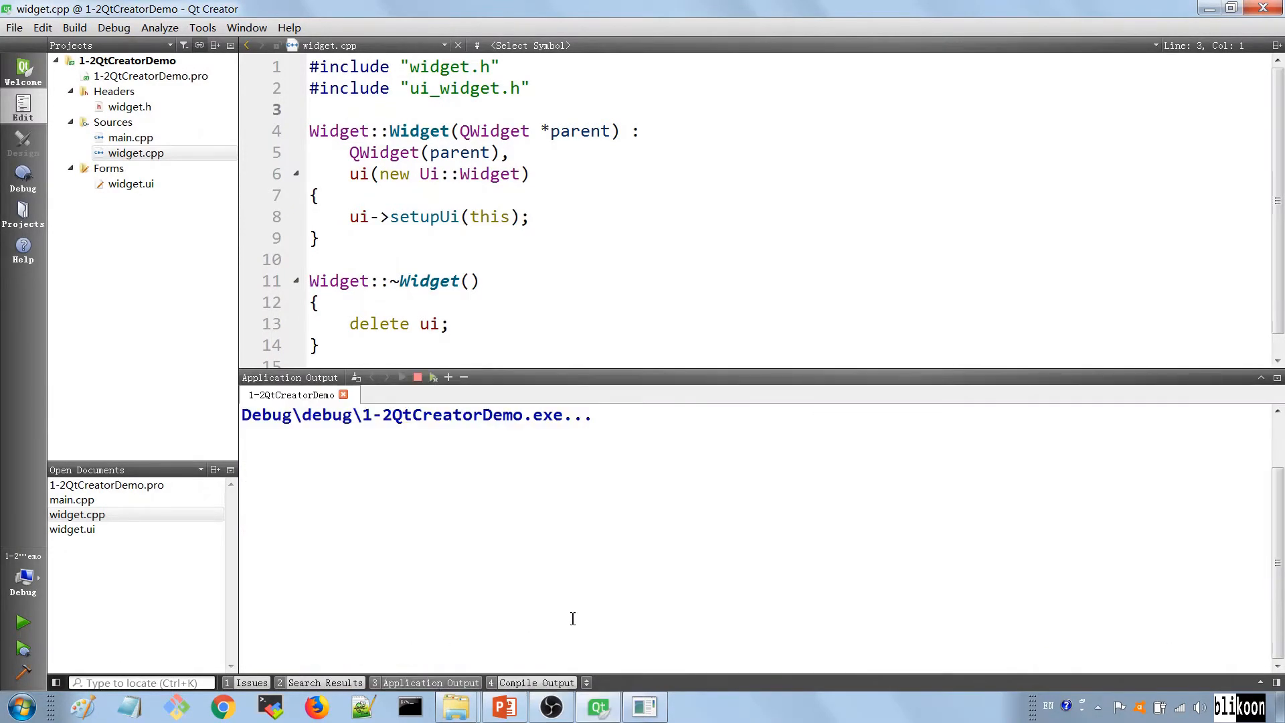
Run the demo app again, then close its Widget window
{"action": "left_click", "coordinate": [22, 621]}
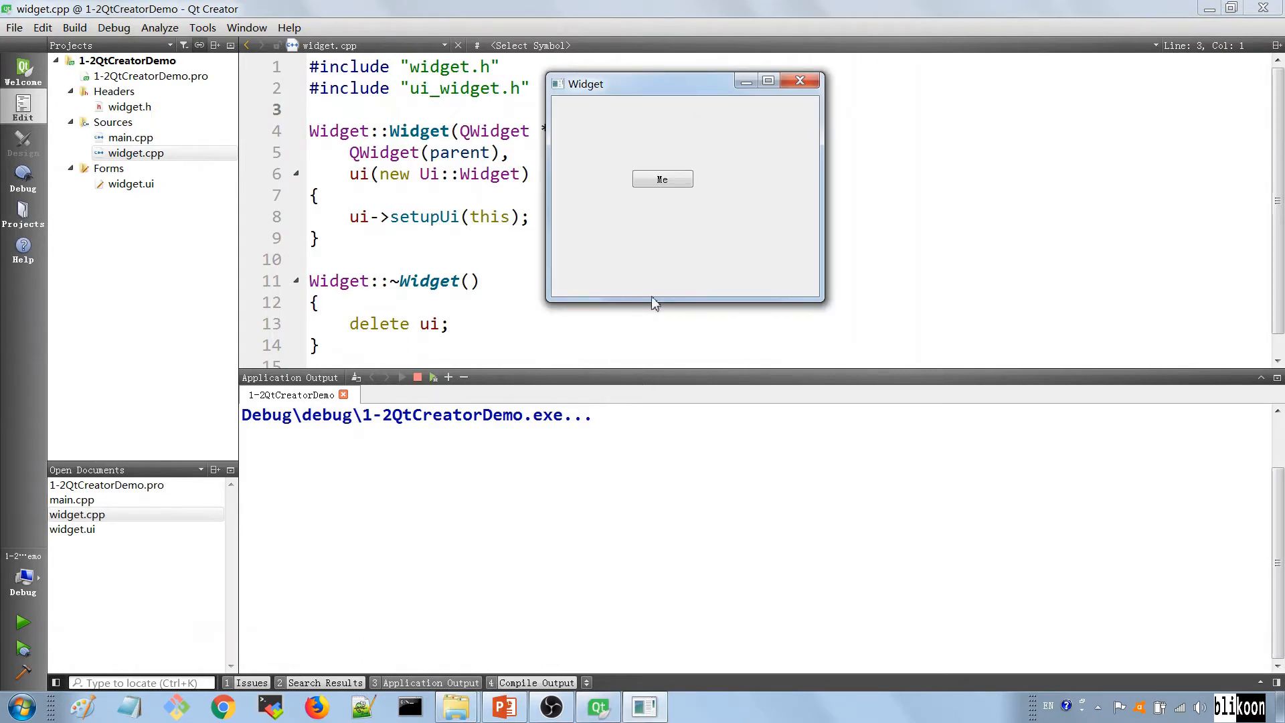
{"action": "mouse_move", "coordinate": [697, 200]}
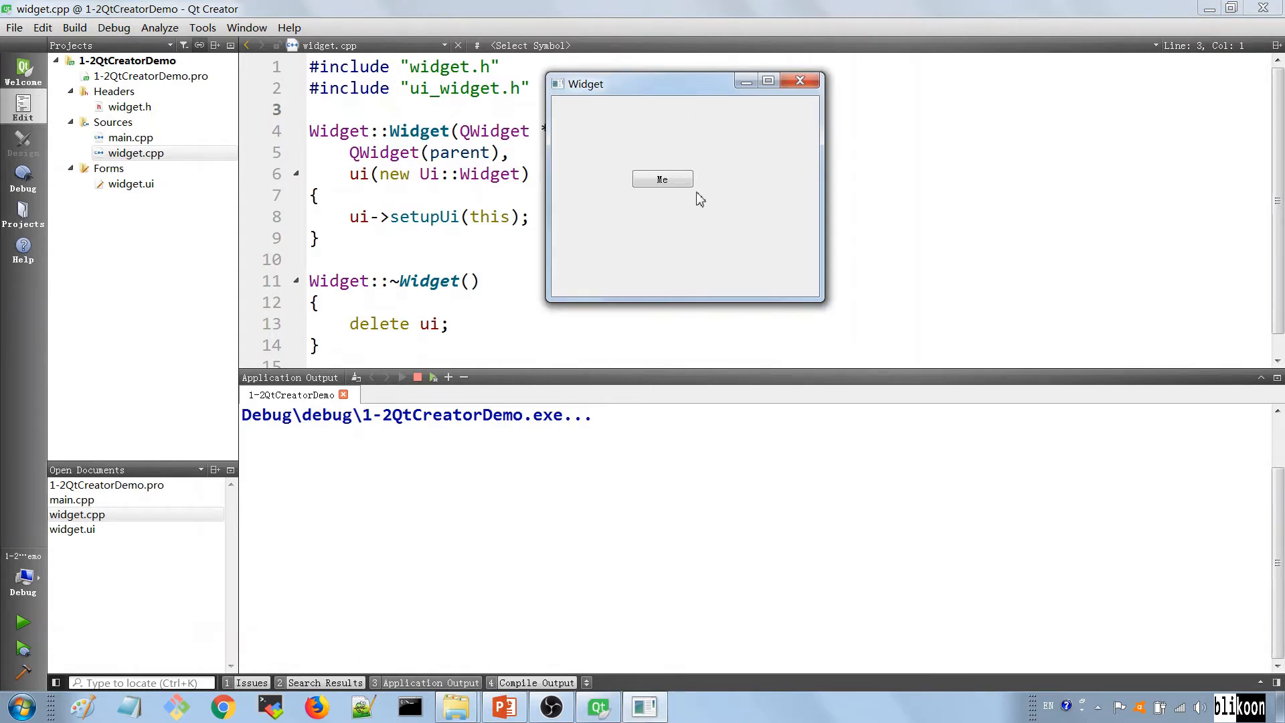
{"action": "mouse_move", "coordinate": [738, 139]}
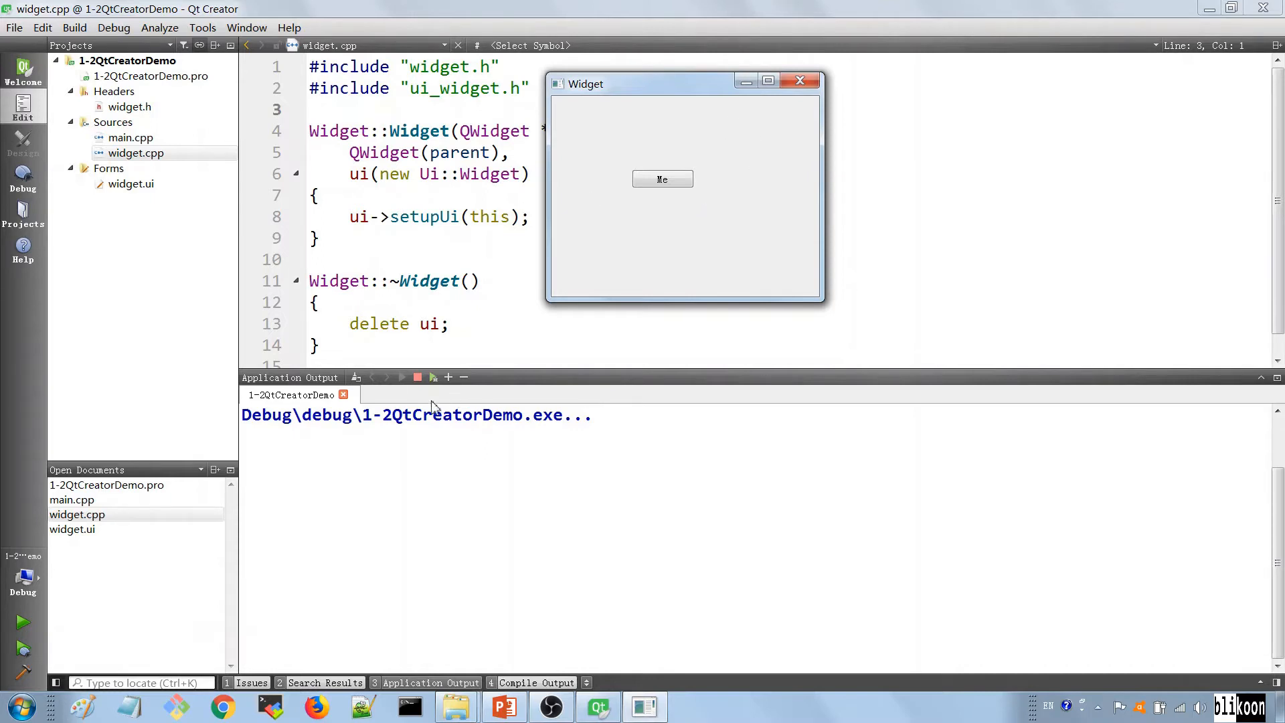
{"action": "mouse_move", "coordinate": [864, 99]}
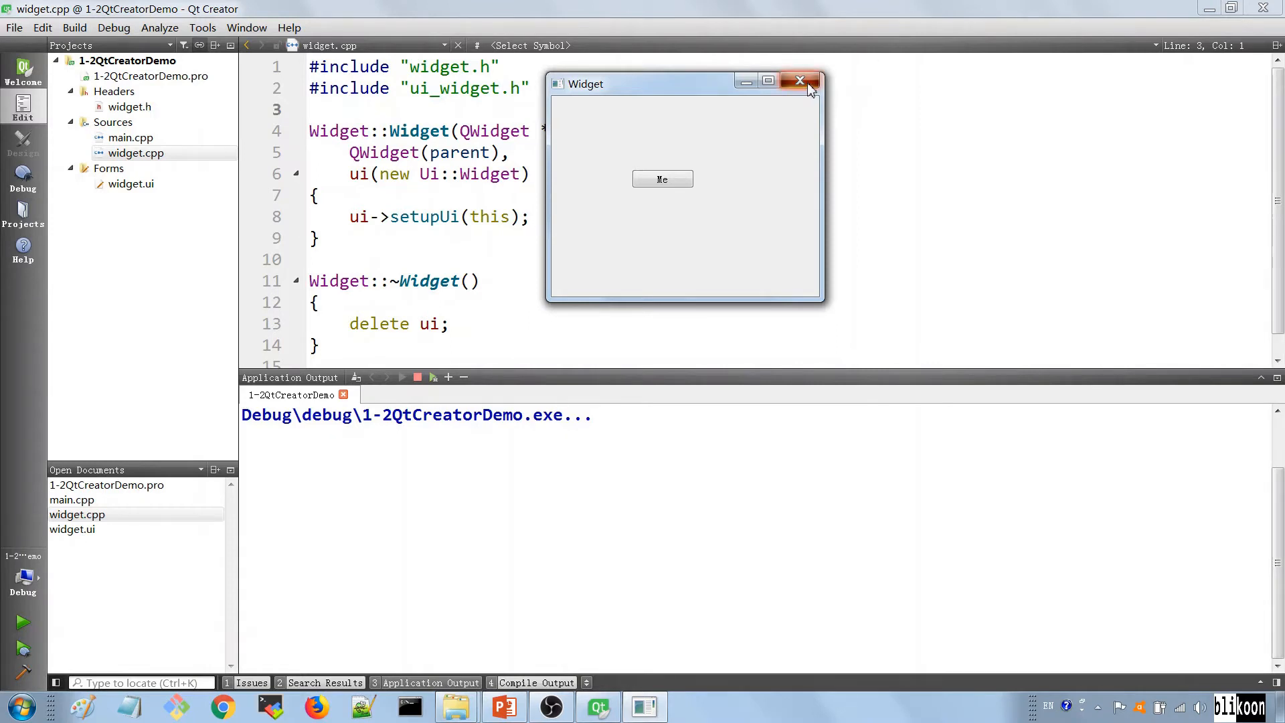
{"action": "left_click", "coordinate": [799, 81]}
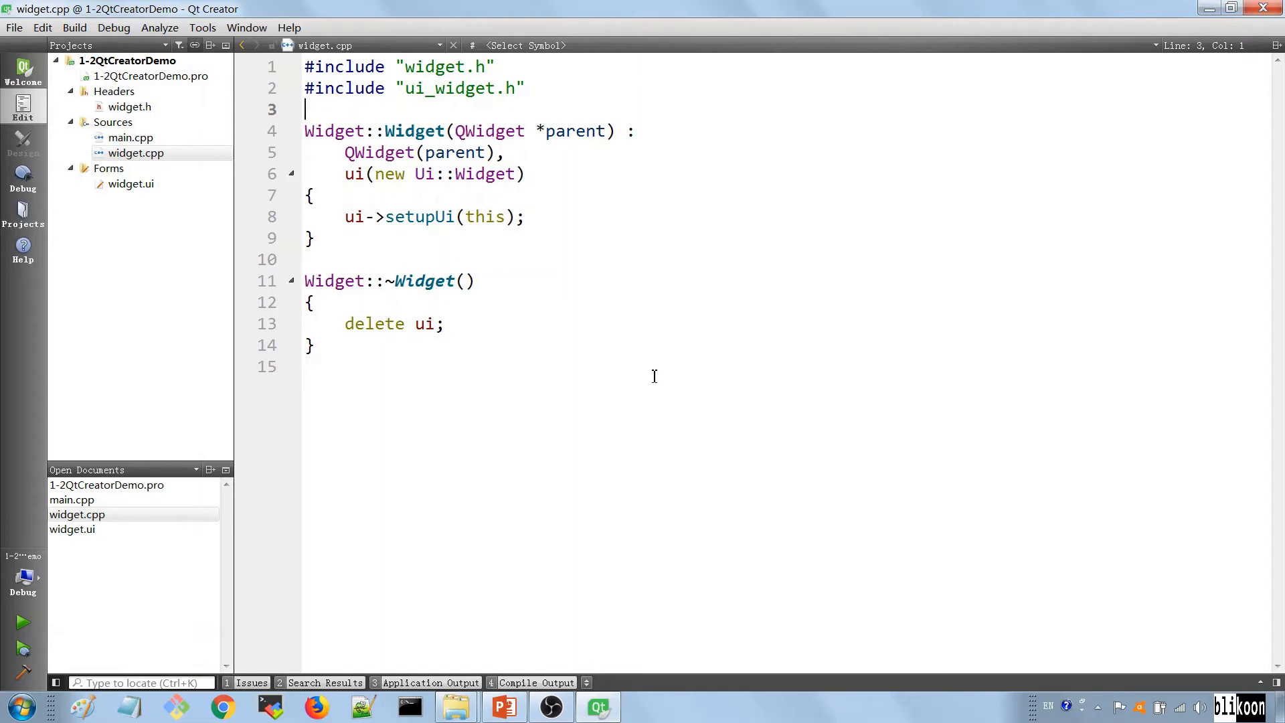
Review the g++ compile output, then show the project's Debug build settings
{"action": "left_click", "coordinate": [529, 682]}
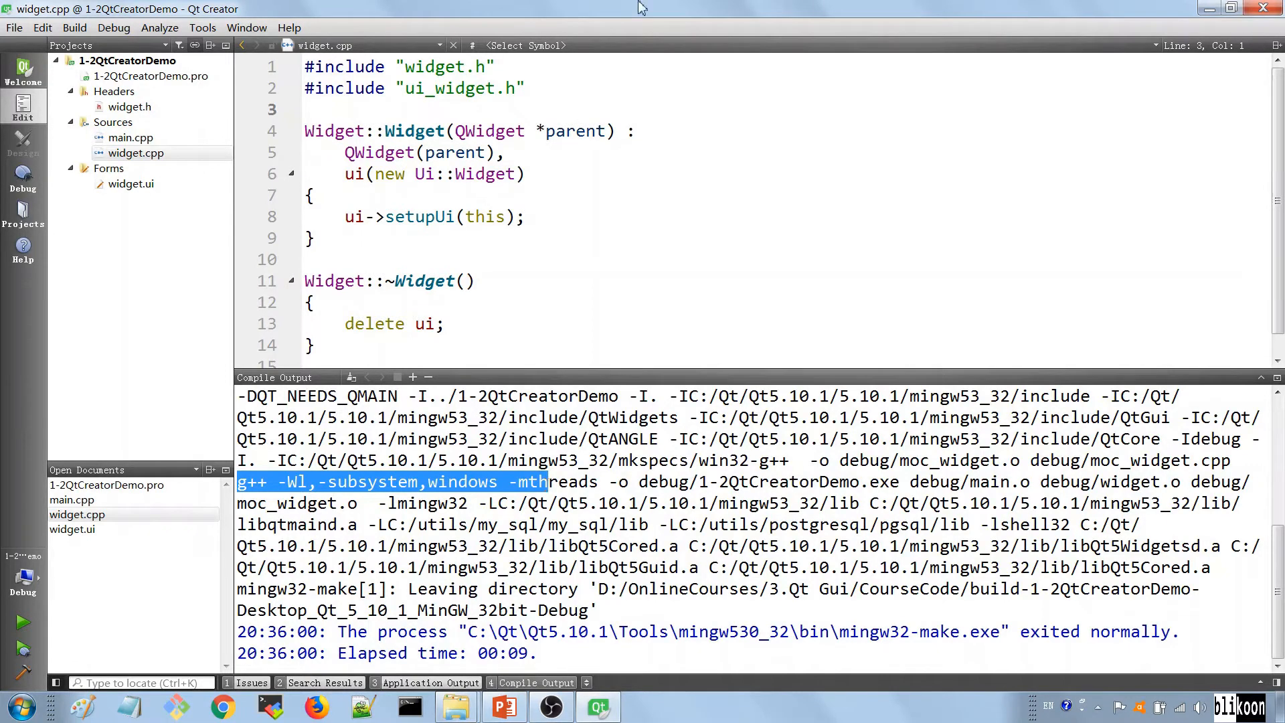
{"action": "left_click", "coordinate": [23, 213]}
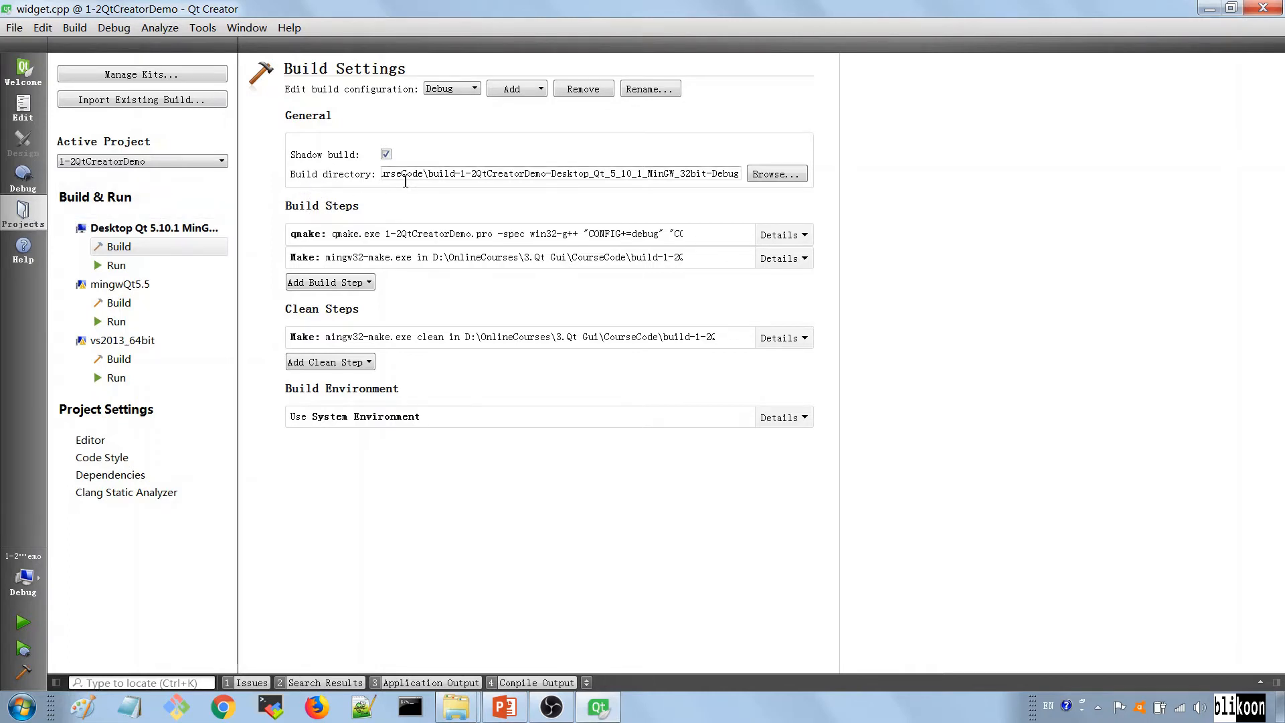
Select the entire shadow build path in the Build directory field
{"action": "triple_click", "coordinate": [557, 174]}
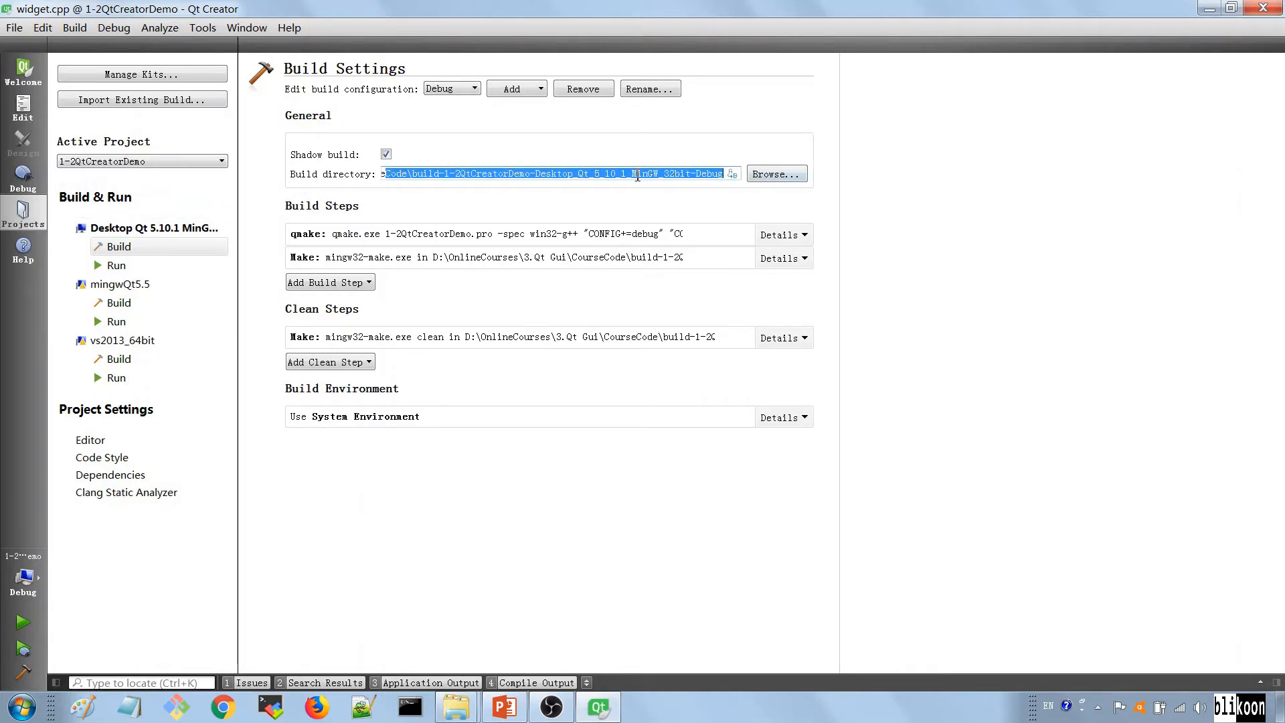
{"action": "left_click", "coordinate": [461, 174]}
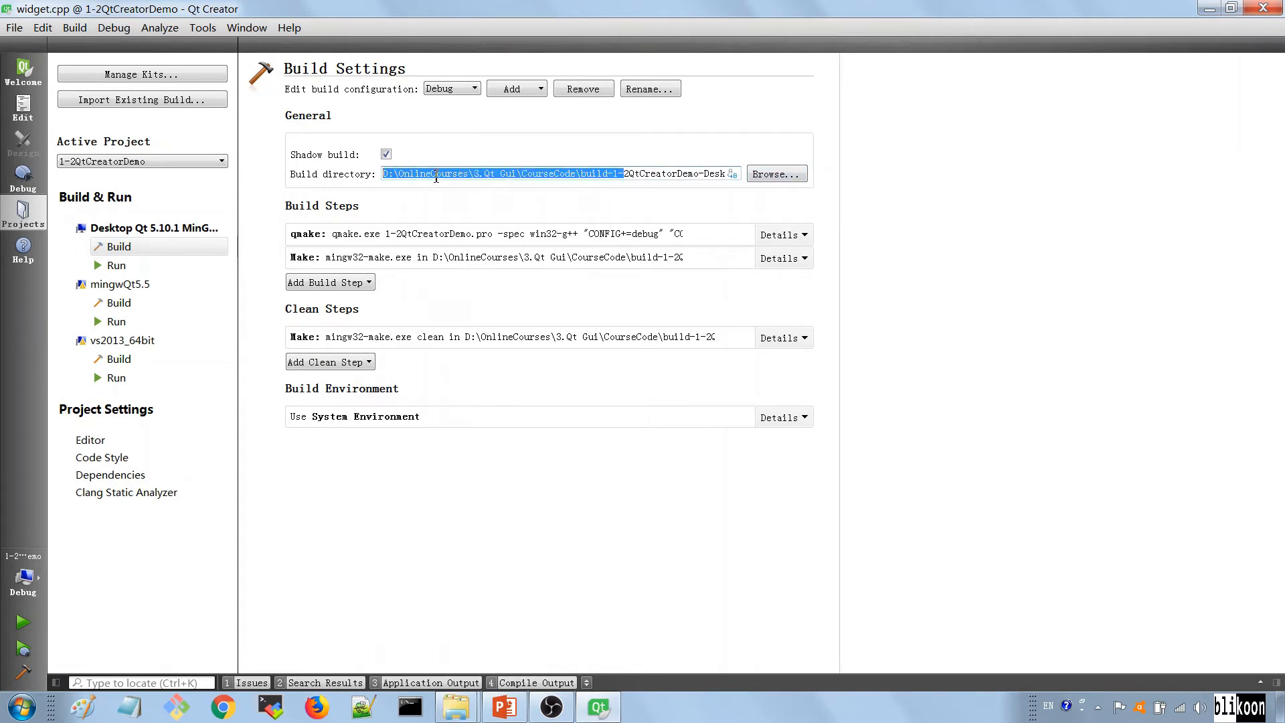
{"action": "double_click", "coordinate": [549, 173]}
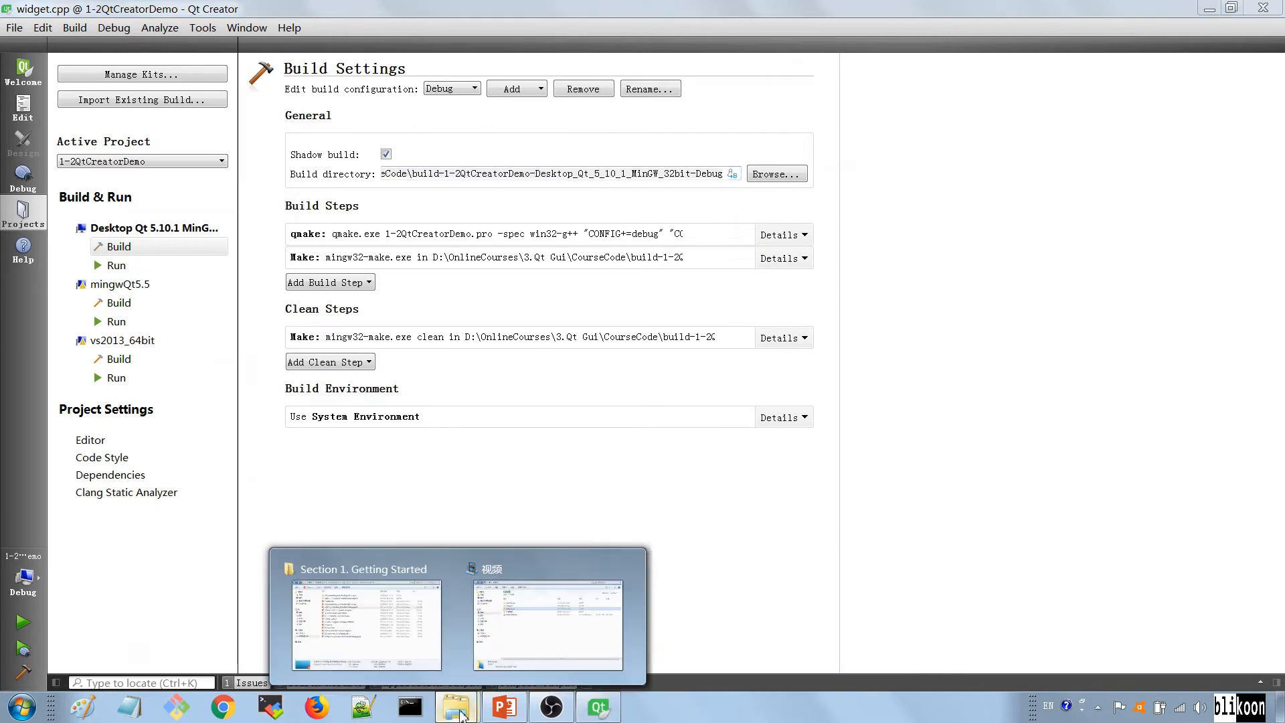
In Explorer, go to the Debug shadow build directory and open its debug folder
{"action": "left_click", "coordinate": [19, 705]}
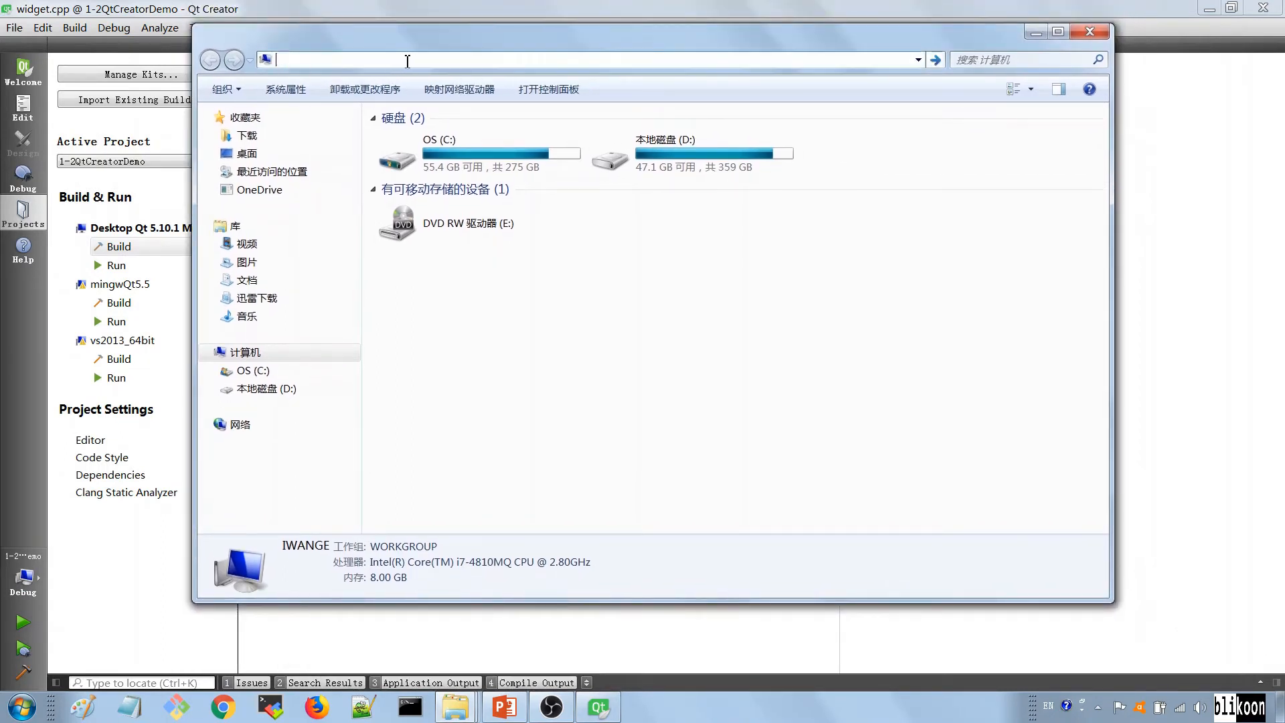
{"action": "type", "text": "D:\\OnlineCourse\\3.Qt Gui\\CourseCode\\build-1-2QtCreatorDemo-Desktop_Qt_5_10_1_MinGW_32bit-Debug"}
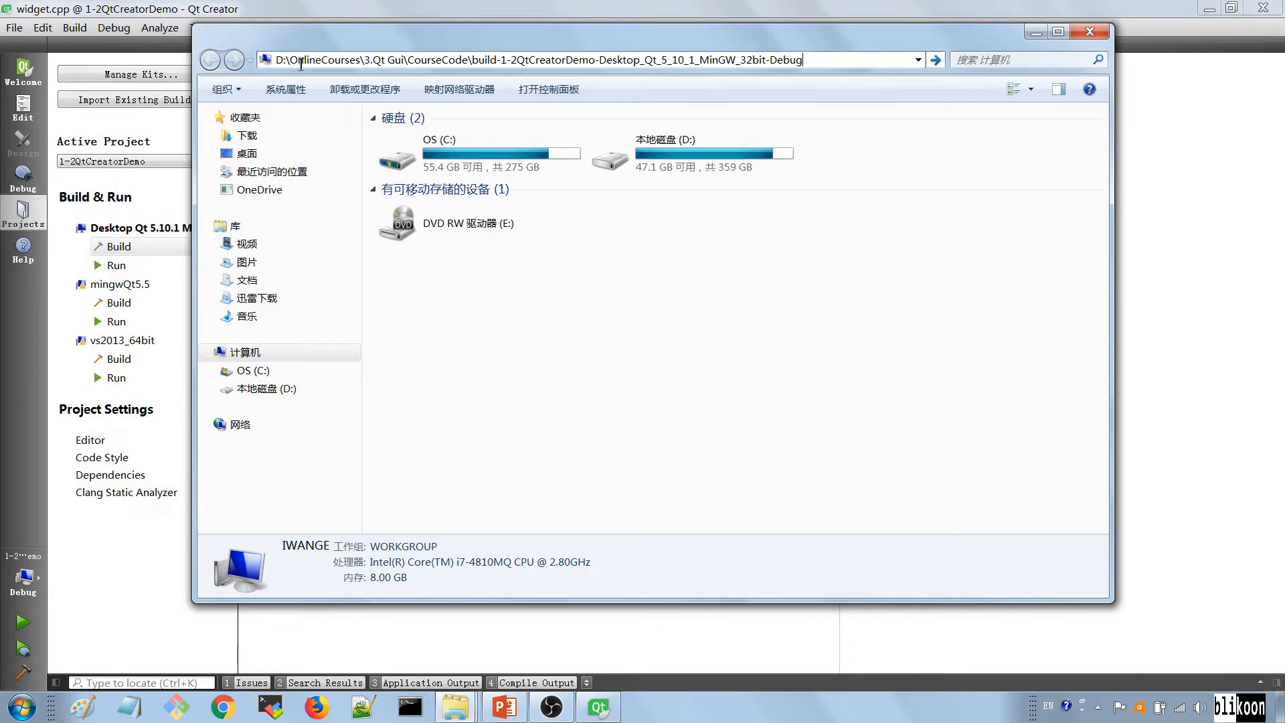
{"action": "mouse_move", "coordinate": [554, 89]}
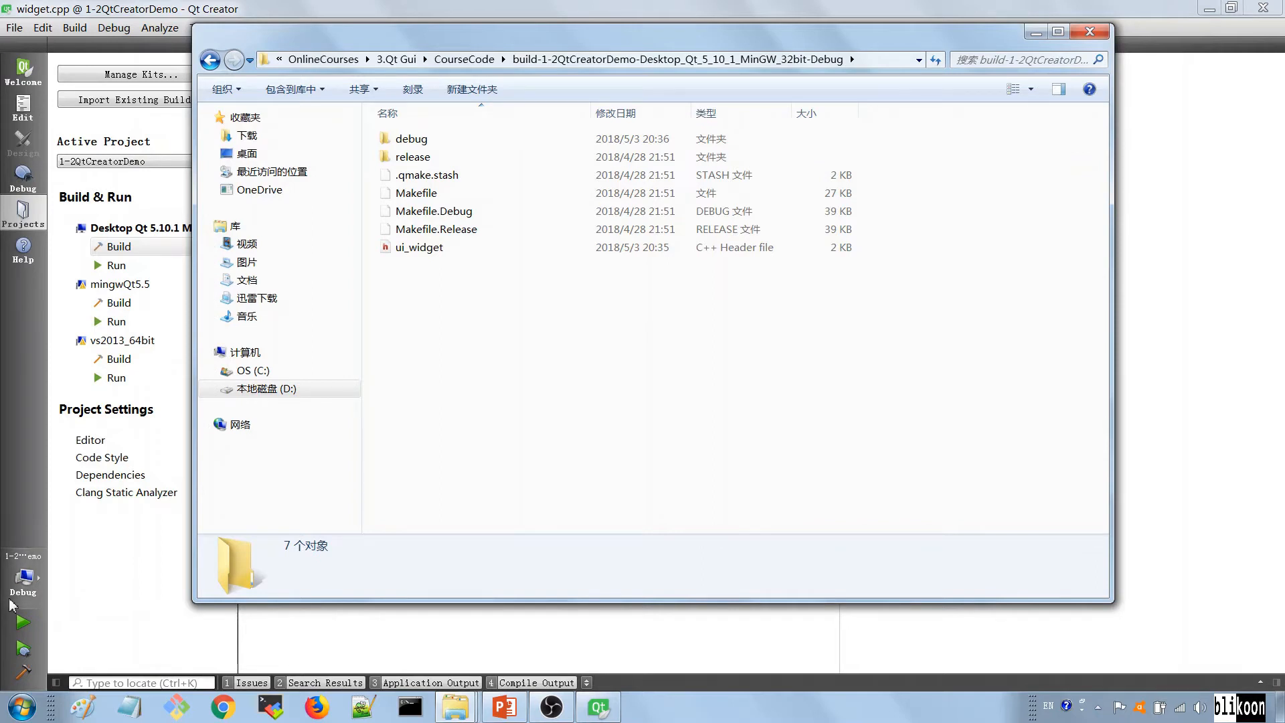
{"action": "left_click", "coordinate": [412, 138]}
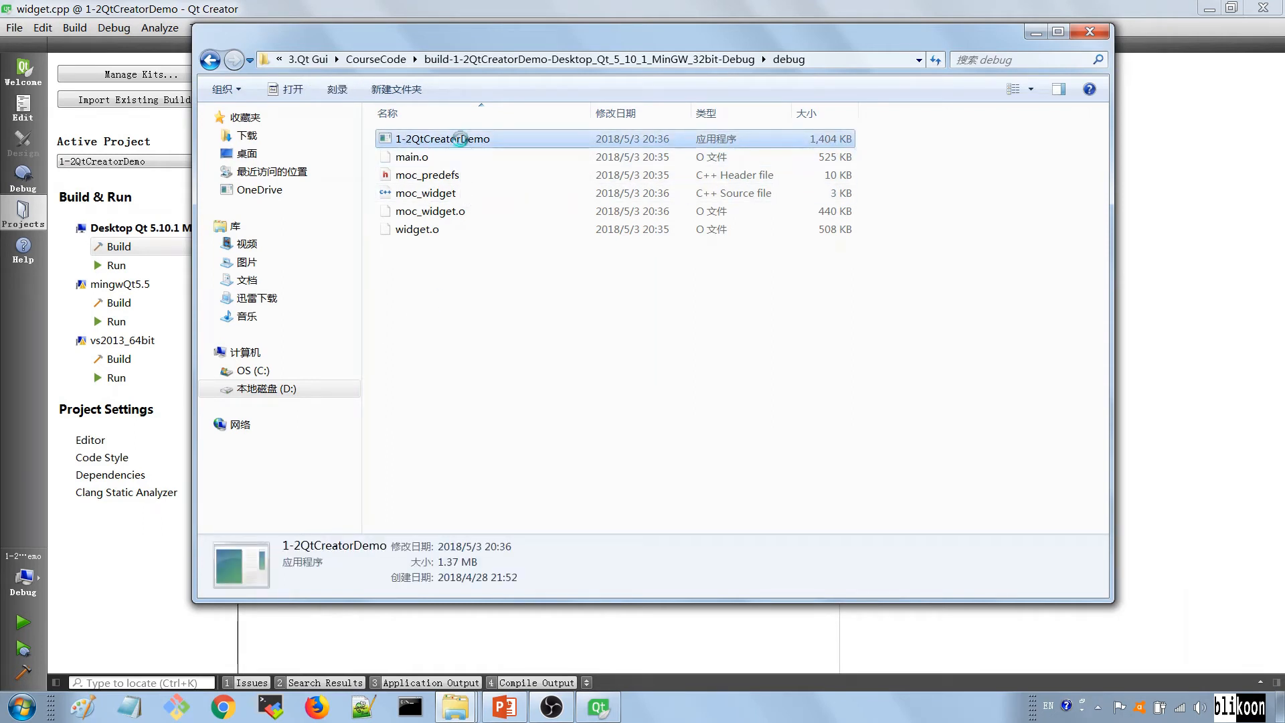
{"action": "right_click", "coordinate": [442, 138]}
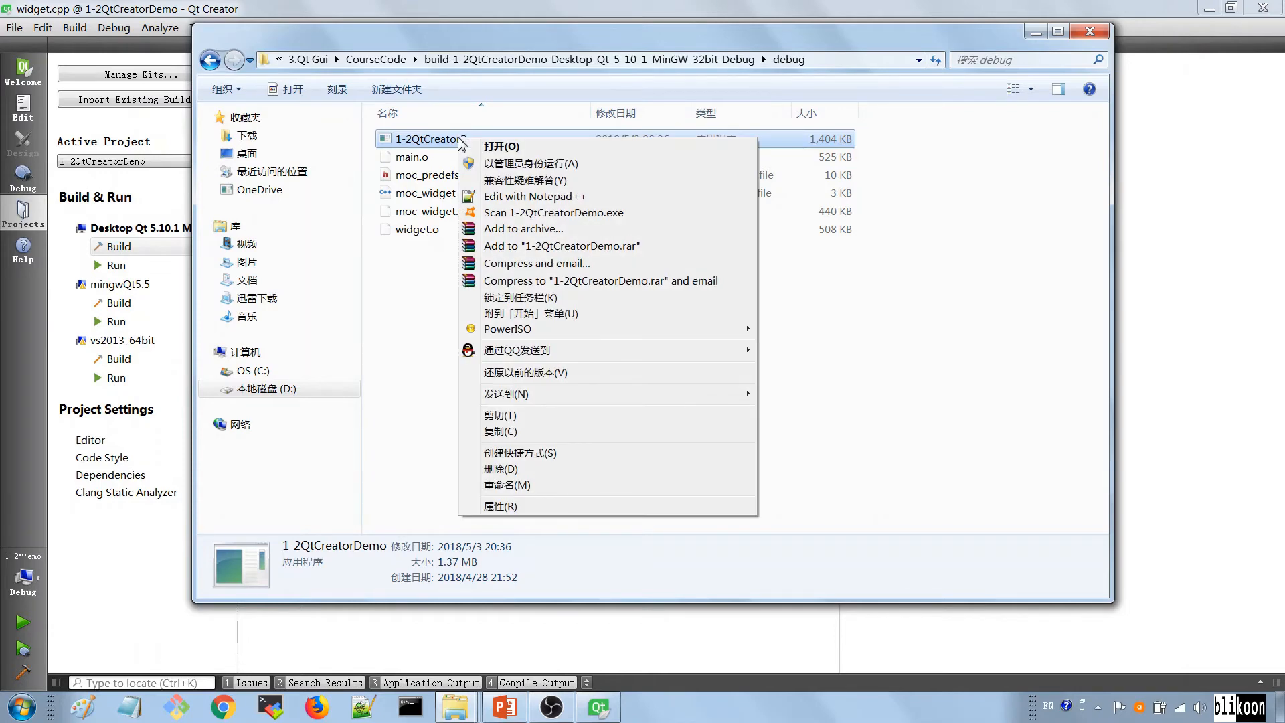
{"action": "left_click", "coordinate": [500, 507]}
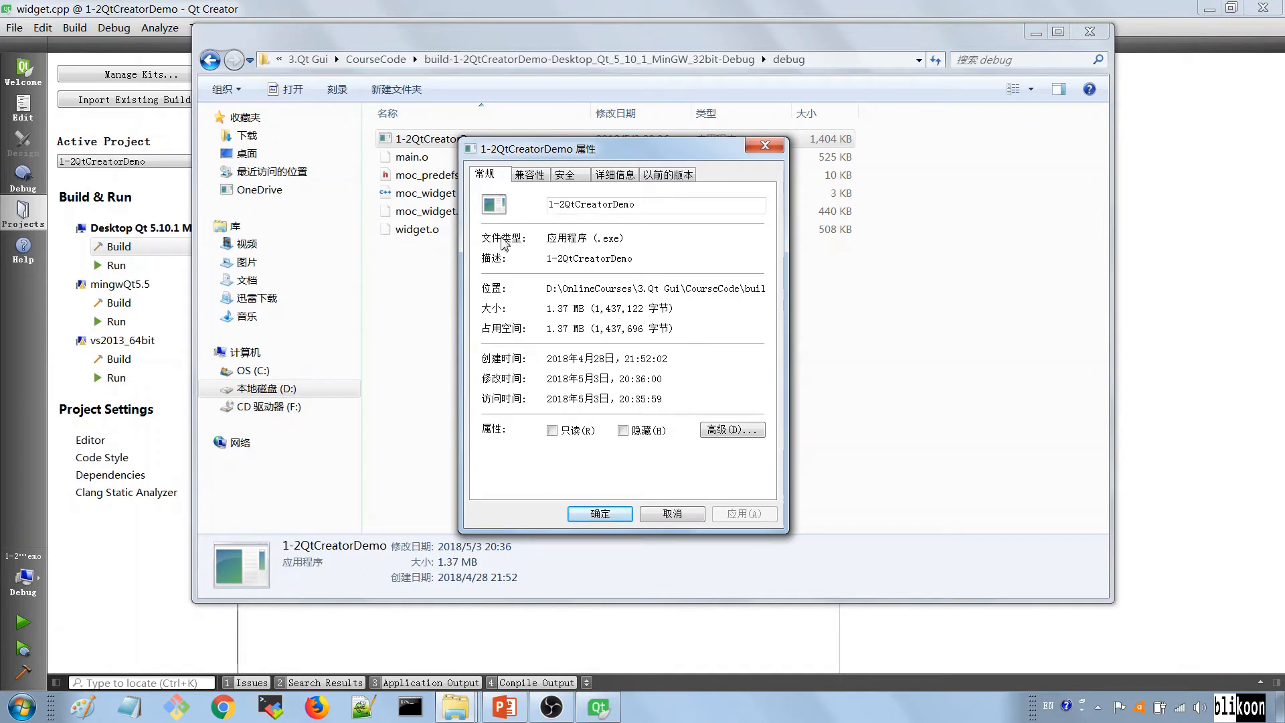
{"action": "mouse_move", "coordinate": [602, 238]}
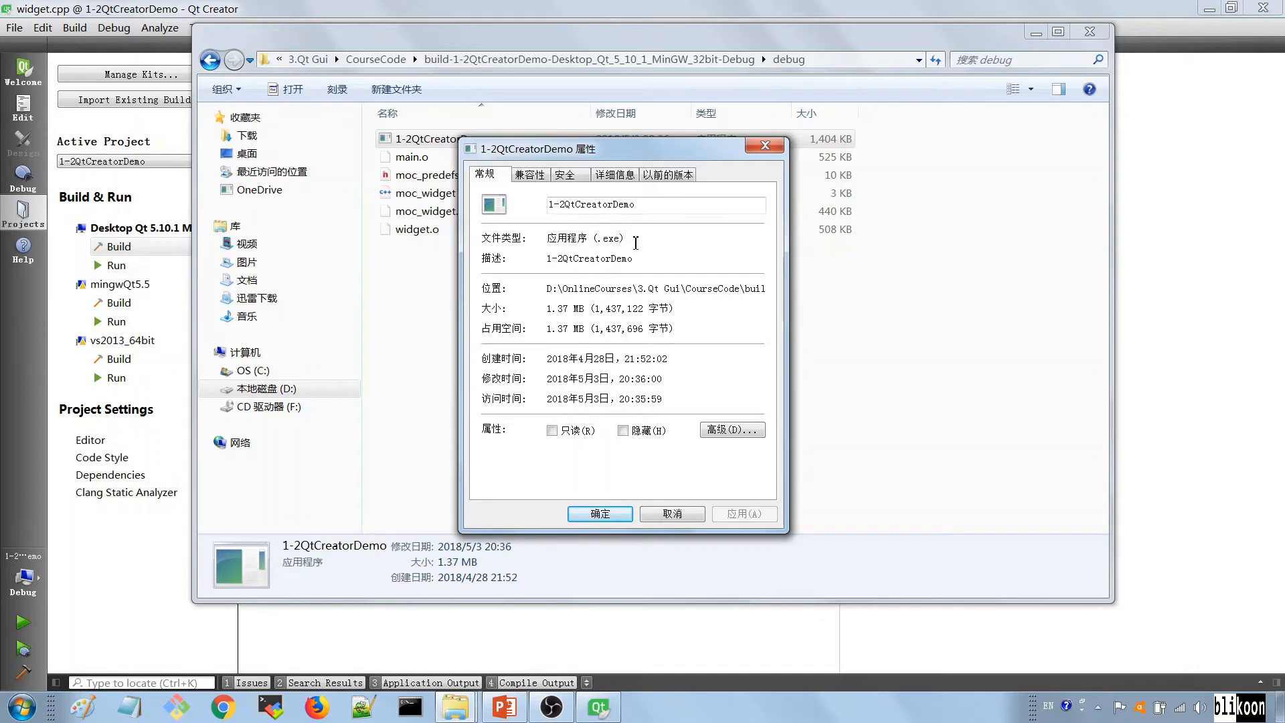
{"action": "double_click", "coordinate": [607, 237]}
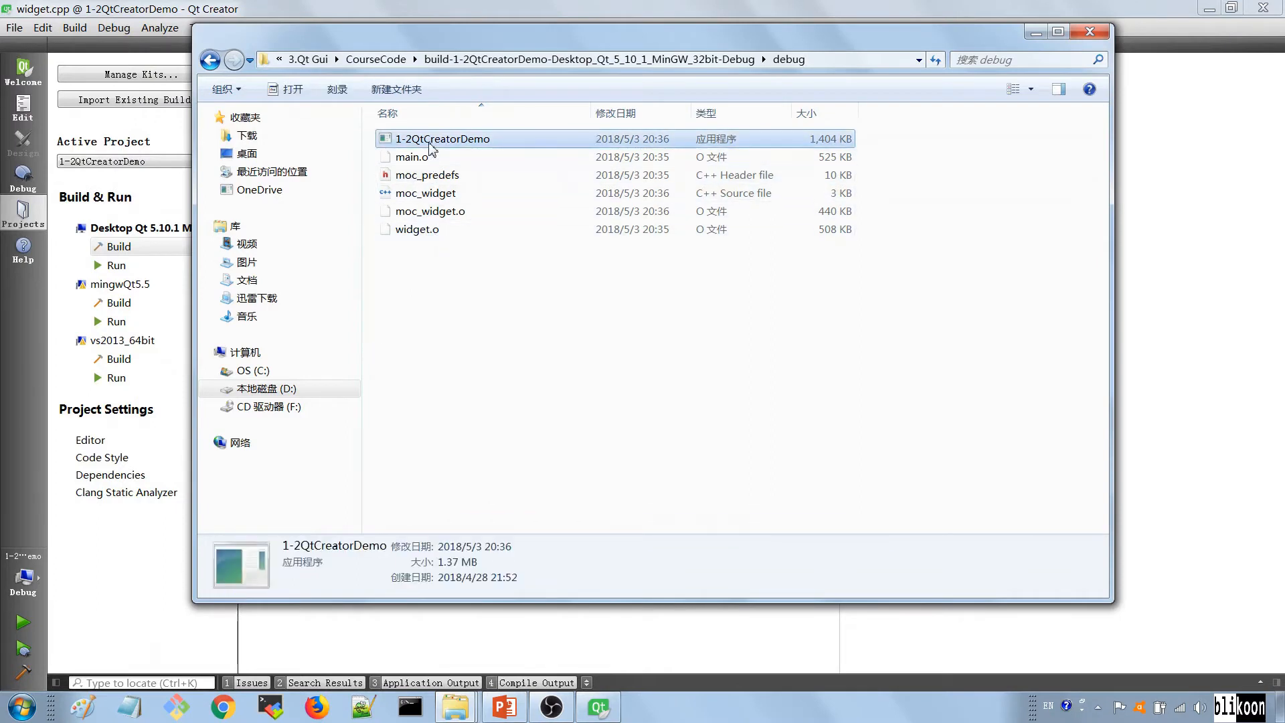
Launch 1-2QtCreatorDemo.exe from Explorer and dismiss the missing Qt5Cored.dll error
{"action": "double_click", "coordinate": [442, 139]}
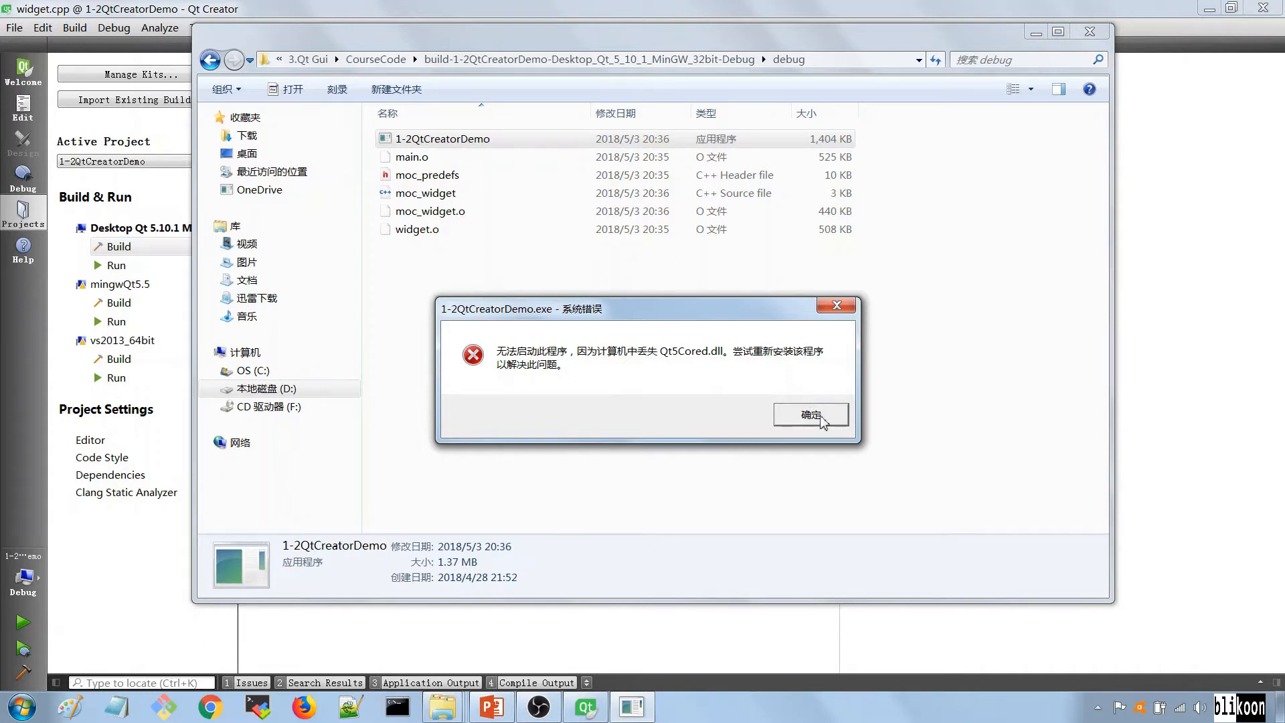
{"action": "left_click", "coordinate": [810, 415]}
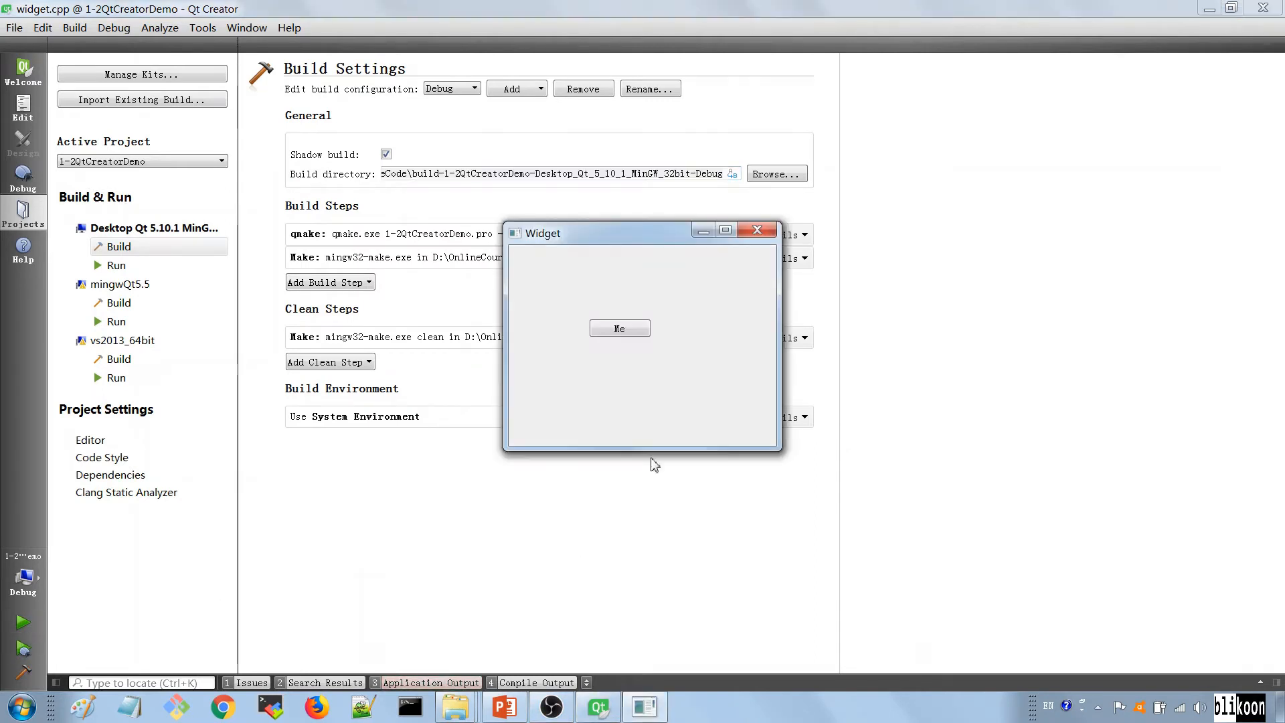
{"action": "left_click", "coordinate": [755, 229]}
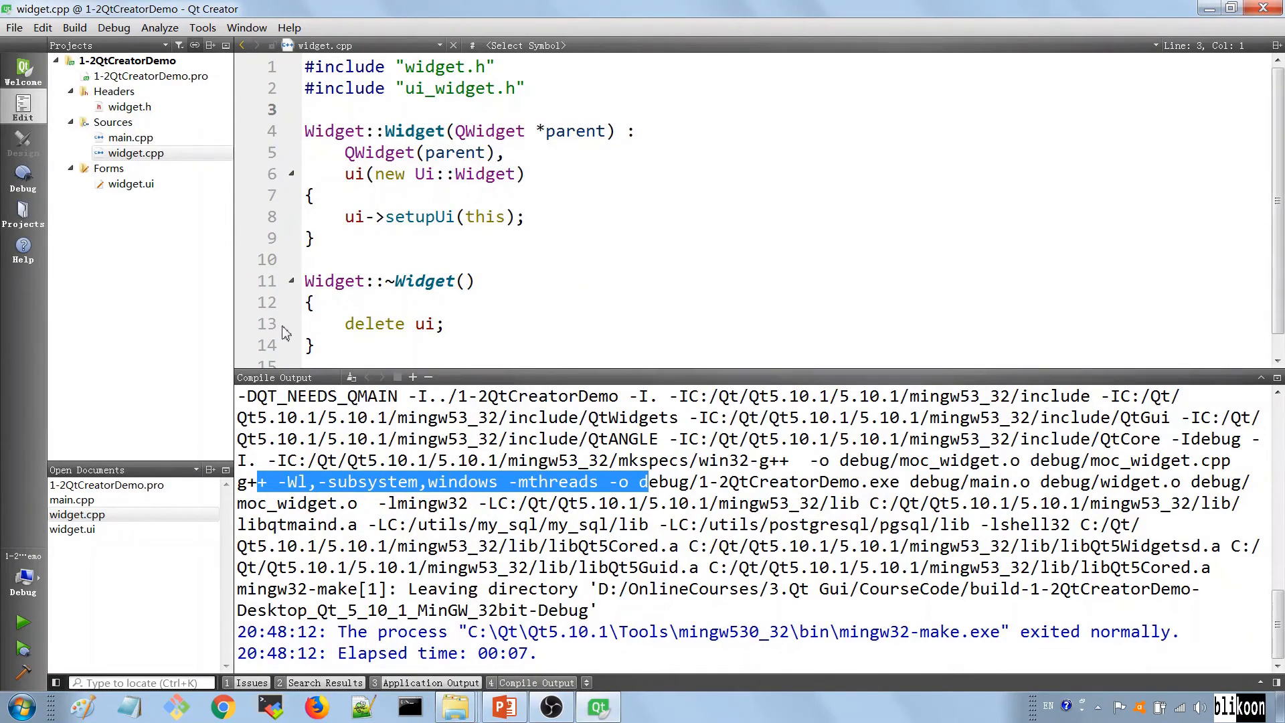
Open the Options dialog on the Build & Run kits list, showing the Qt 5.10.1 MinGW 32bit kit
{"action": "left_click", "coordinate": [160, 27]}
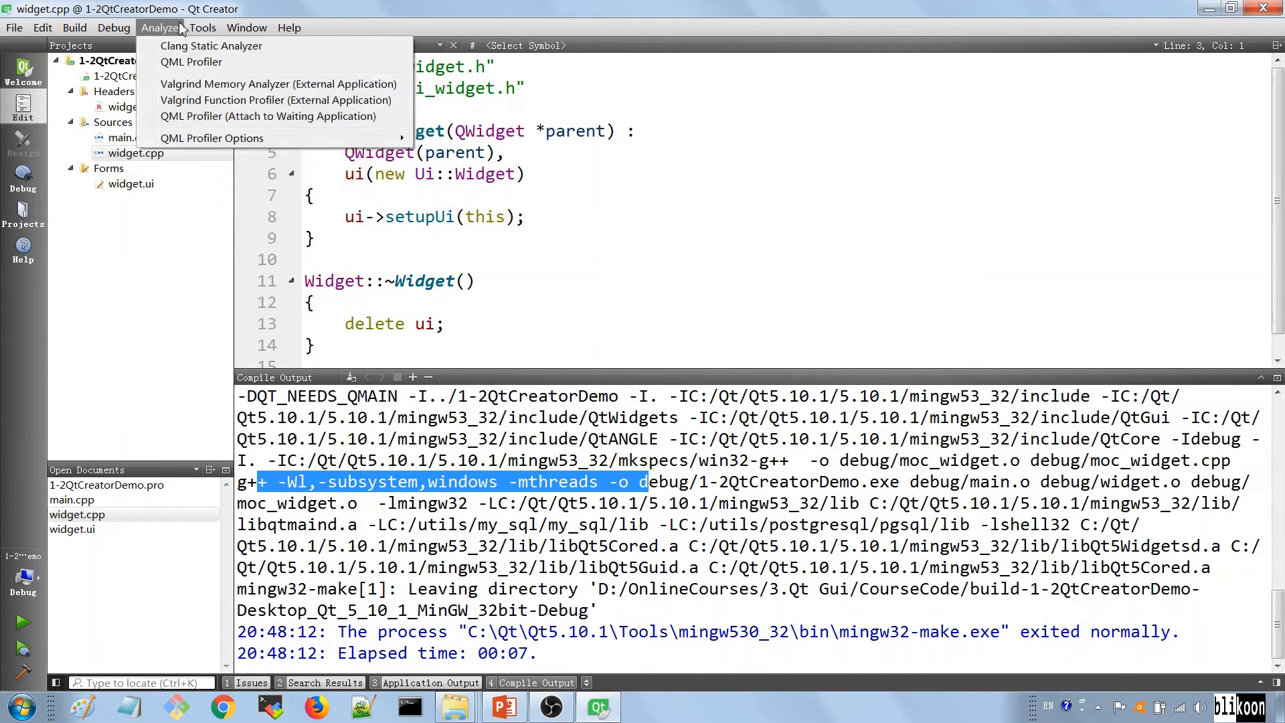
{"action": "left_click", "coordinate": [203, 27]}
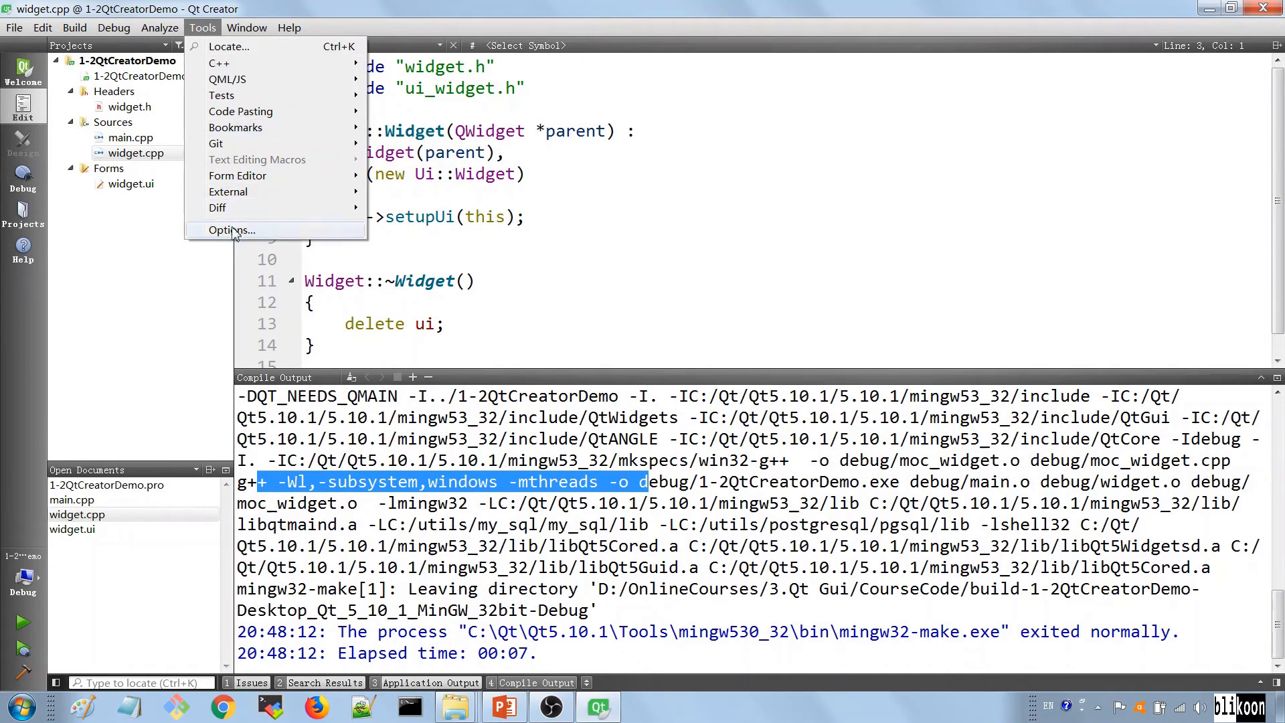
{"action": "left_click", "coordinate": [232, 230]}
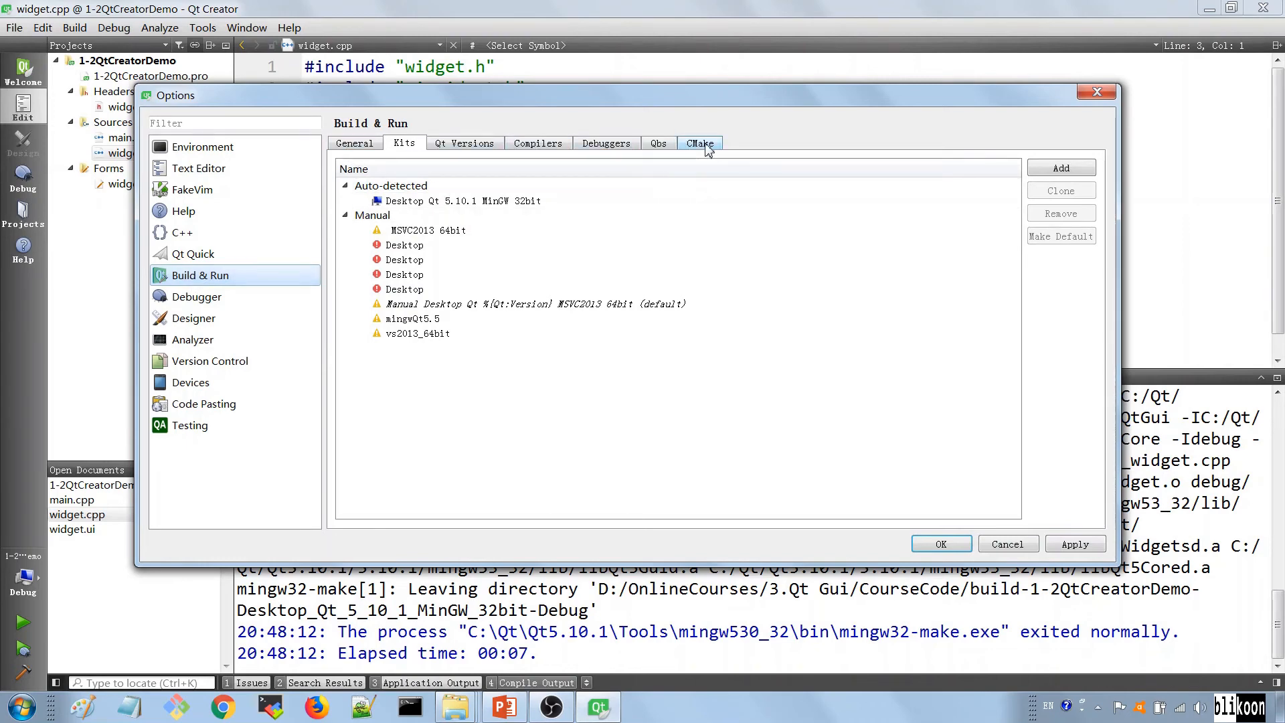
Review the registered Qt versions, debuggers and compilers, then return to the kits list
{"action": "left_click", "coordinate": [354, 142]}
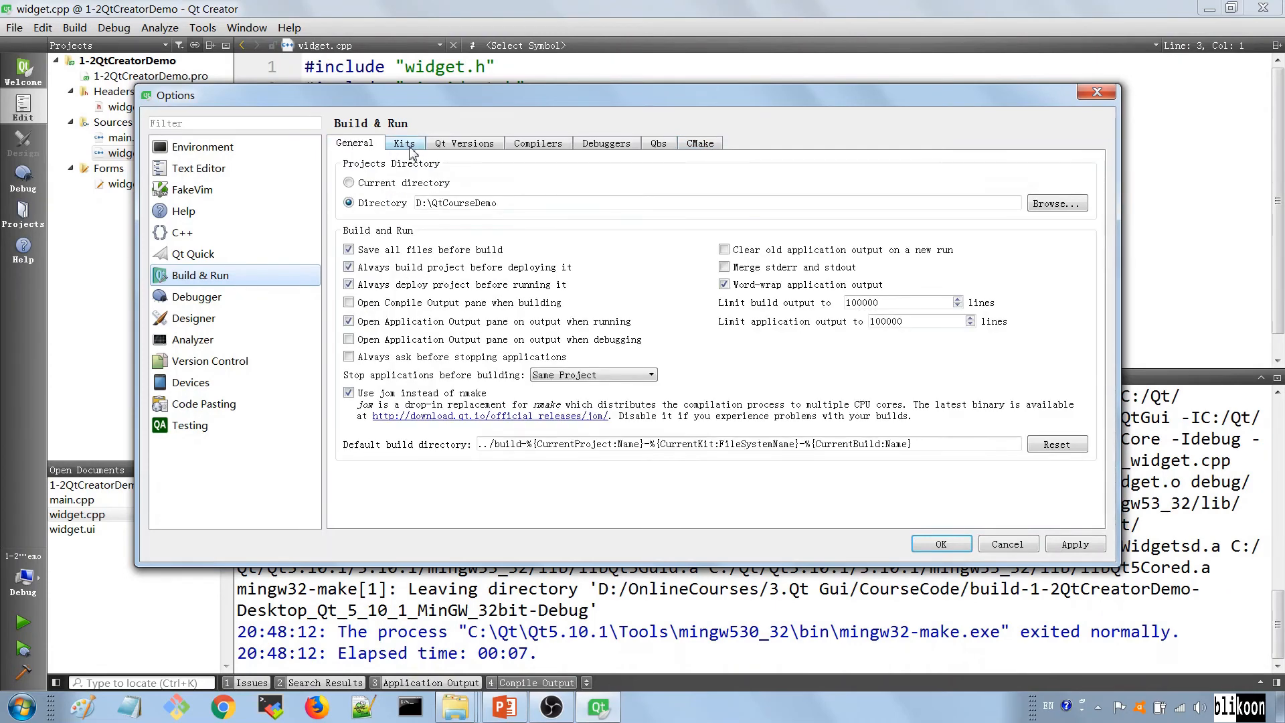
{"action": "left_click", "coordinate": [464, 142]}
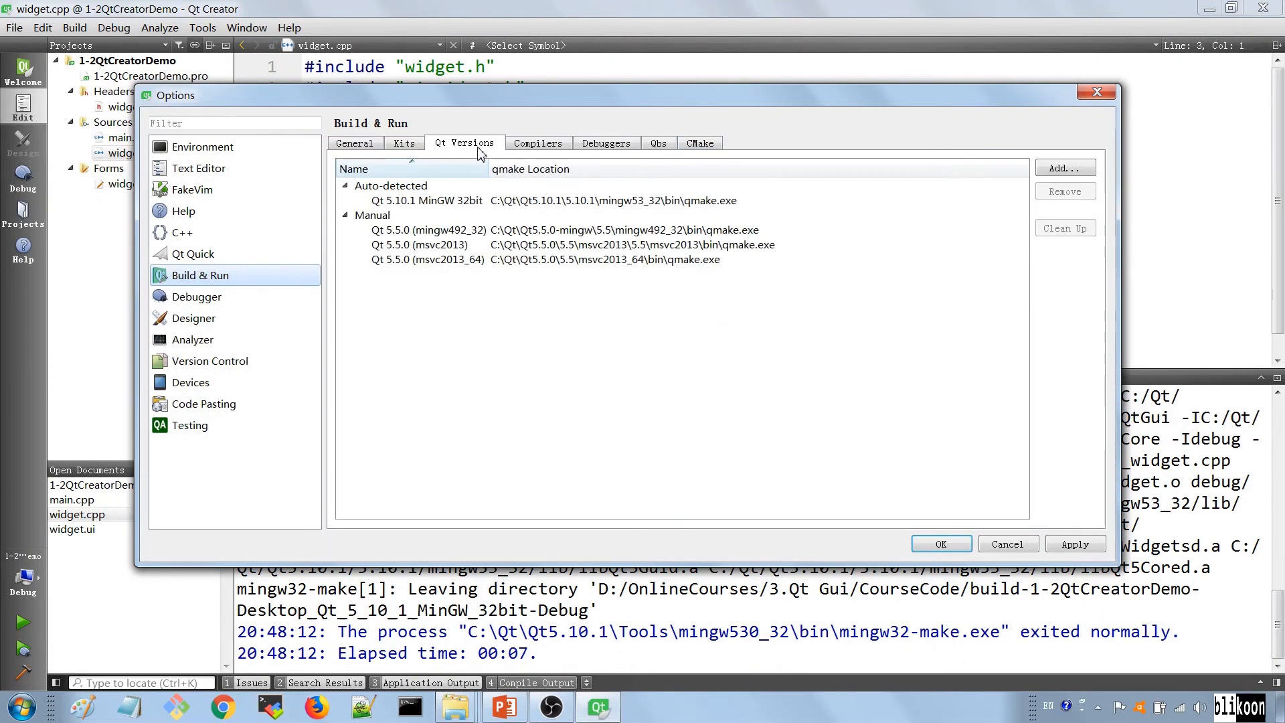
{"action": "left_click", "coordinate": [606, 143]}
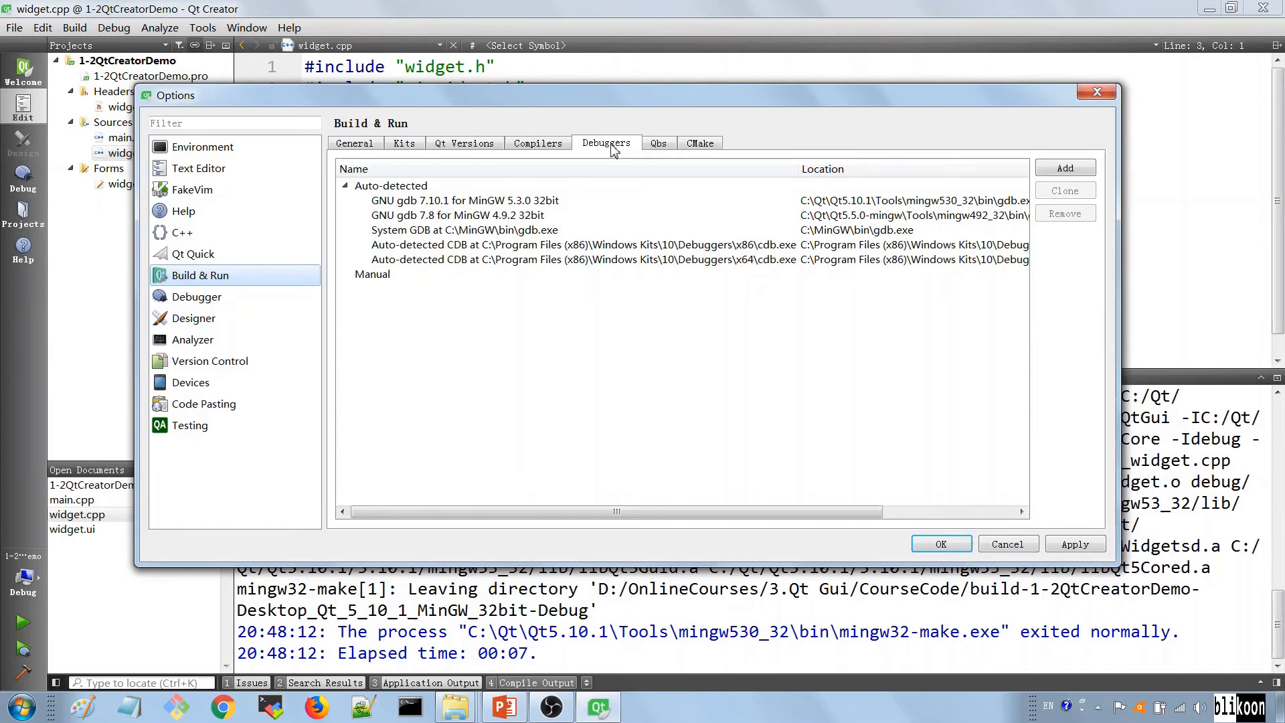
{"action": "left_click", "coordinate": [536, 142]}
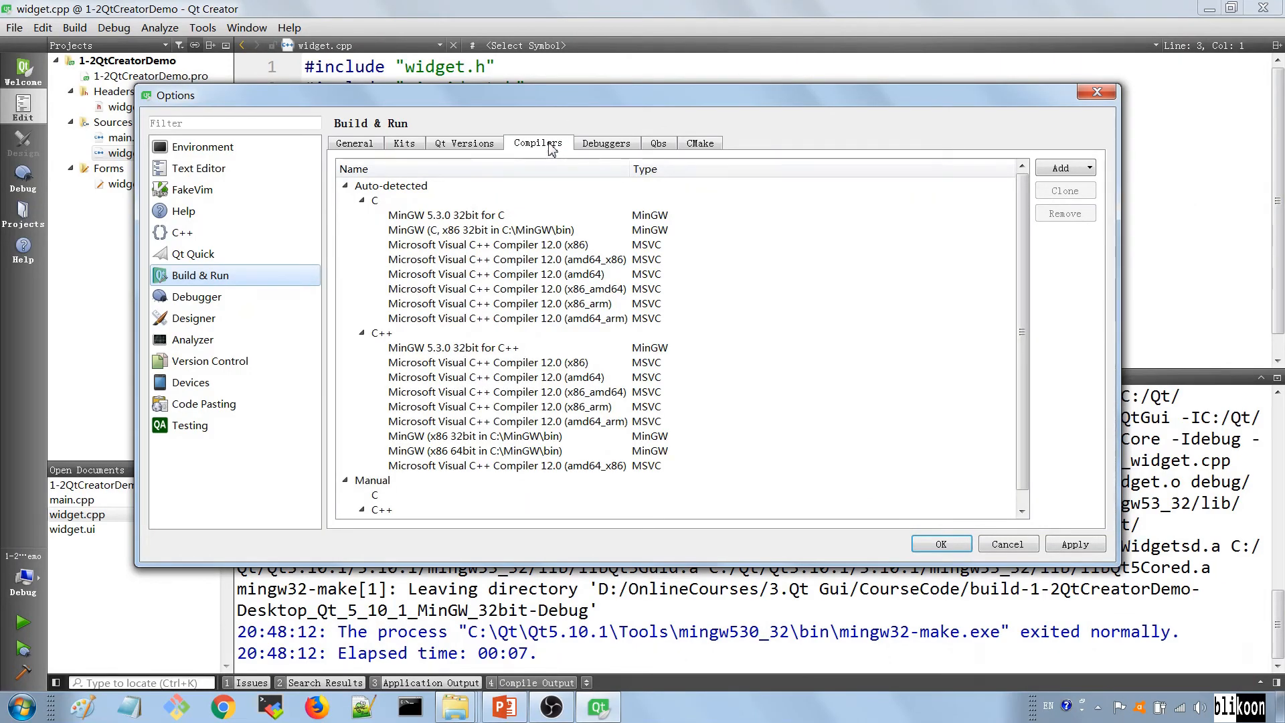
{"action": "mouse_move", "coordinate": [605, 143]}
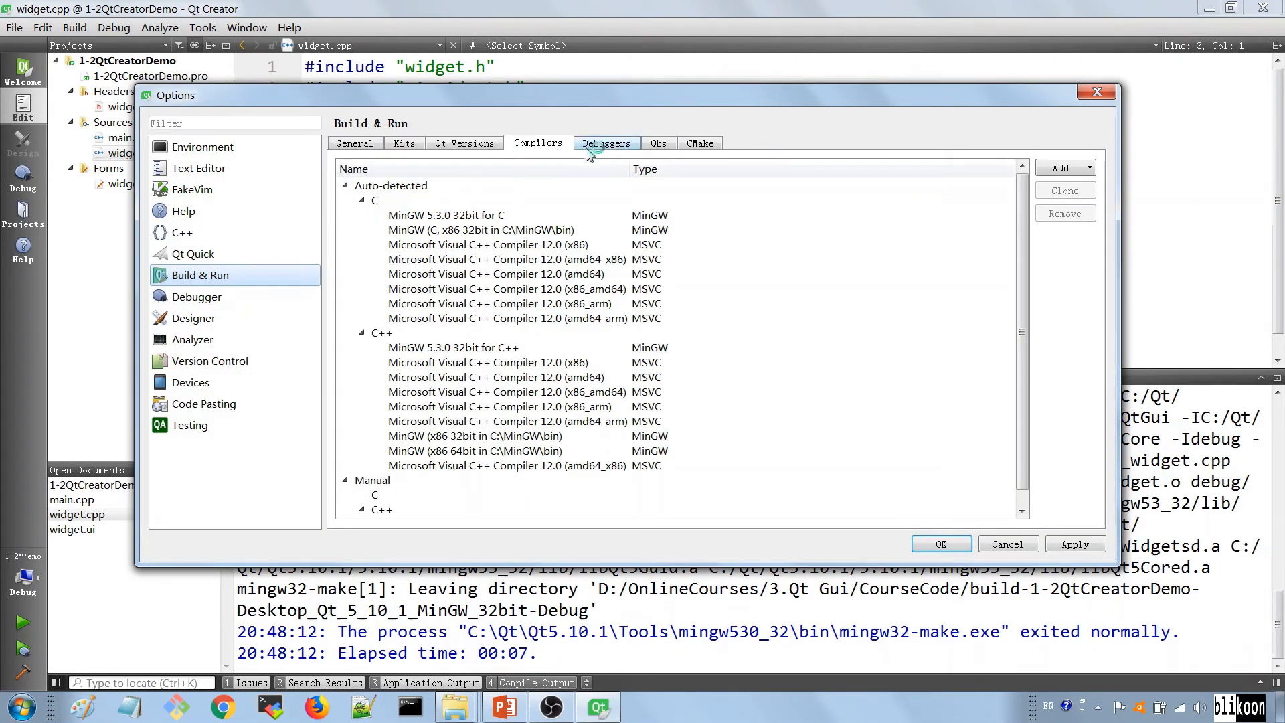
{"action": "left_click", "coordinate": [605, 142]}
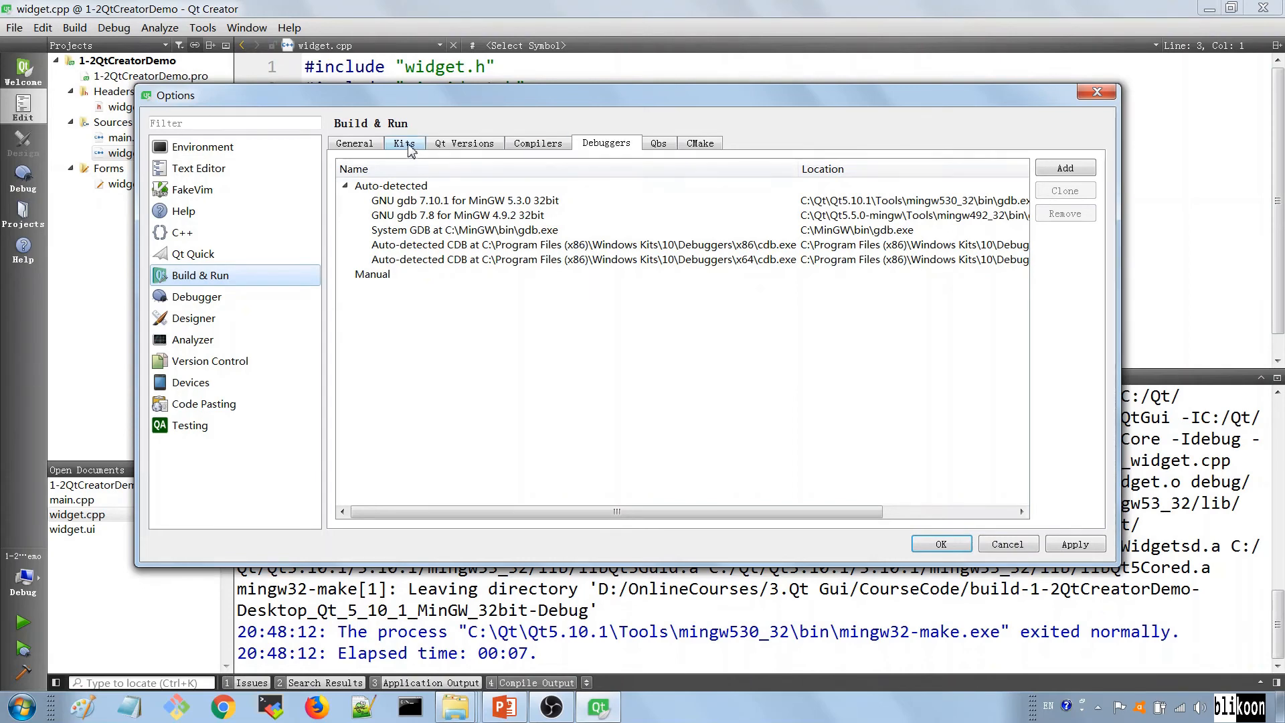
{"action": "left_click", "coordinate": [403, 142]}
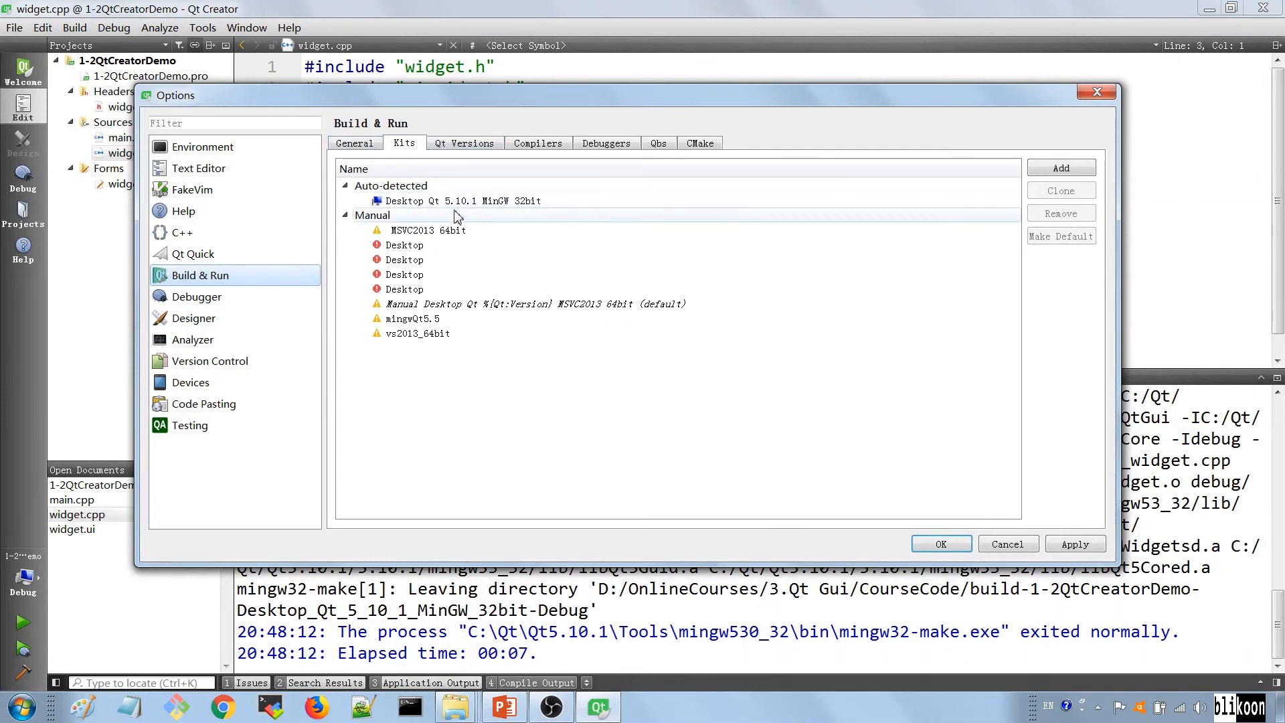
Inspect the Desktop Qt 5.10.1 MinGW 32bit kit's settings, then view the auto-detected compilers
{"action": "left_click", "coordinate": [456, 201]}
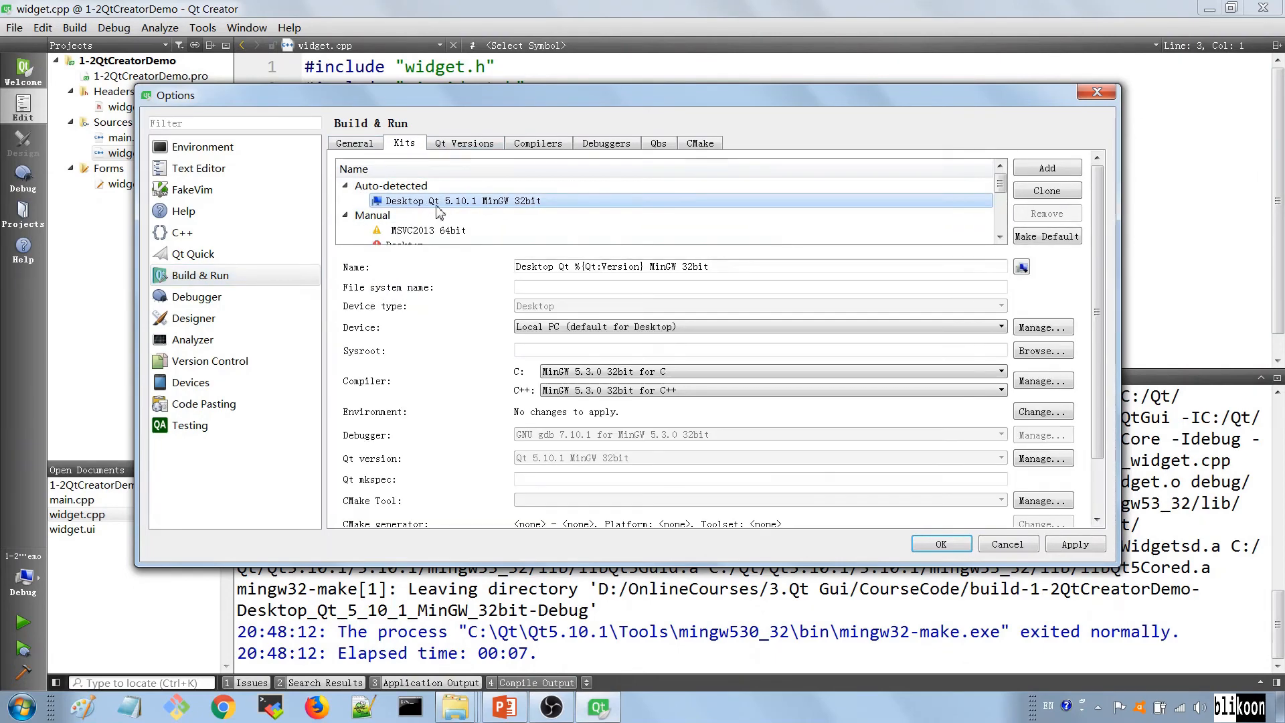
{"action": "mouse_move", "coordinate": [488, 204]}
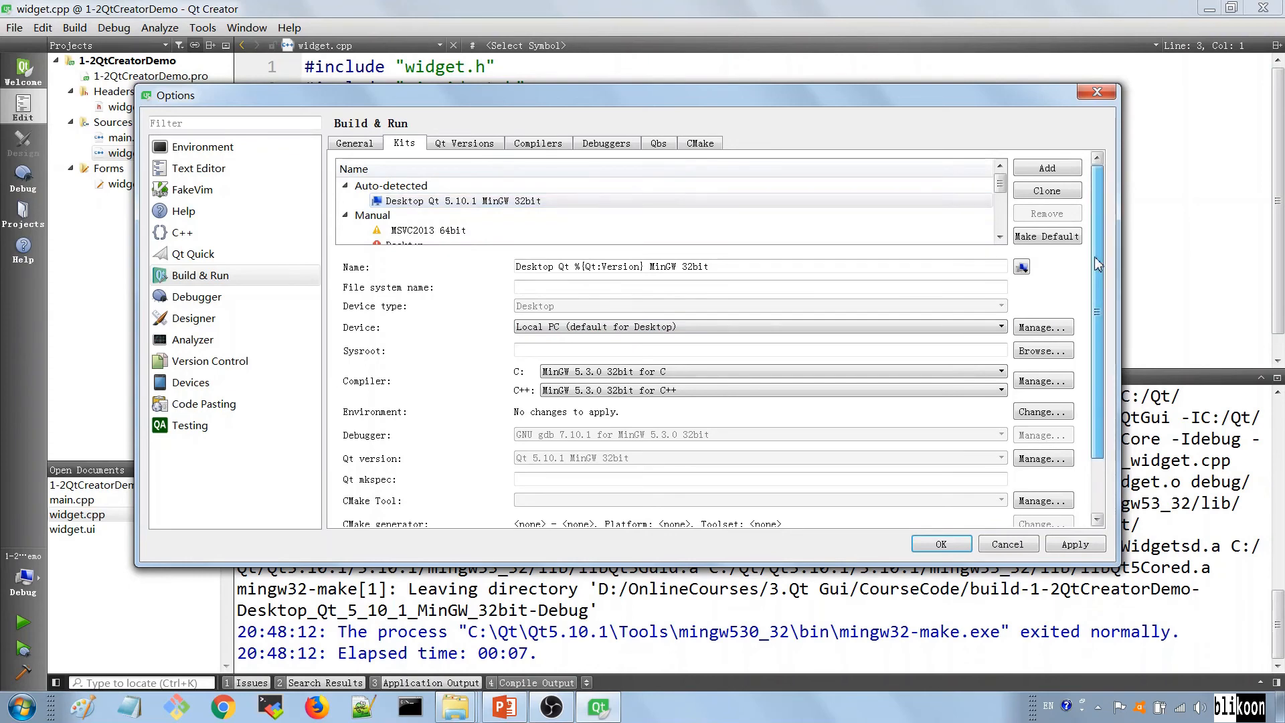
{"action": "left_click", "coordinate": [449, 201]}
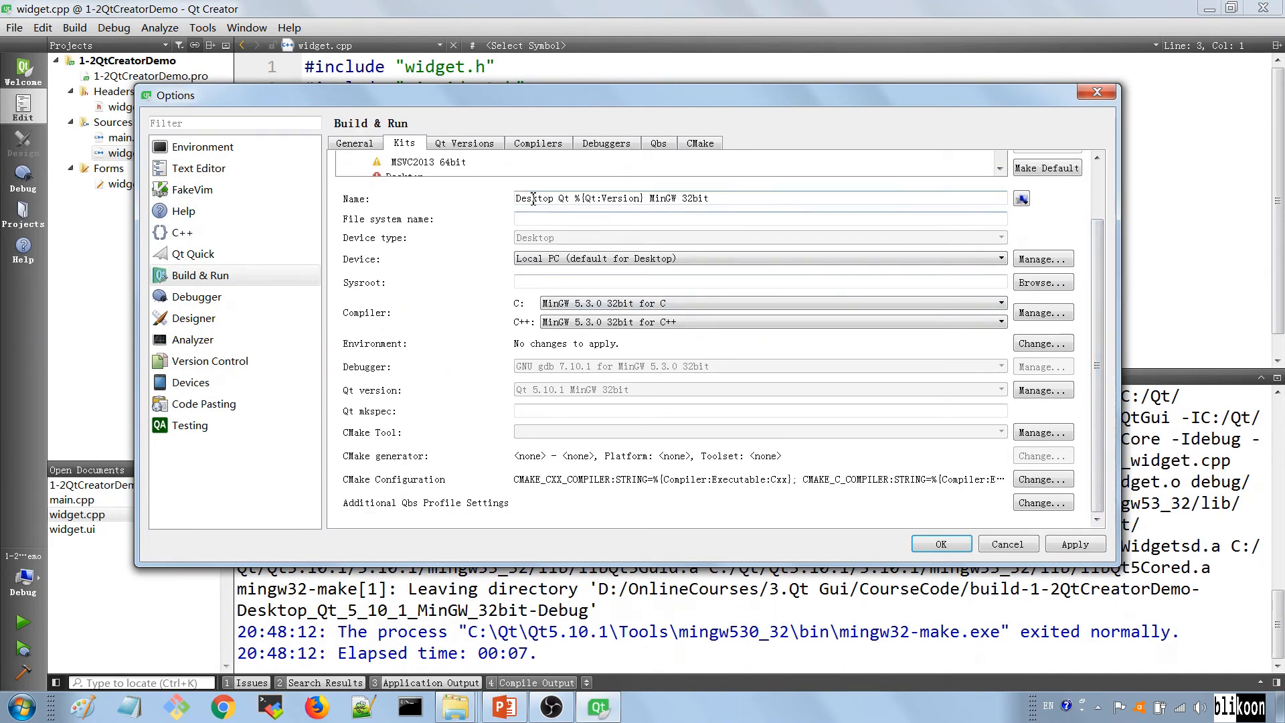
{"action": "triple_click", "coordinate": [610, 198]}
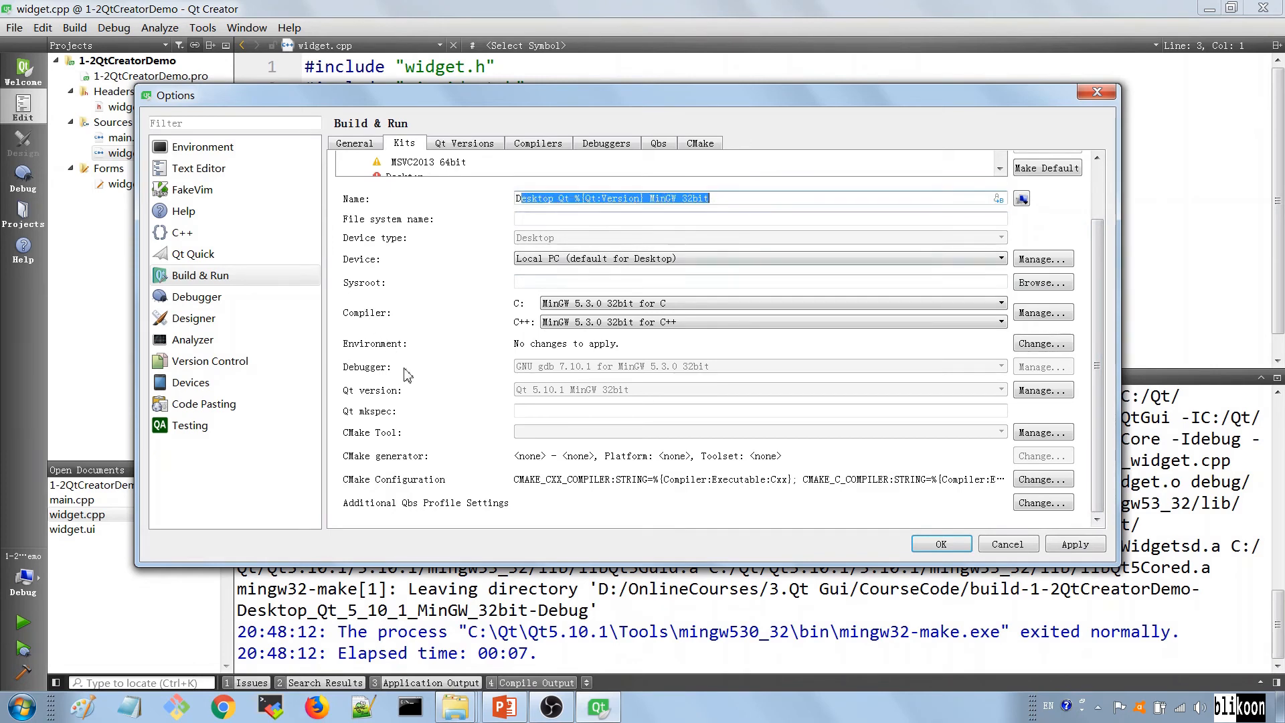
{"action": "mouse_move", "coordinate": [348, 326]}
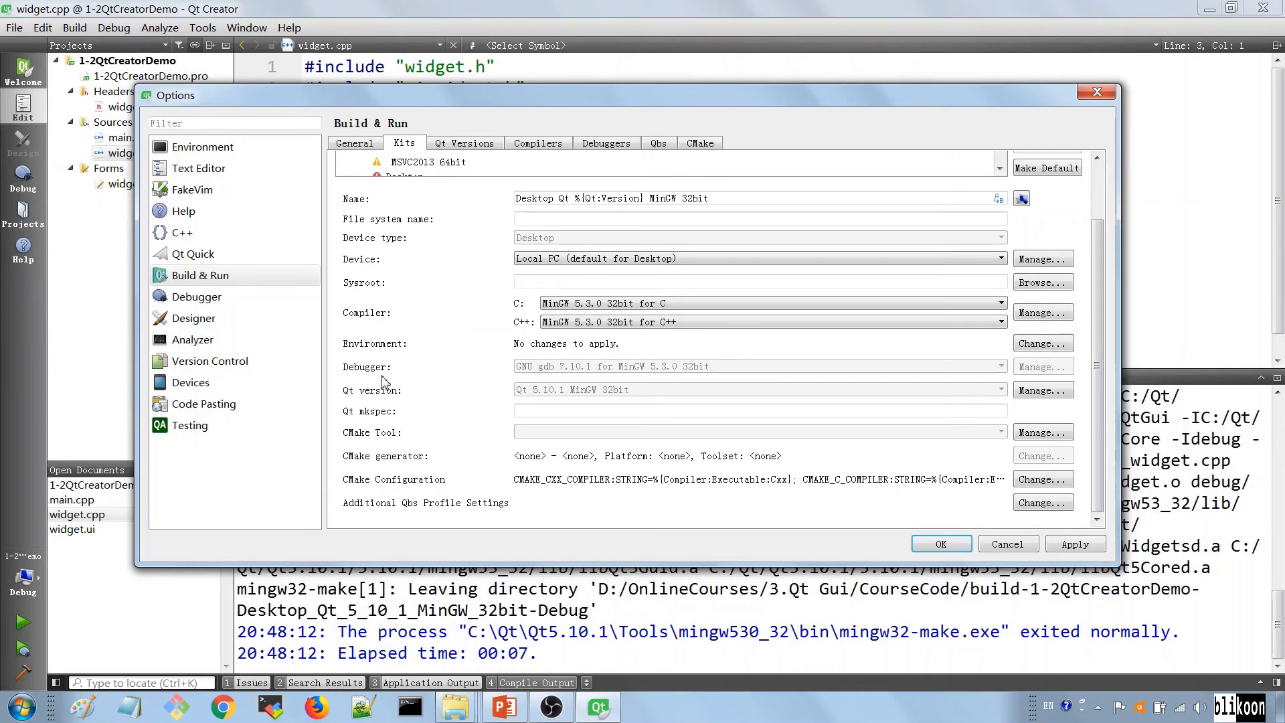
{"action": "mouse_move", "coordinate": [463, 408]}
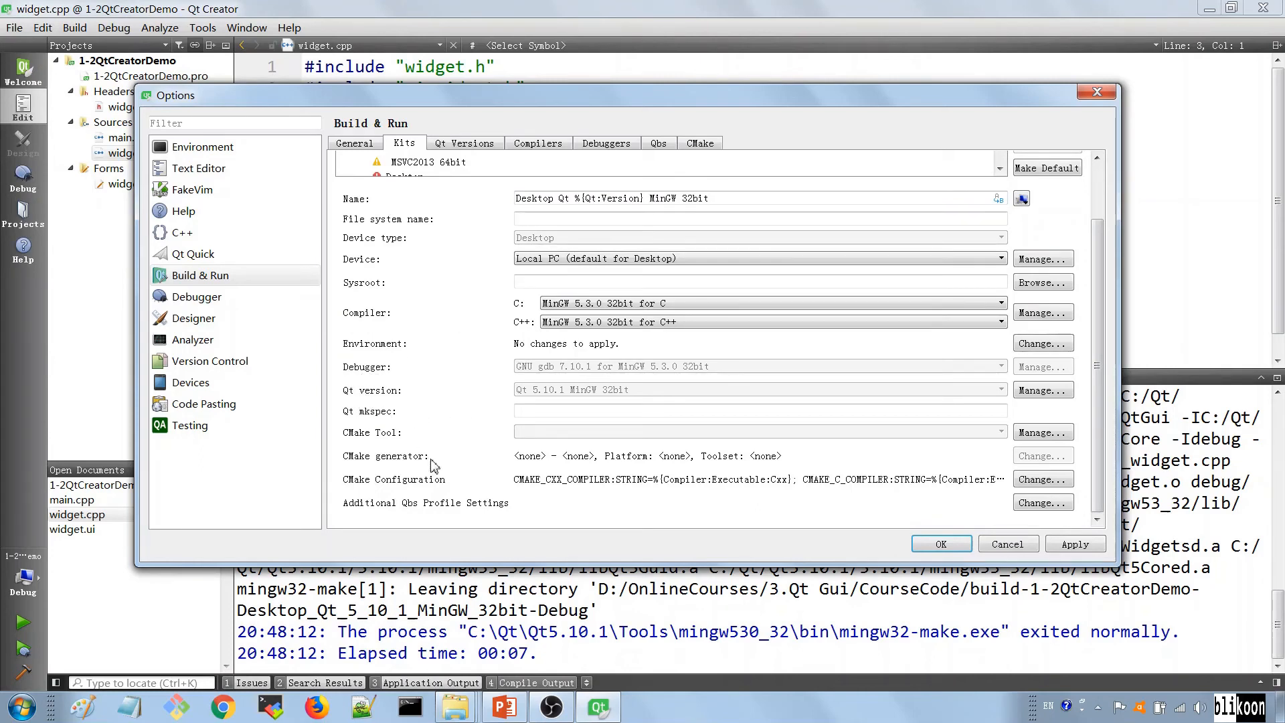
{"action": "mouse_move", "coordinate": [417, 463]}
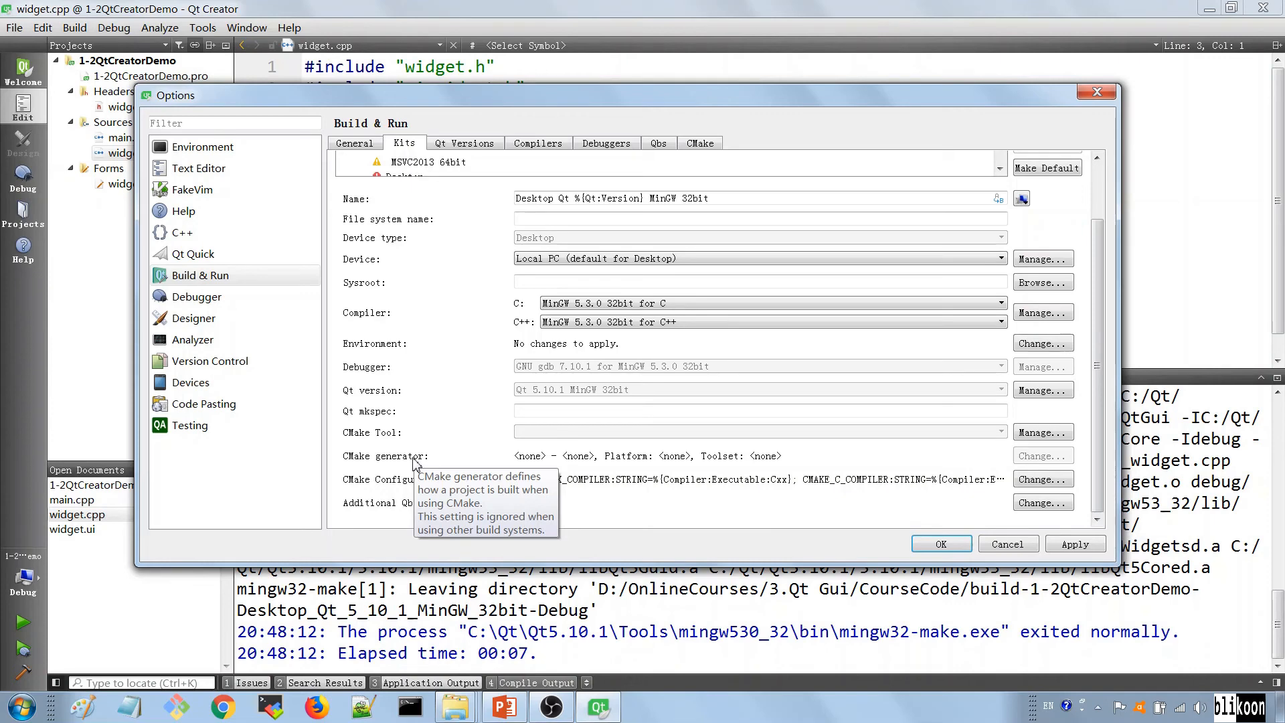
{"action": "mouse_move", "coordinate": [417, 464]}
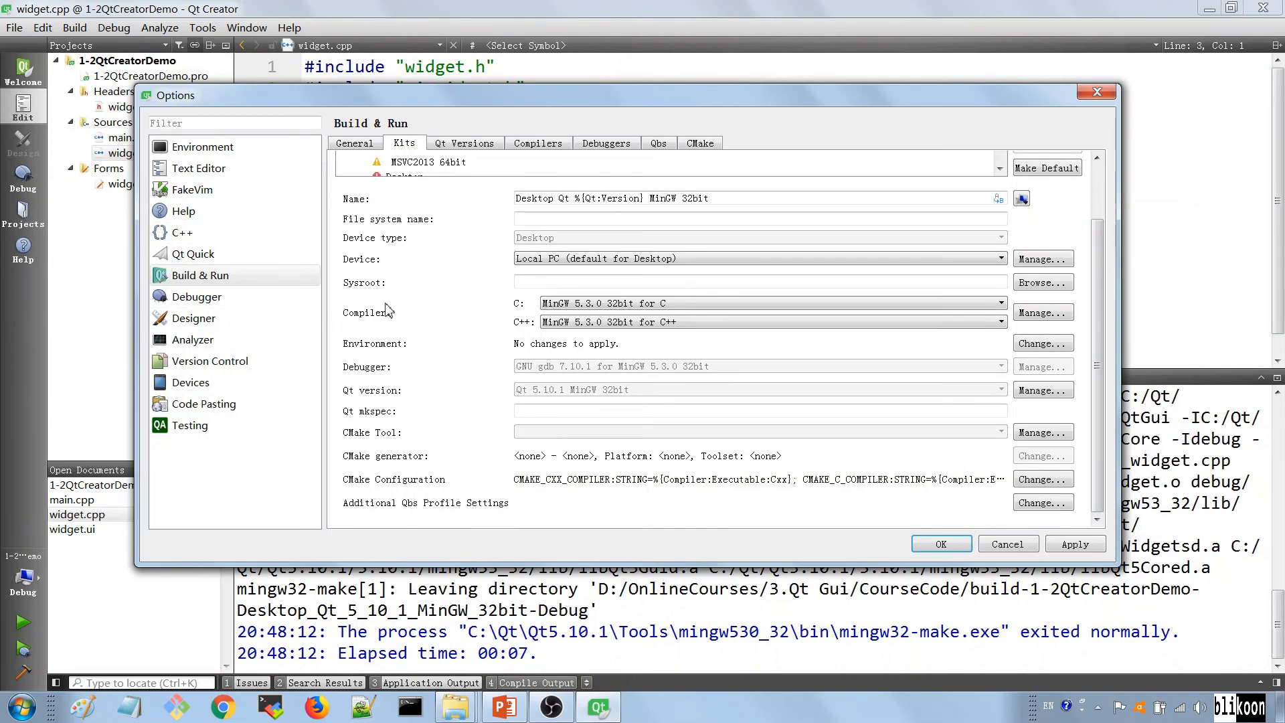
{"action": "left_click", "coordinate": [459, 201]}
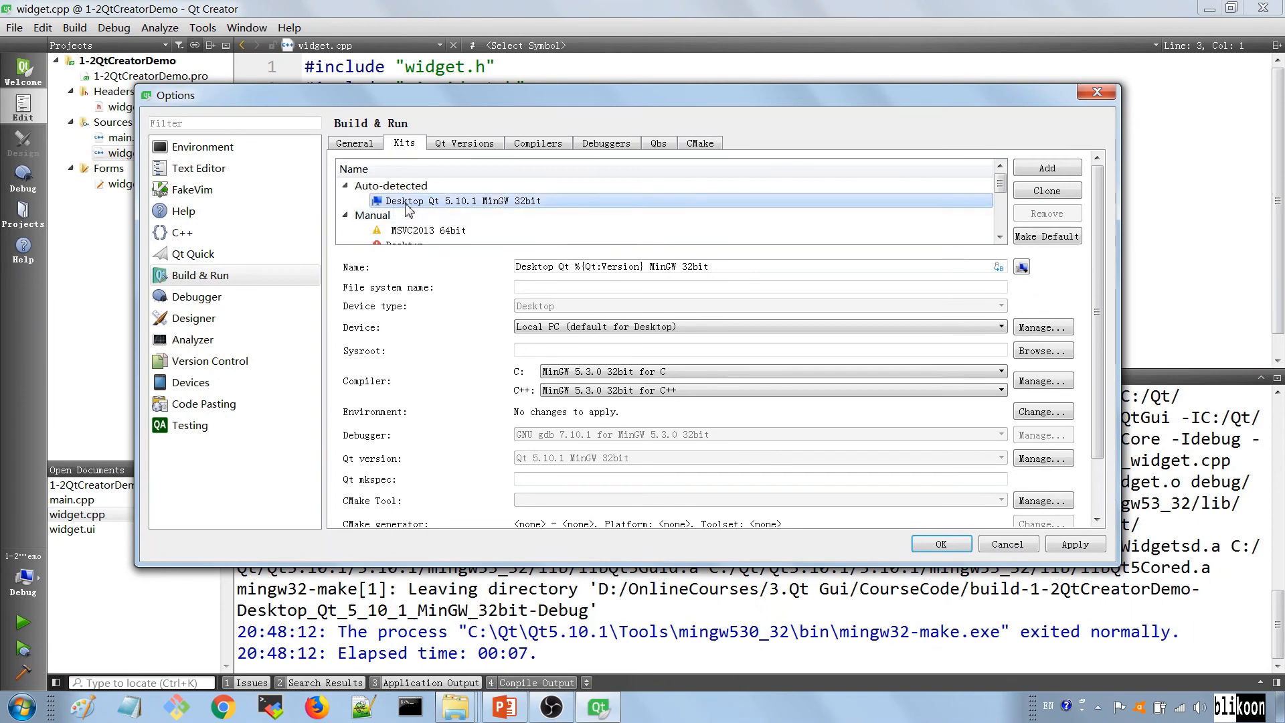
{"action": "mouse_move", "coordinate": [449, 213]}
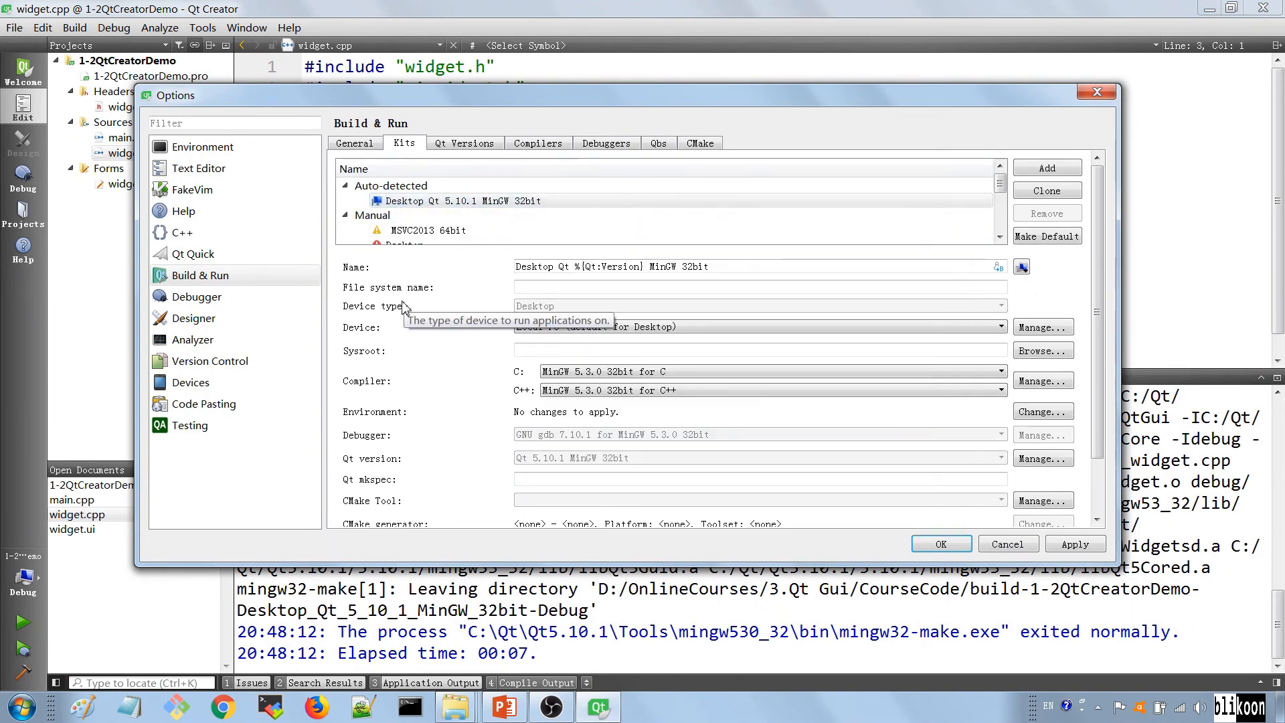
{"action": "mouse_move", "coordinate": [500, 330]}
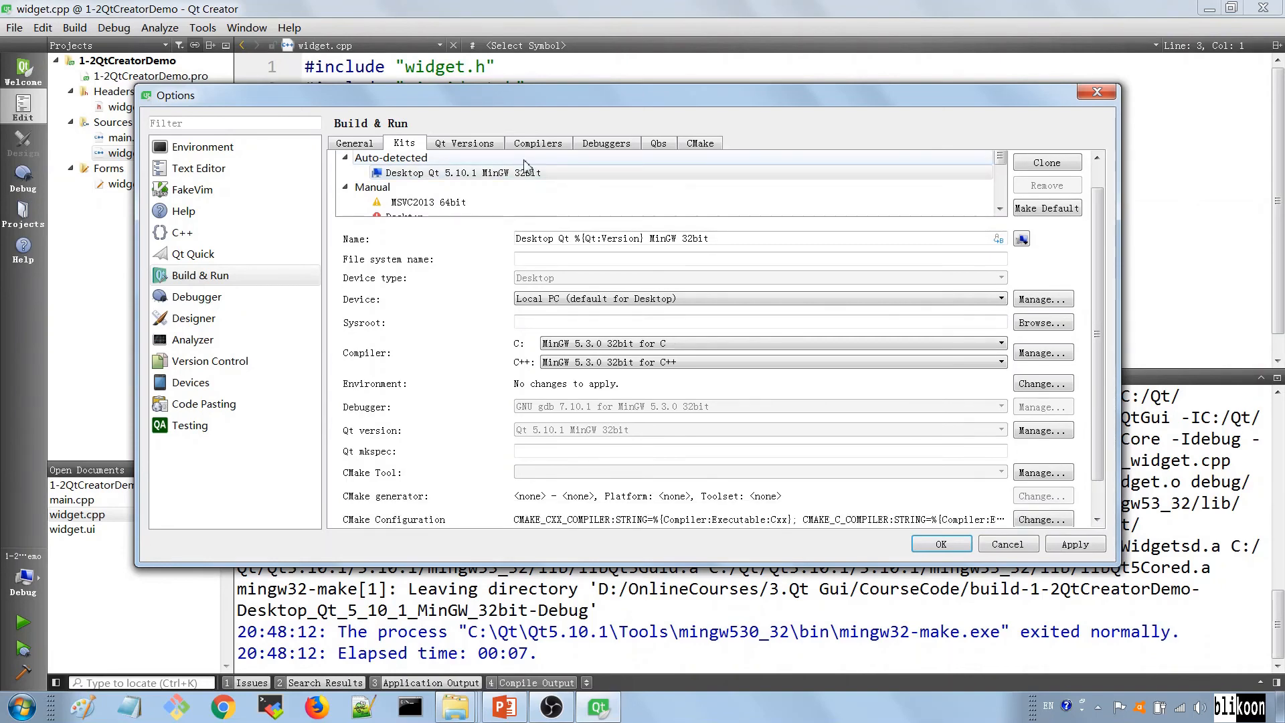
{"action": "left_click", "coordinate": [537, 143]}
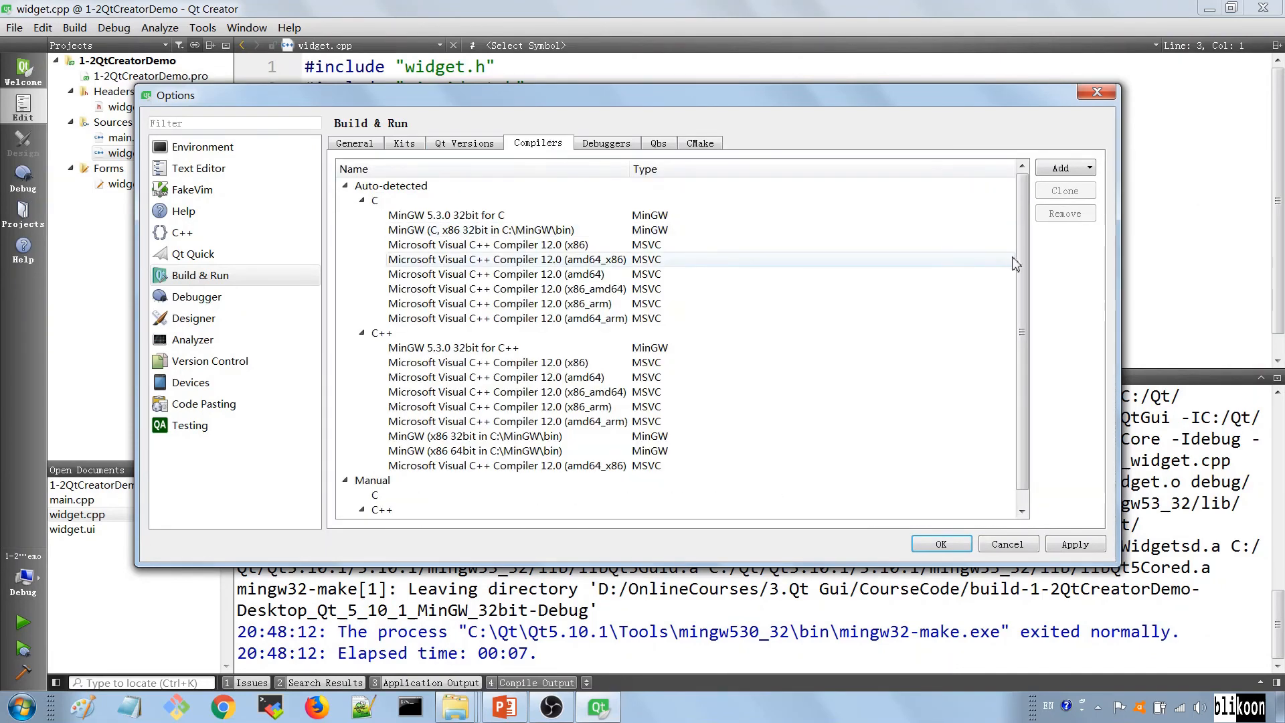
Select a couple of compiler entries, then view the auto-detected GDB and CDB debuggers
{"action": "scroll", "scroll_direction": "down", "scroll_amount": 3}
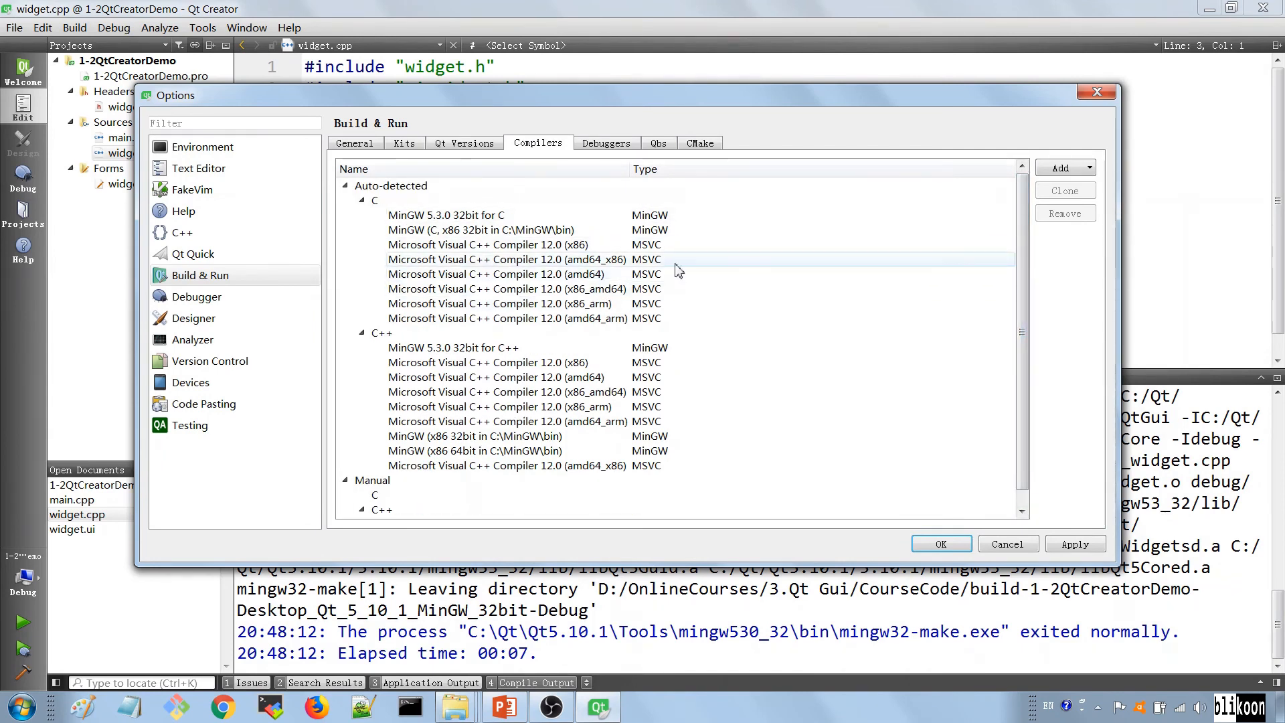
{"action": "left_click", "coordinate": [508, 245]}
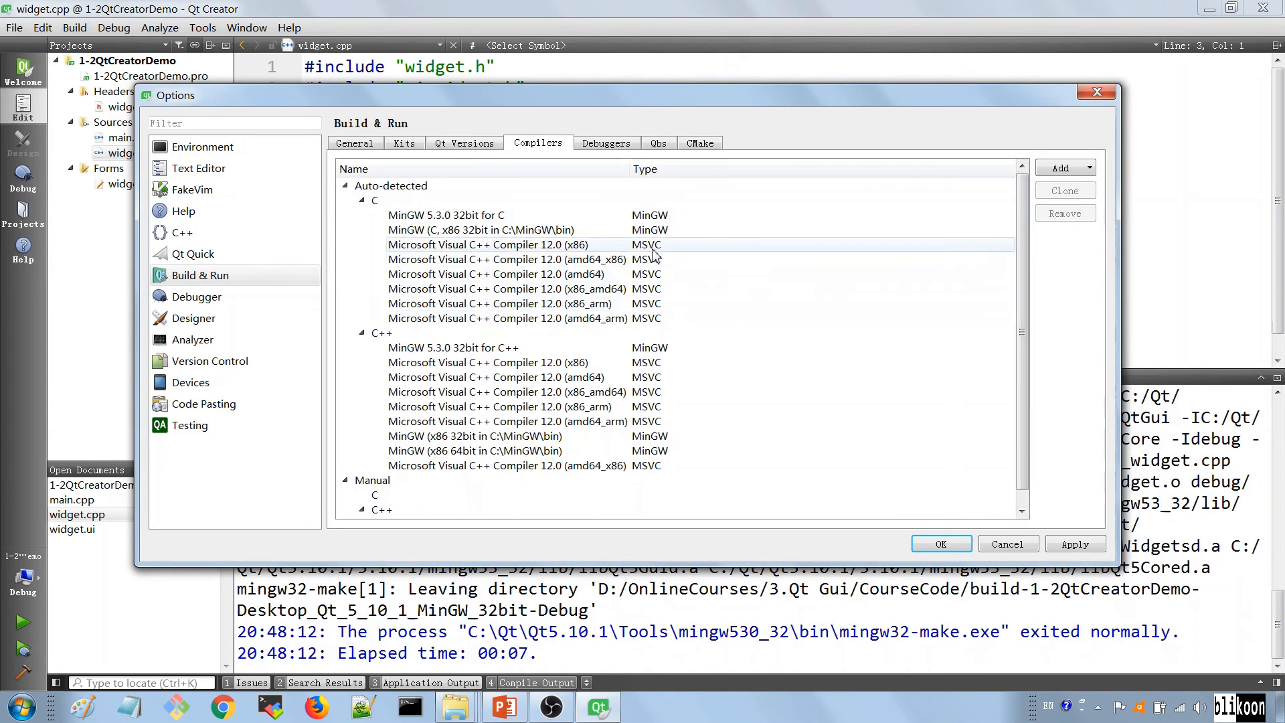
{"action": "left_click", "coordinate": [508, 260]}
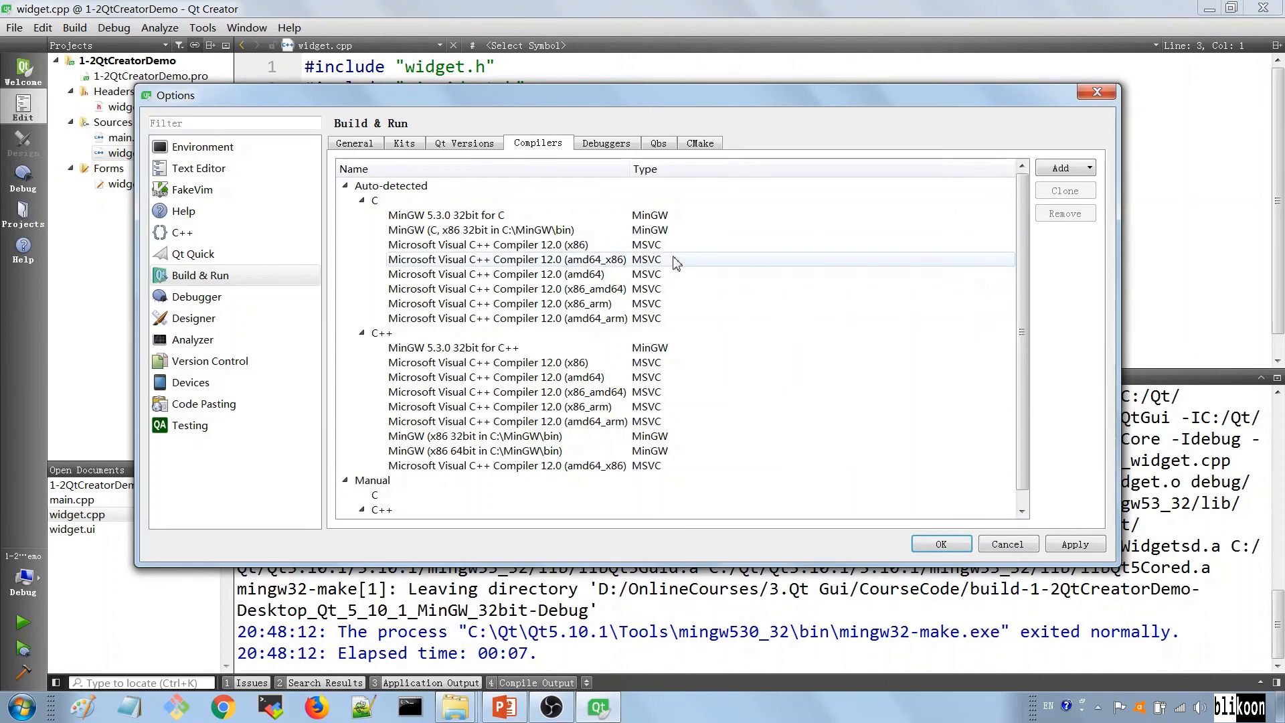
{"action": "mouse_move", "coordinate": [673, 260]}
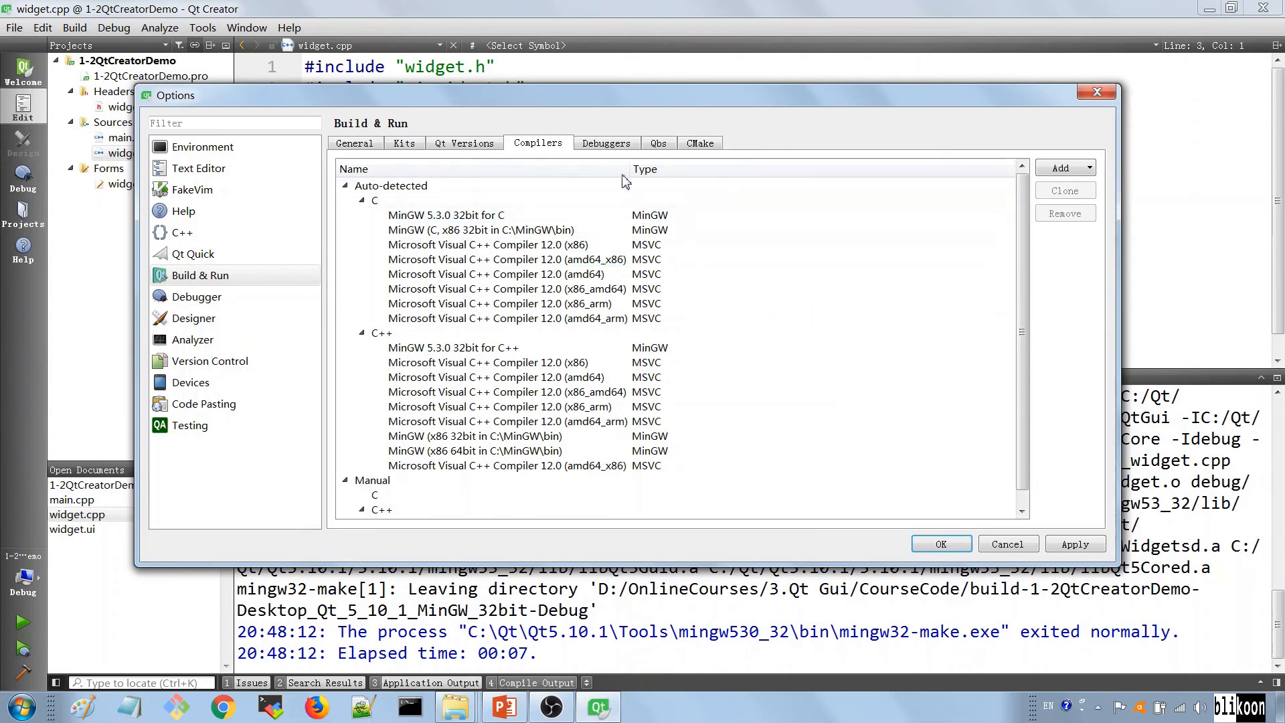
{"action": "left_click", "coordinate": [605, 142]}
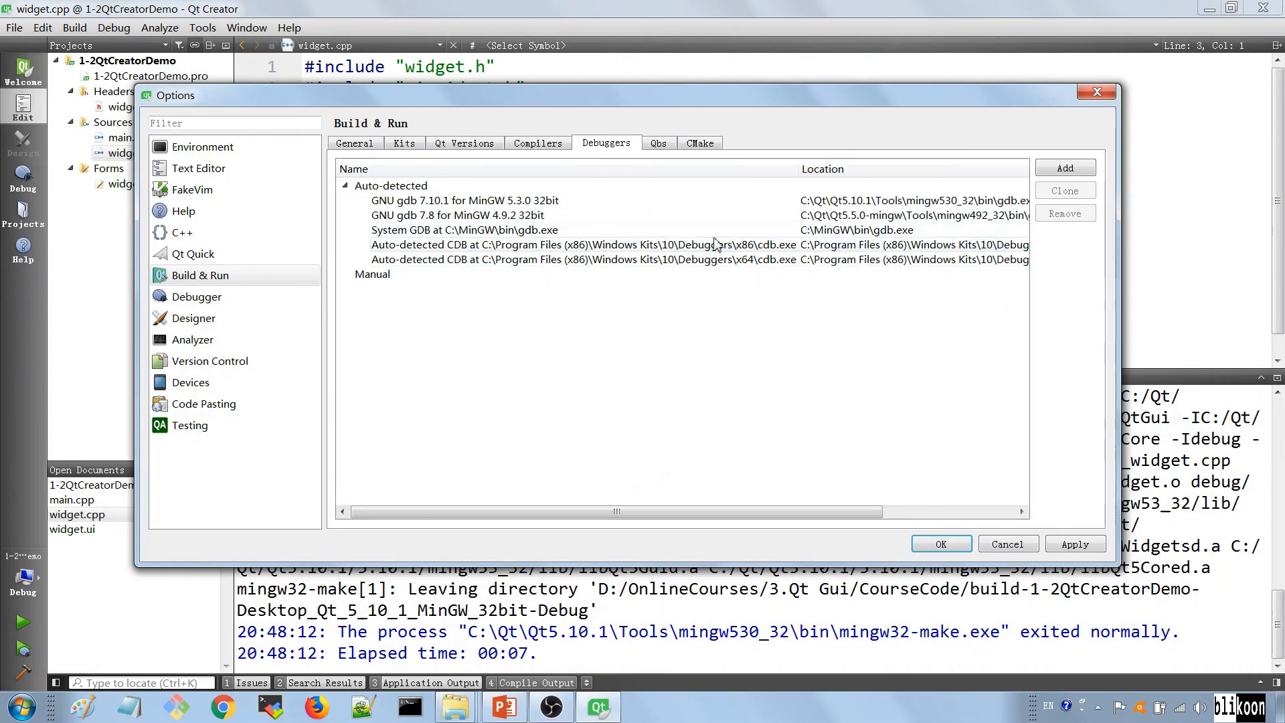
{"action": "left_click", "coordinate": [442, 200]}
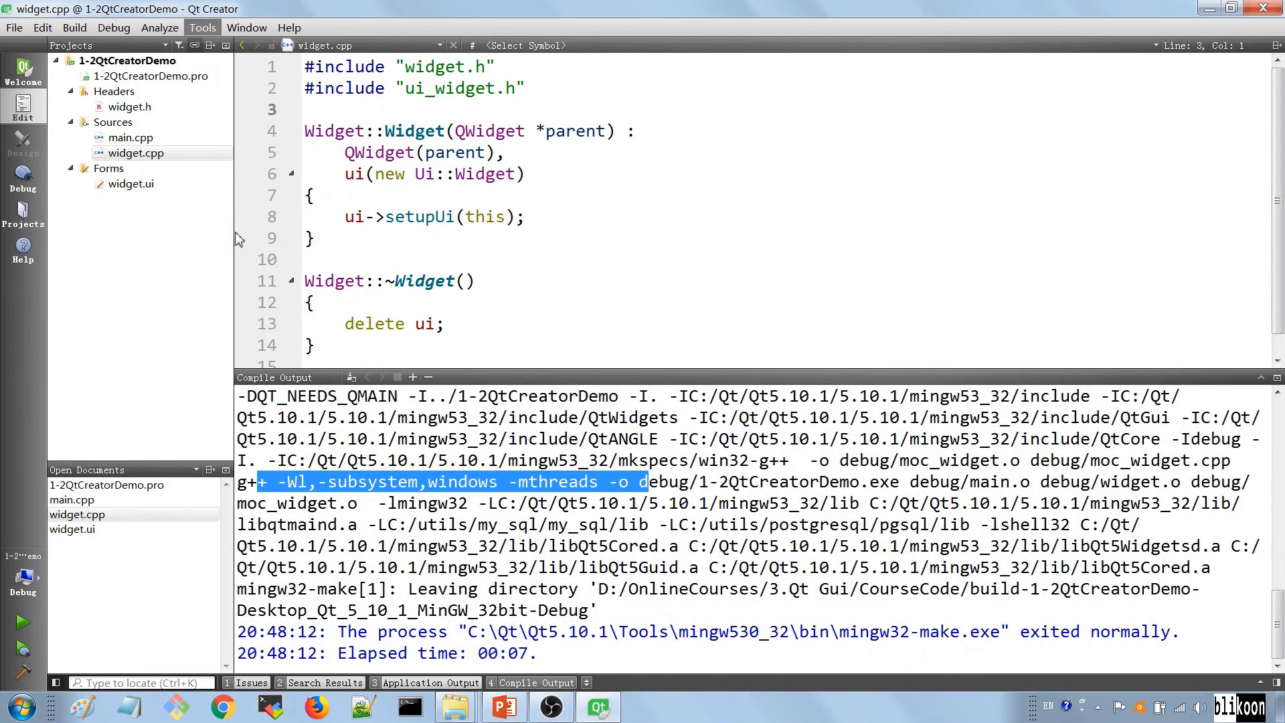
{"action": "left_click", "coordinate": [202, 27]}
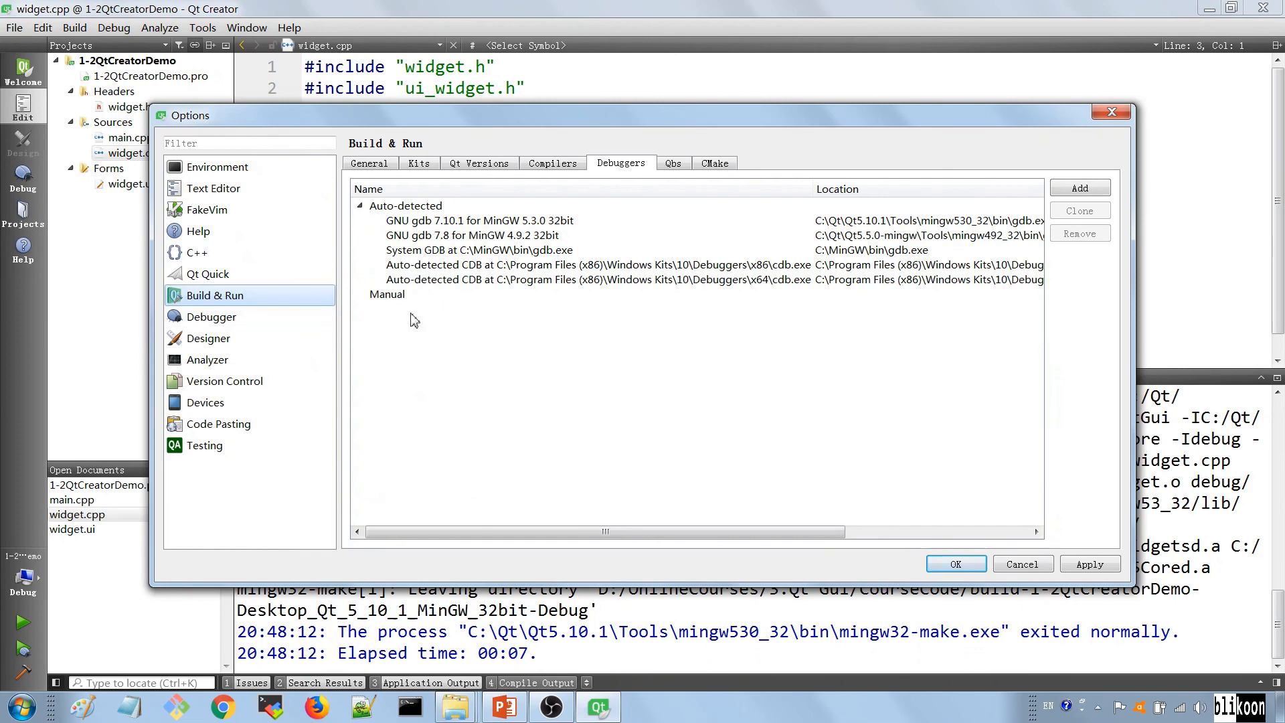